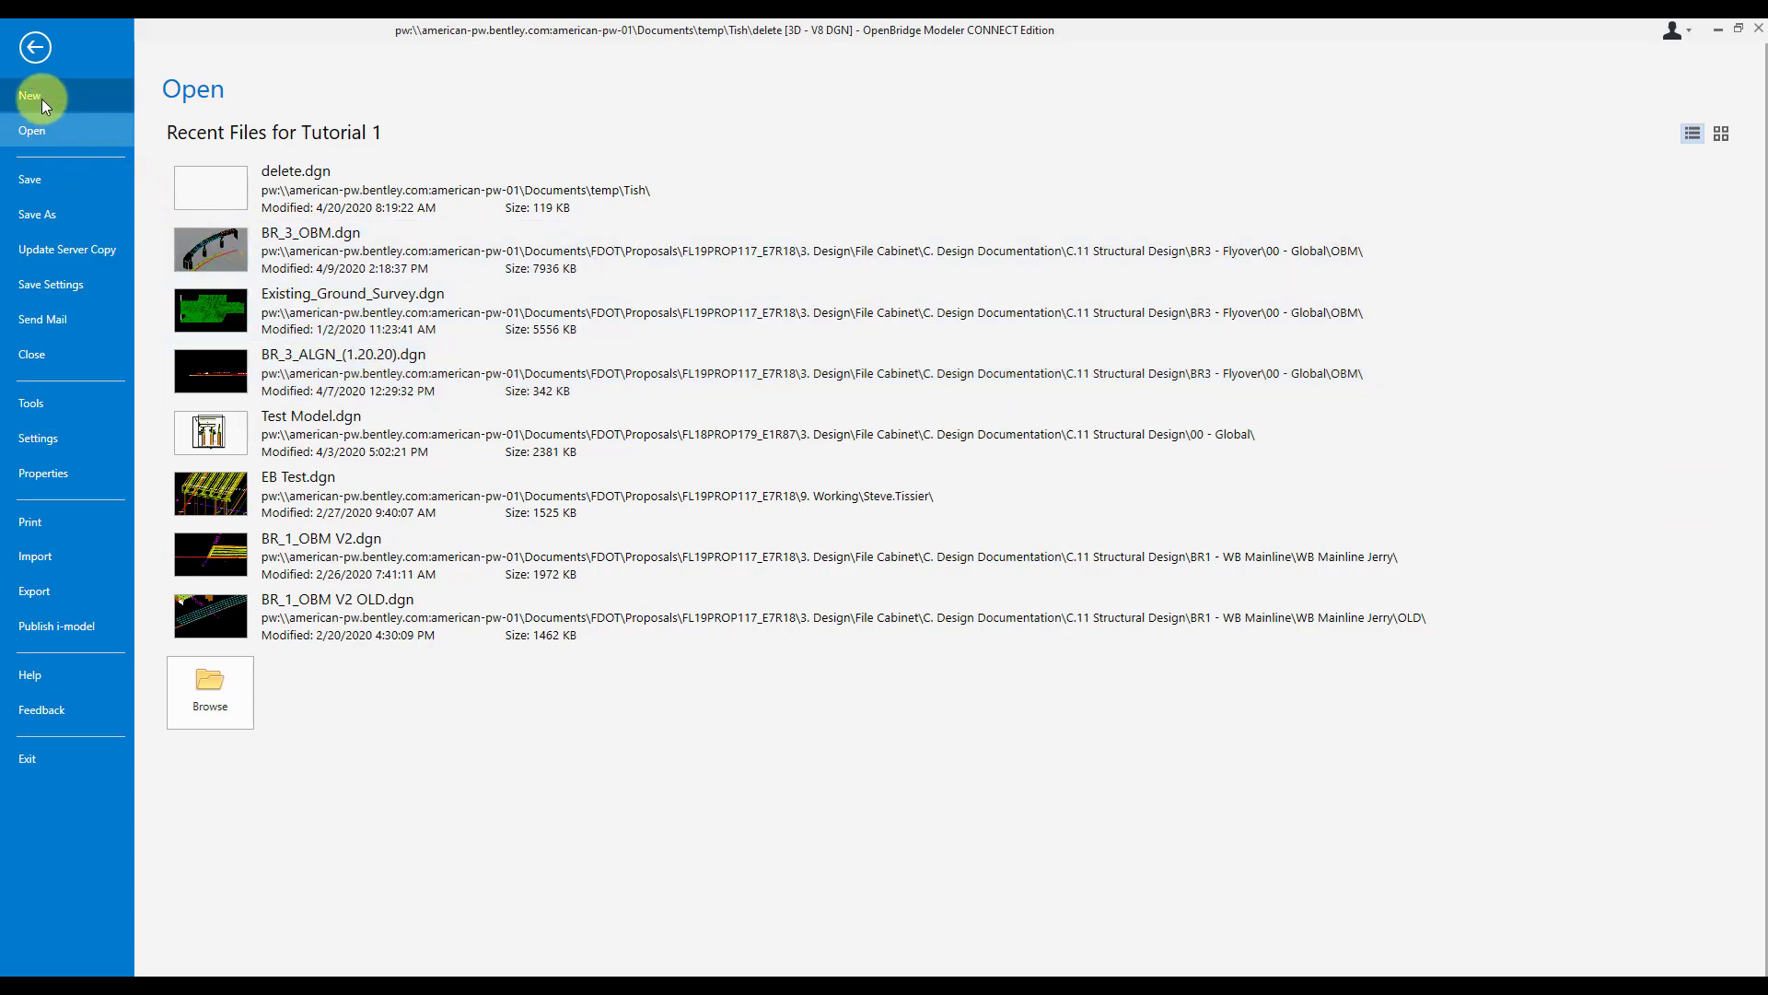
Step: Create a new design file named BR3_CL_Flyover_ALGN_(04.20.20) with the 3D imperial seed
click(31, 95)
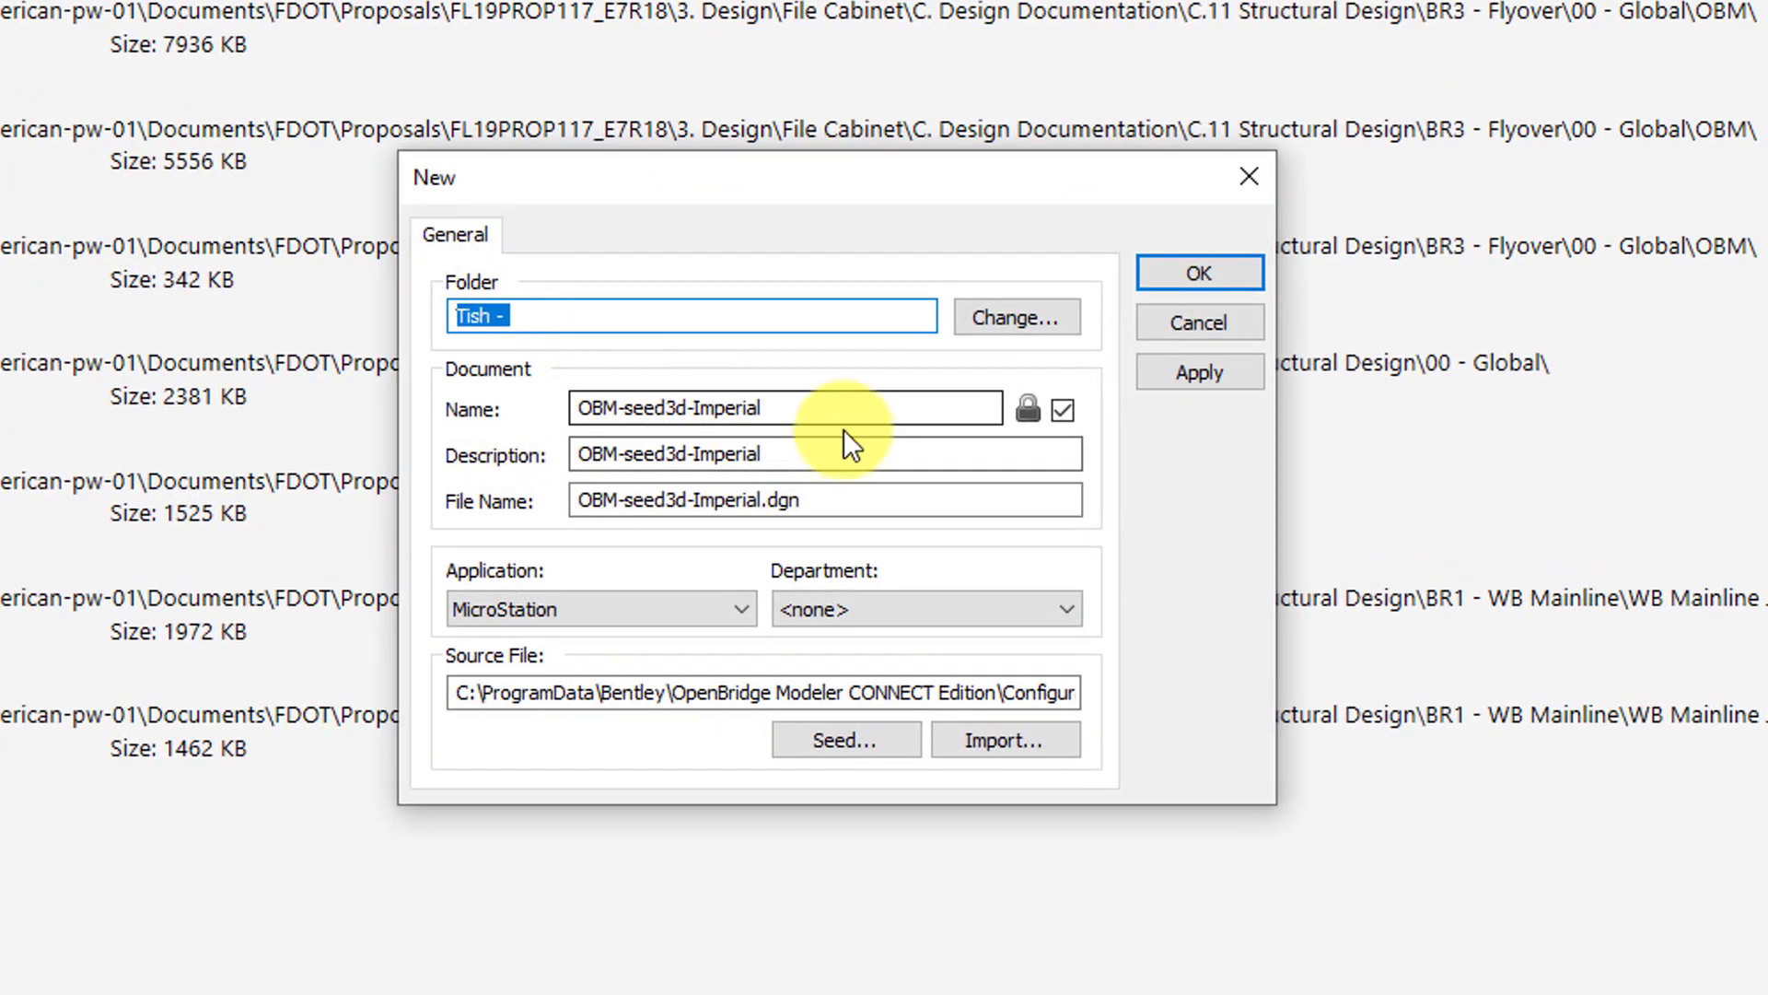
text(BR3_)
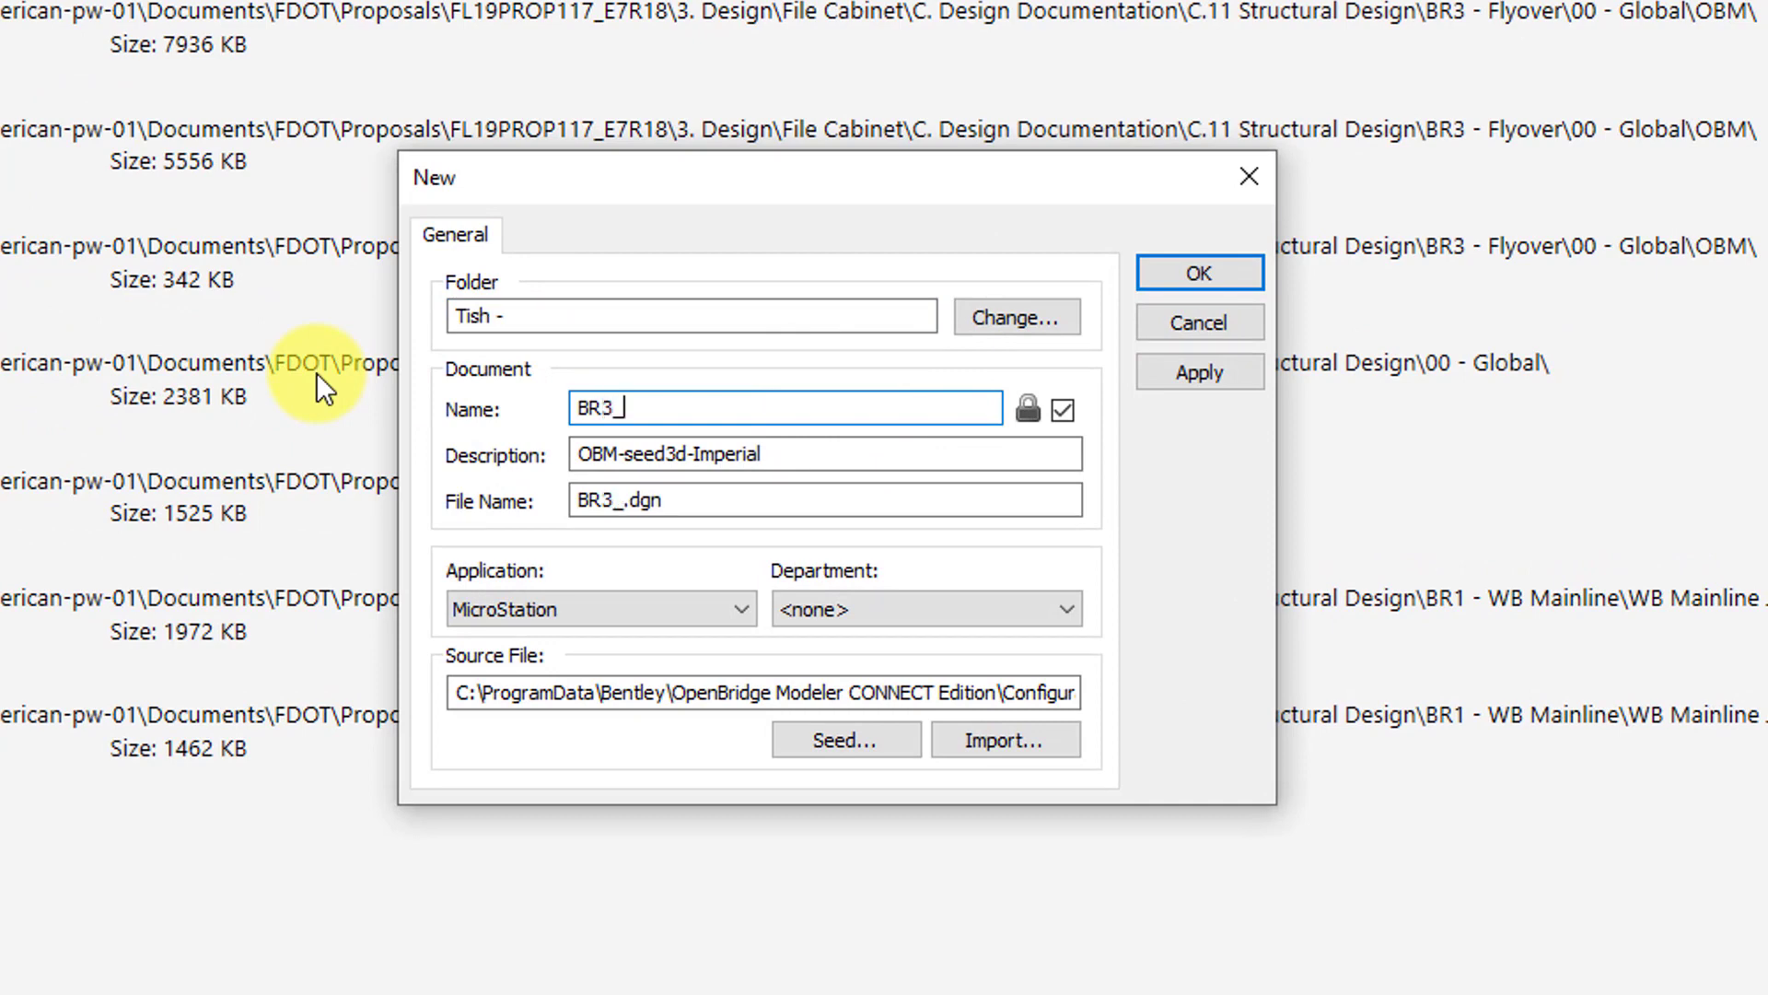
text(CL_)
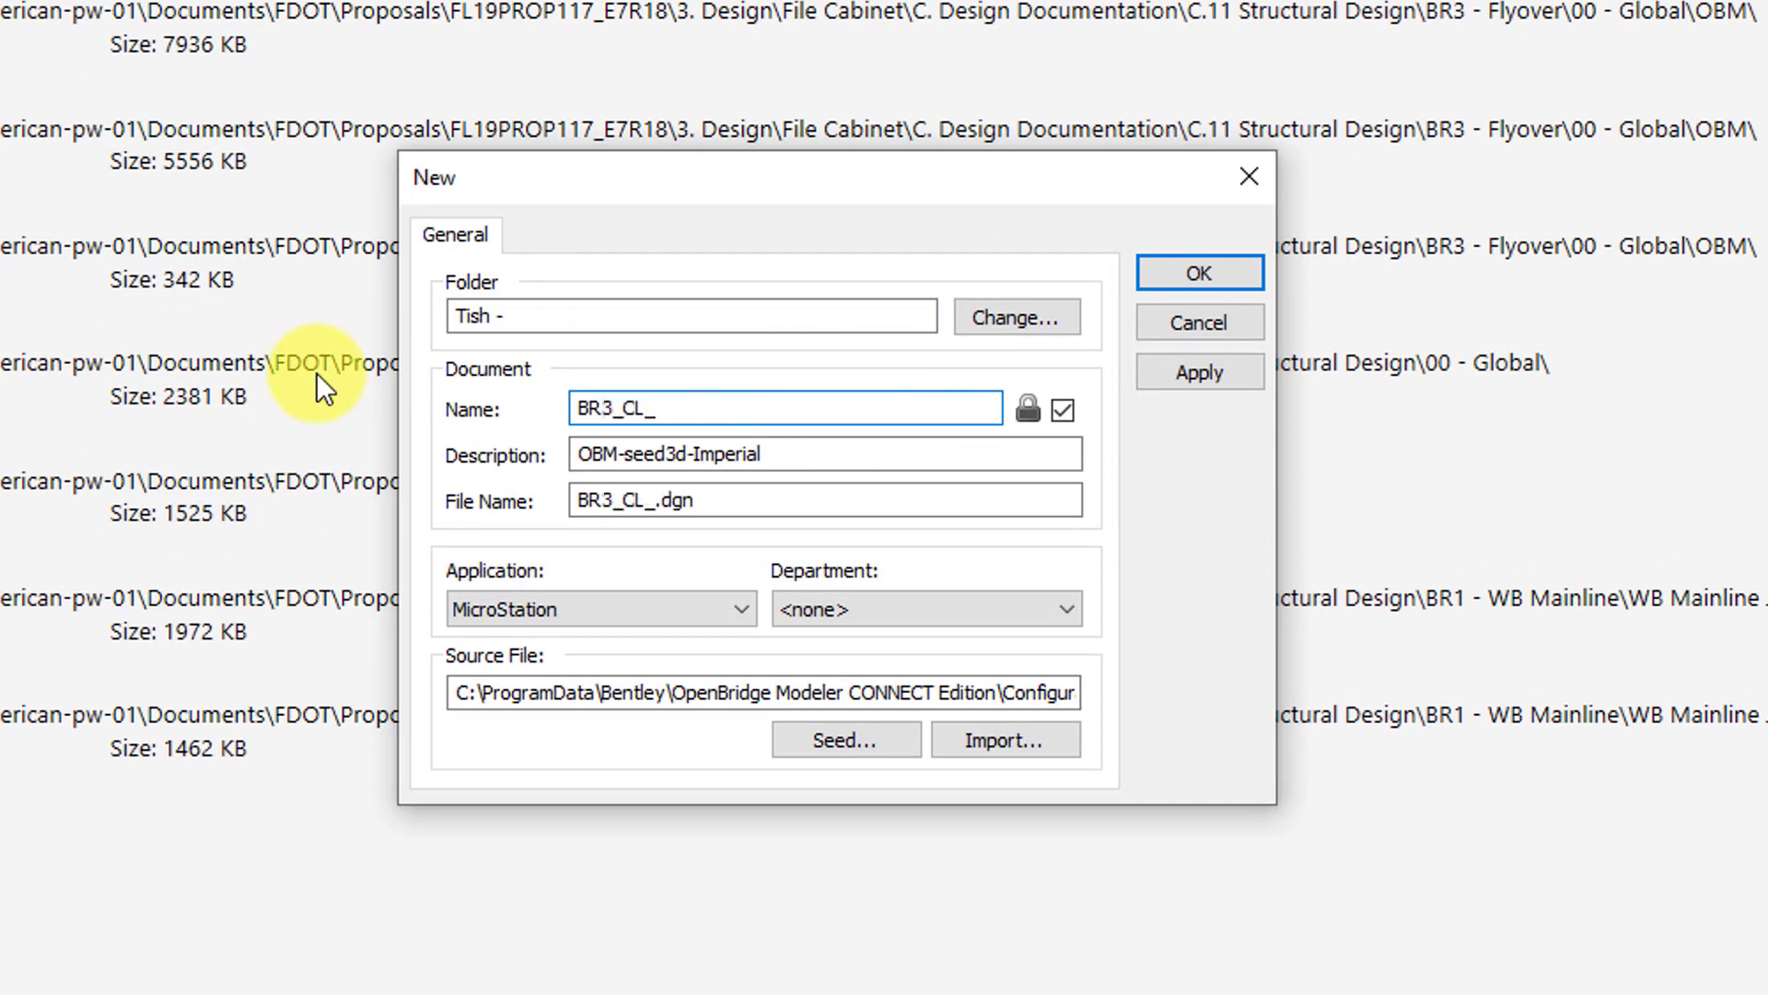
text(Flyover)
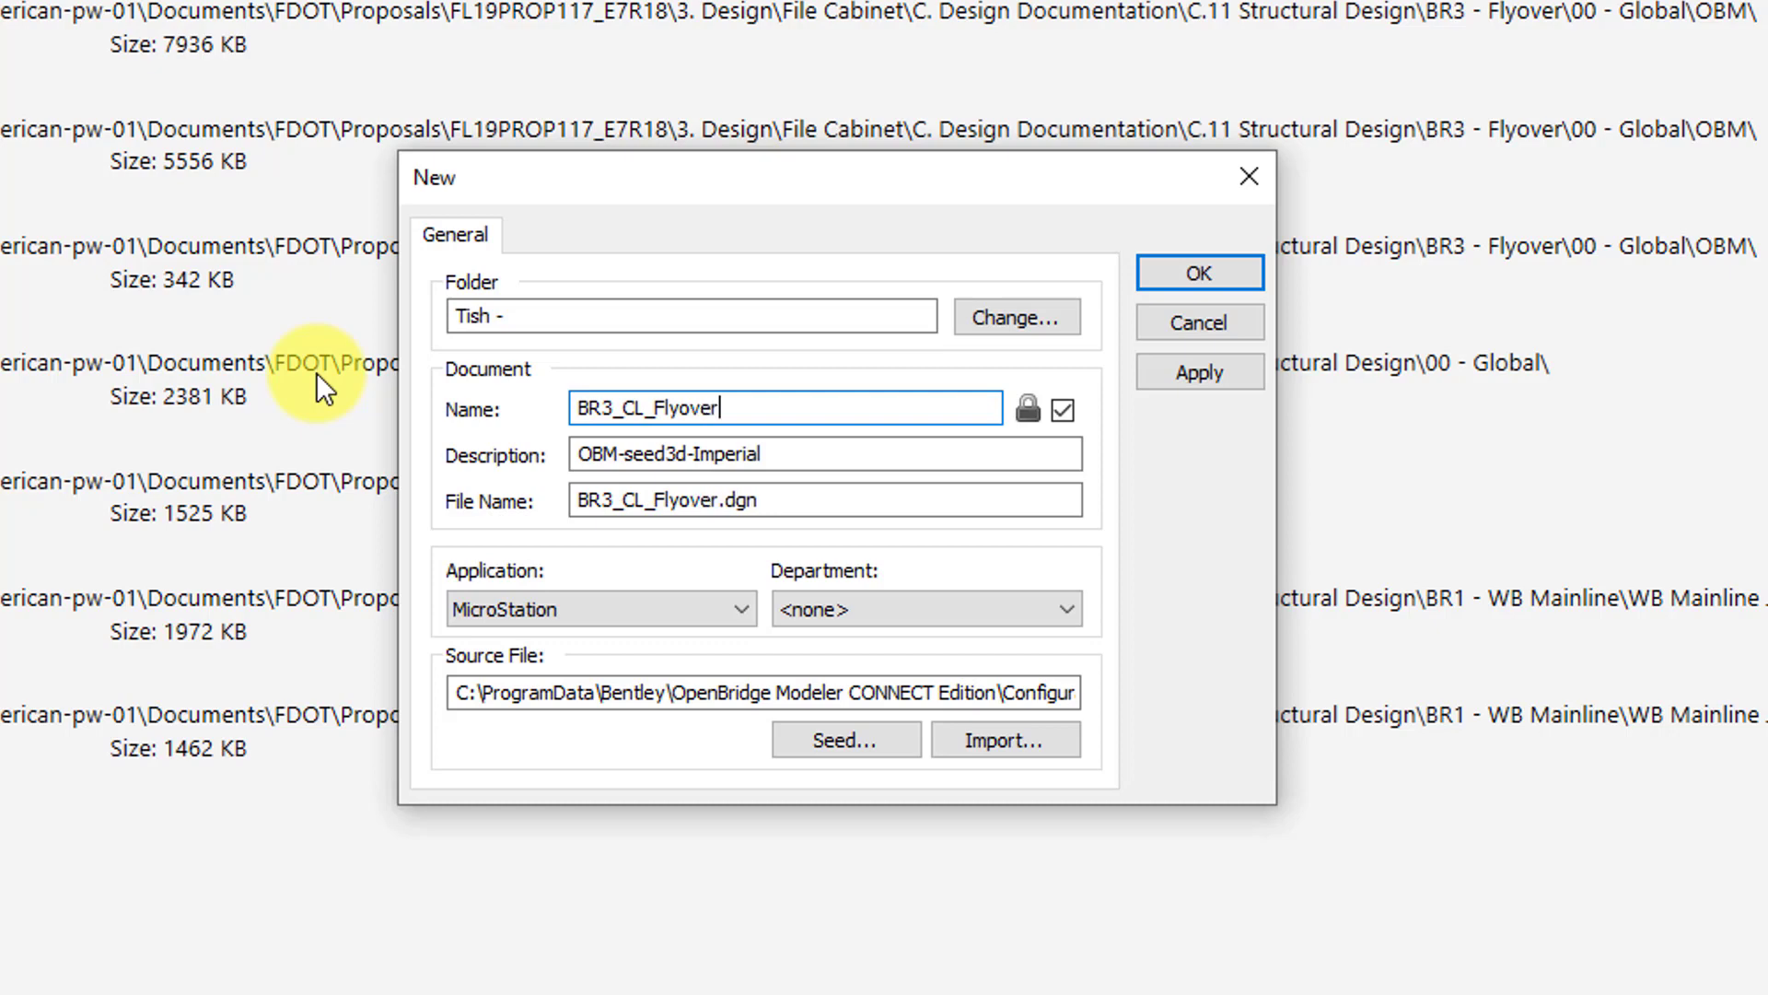
text(_ALGN)
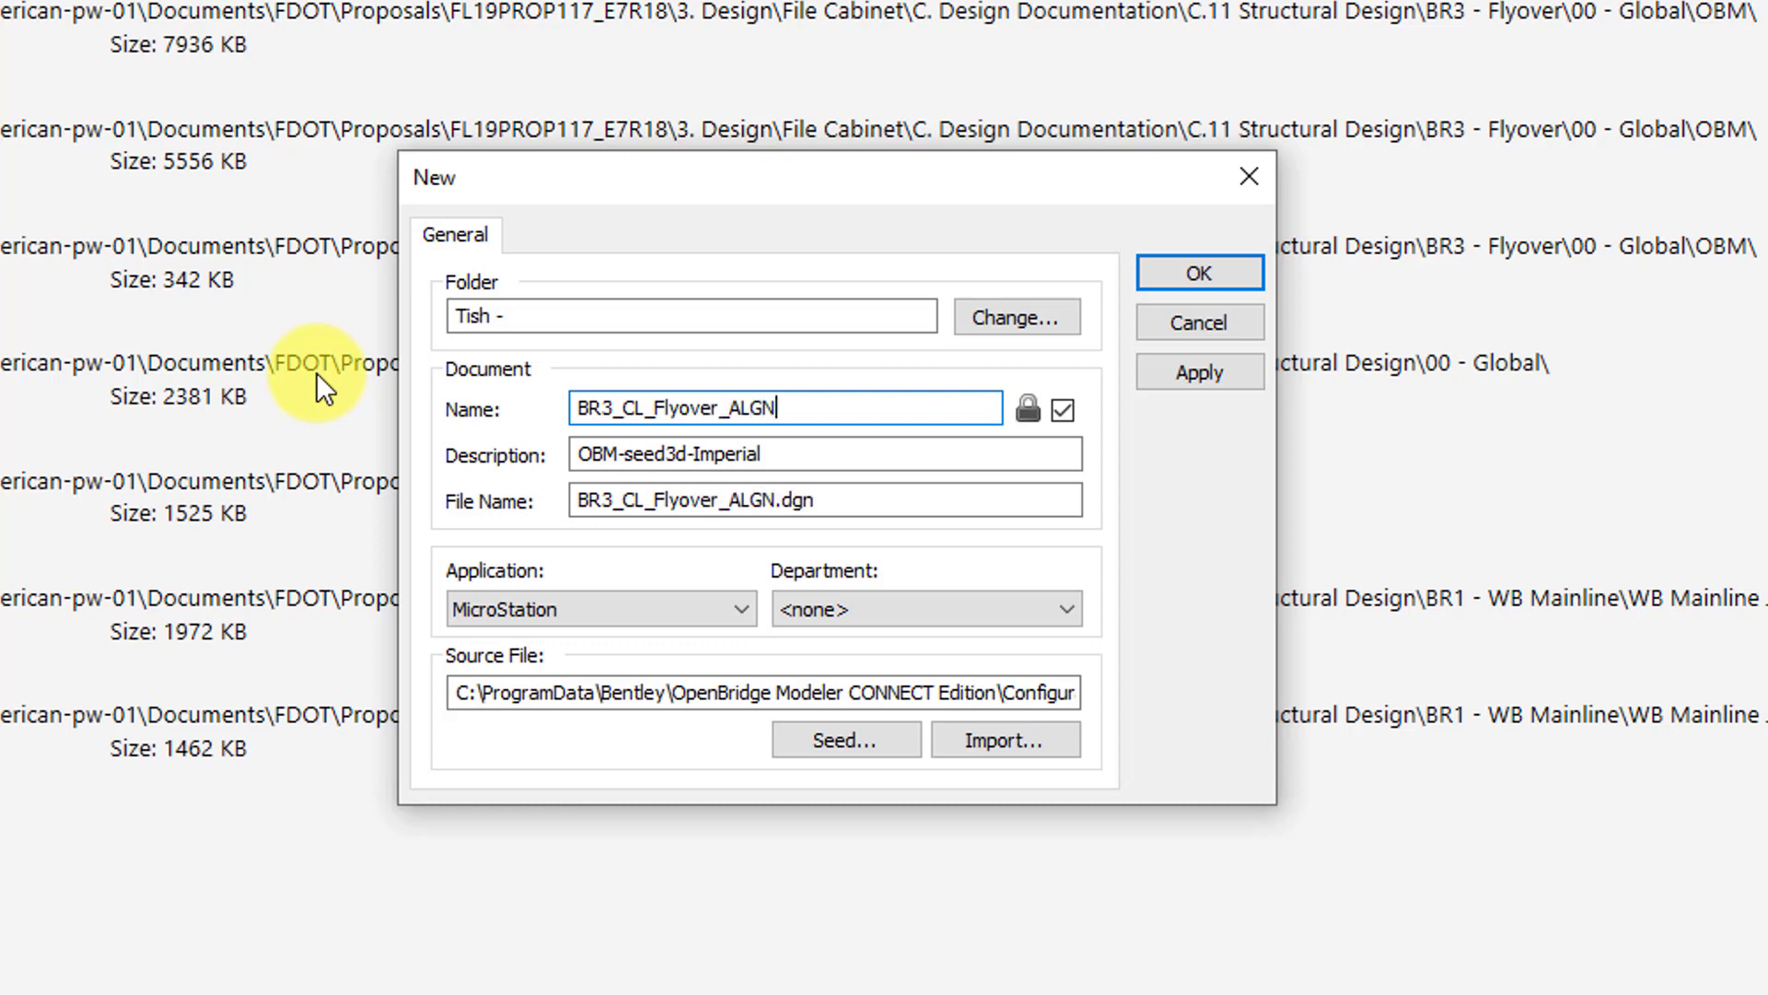
text(_(04)
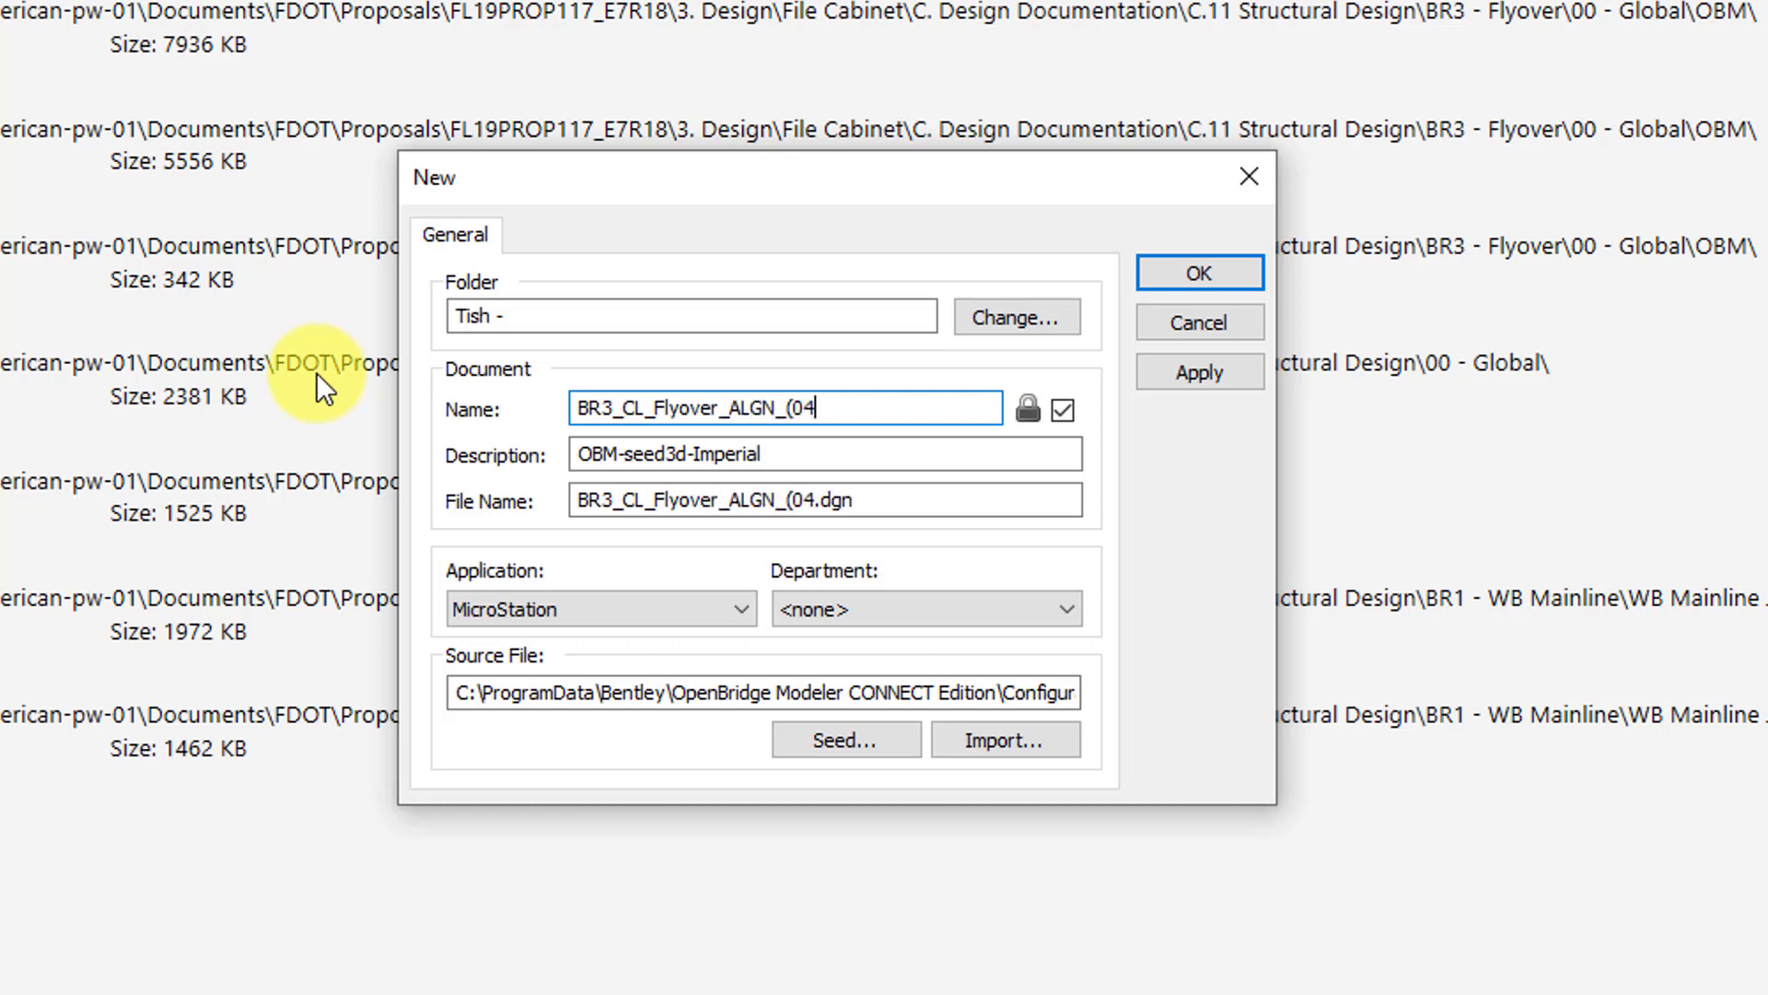
text(20.)
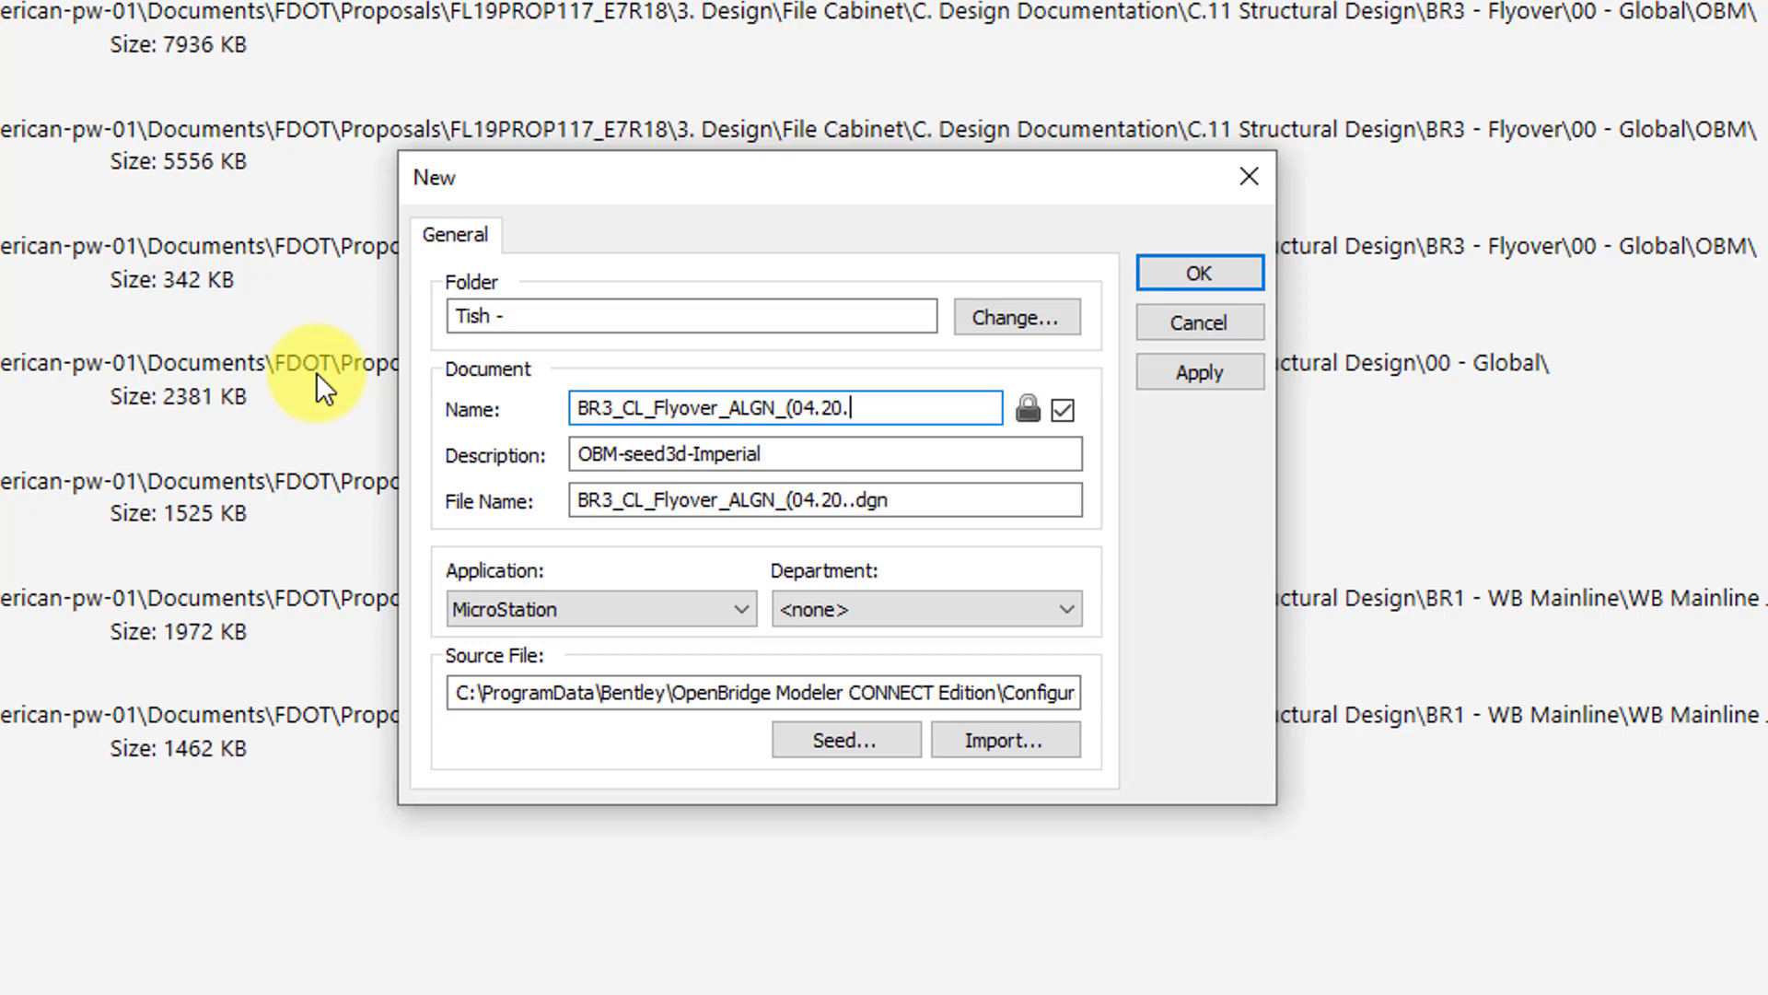
text(20))
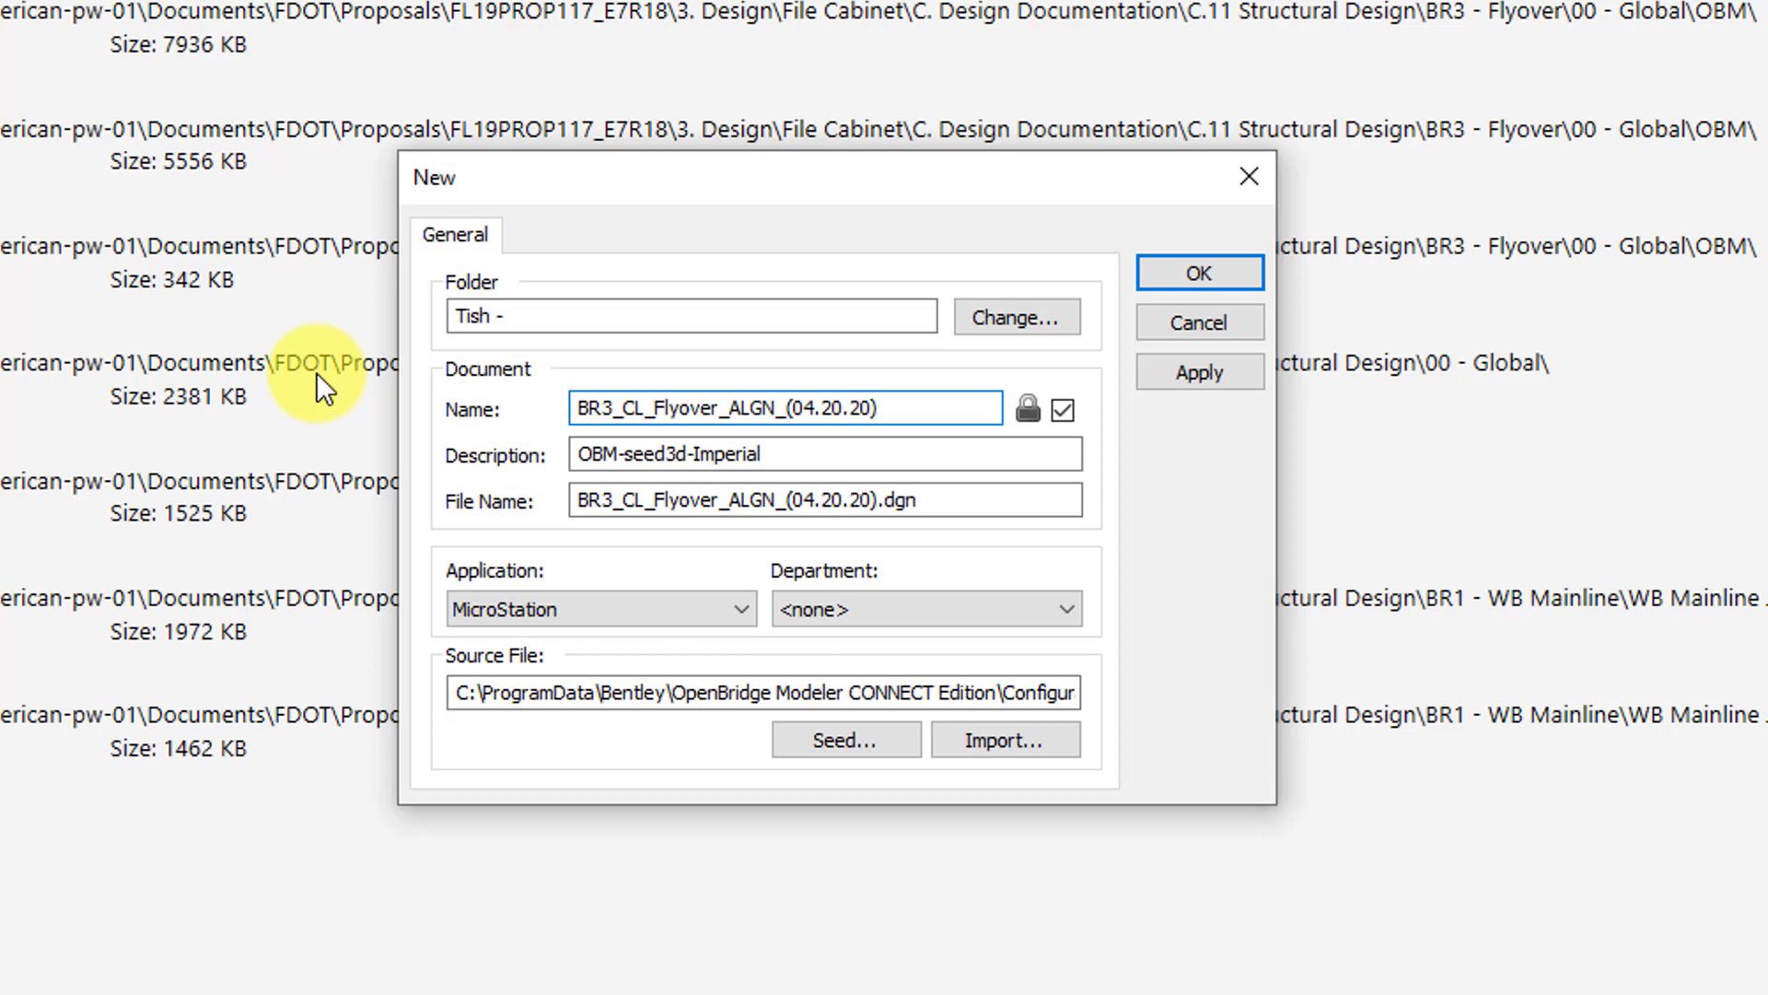
click(778, 407)
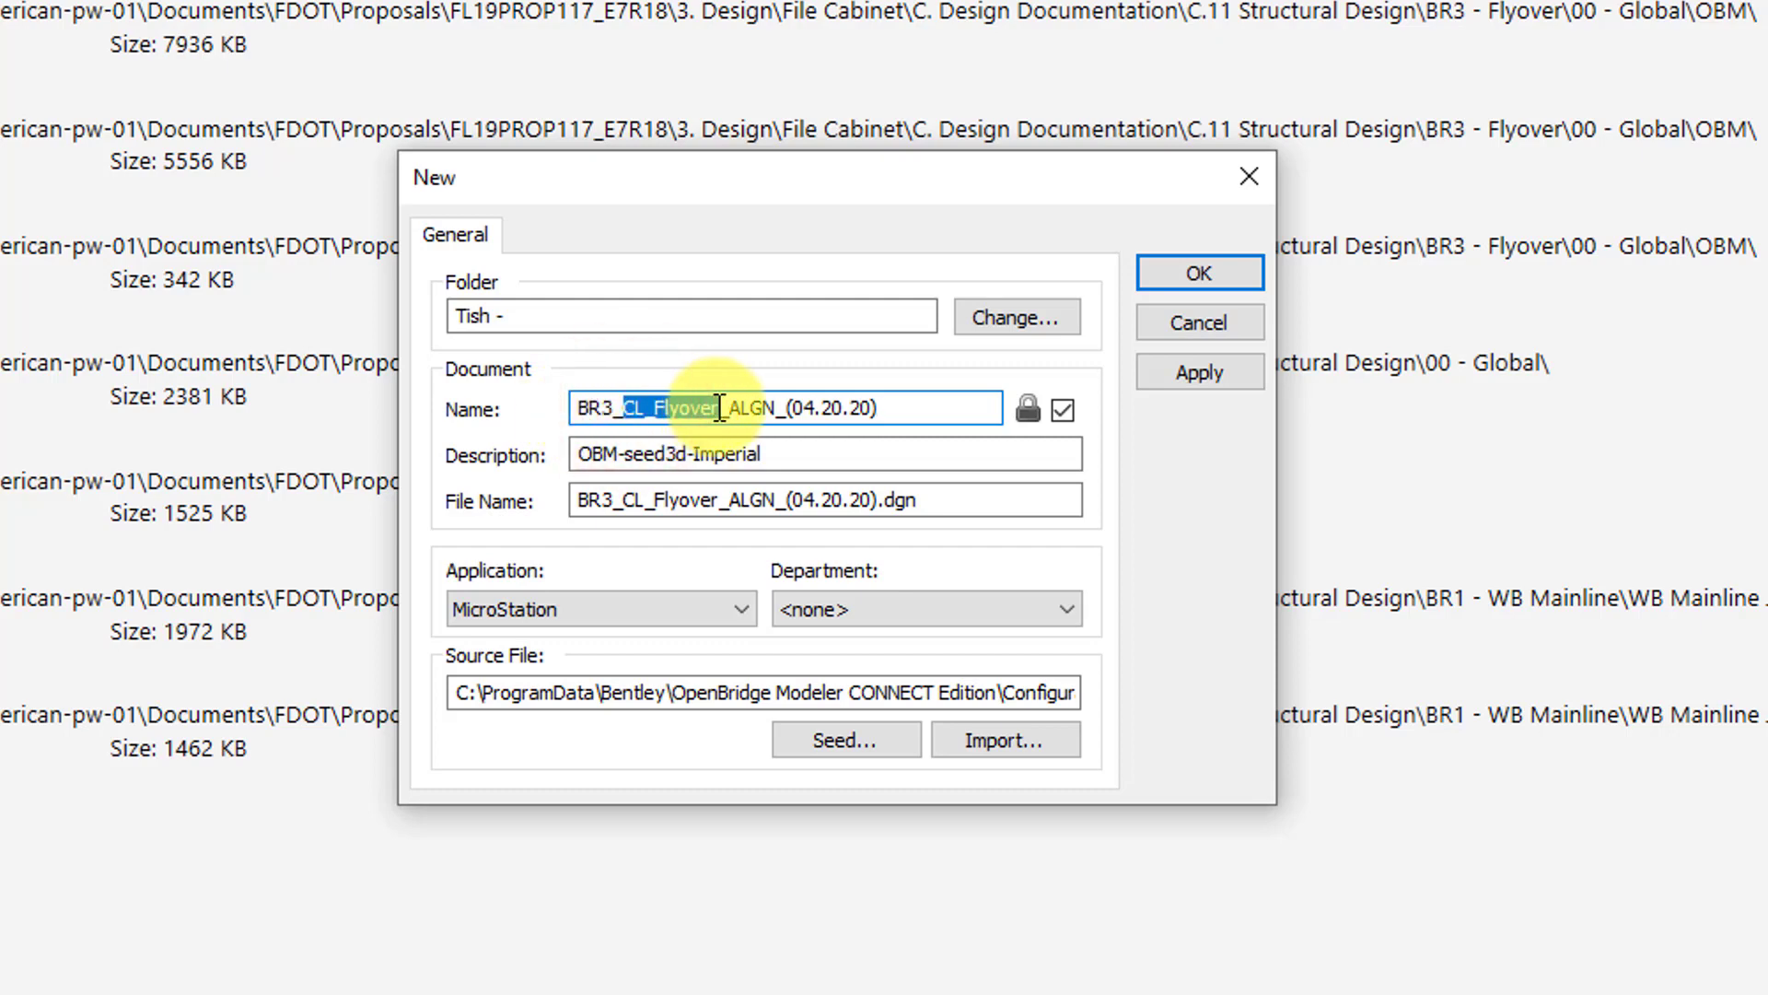
double_click(749, 407)
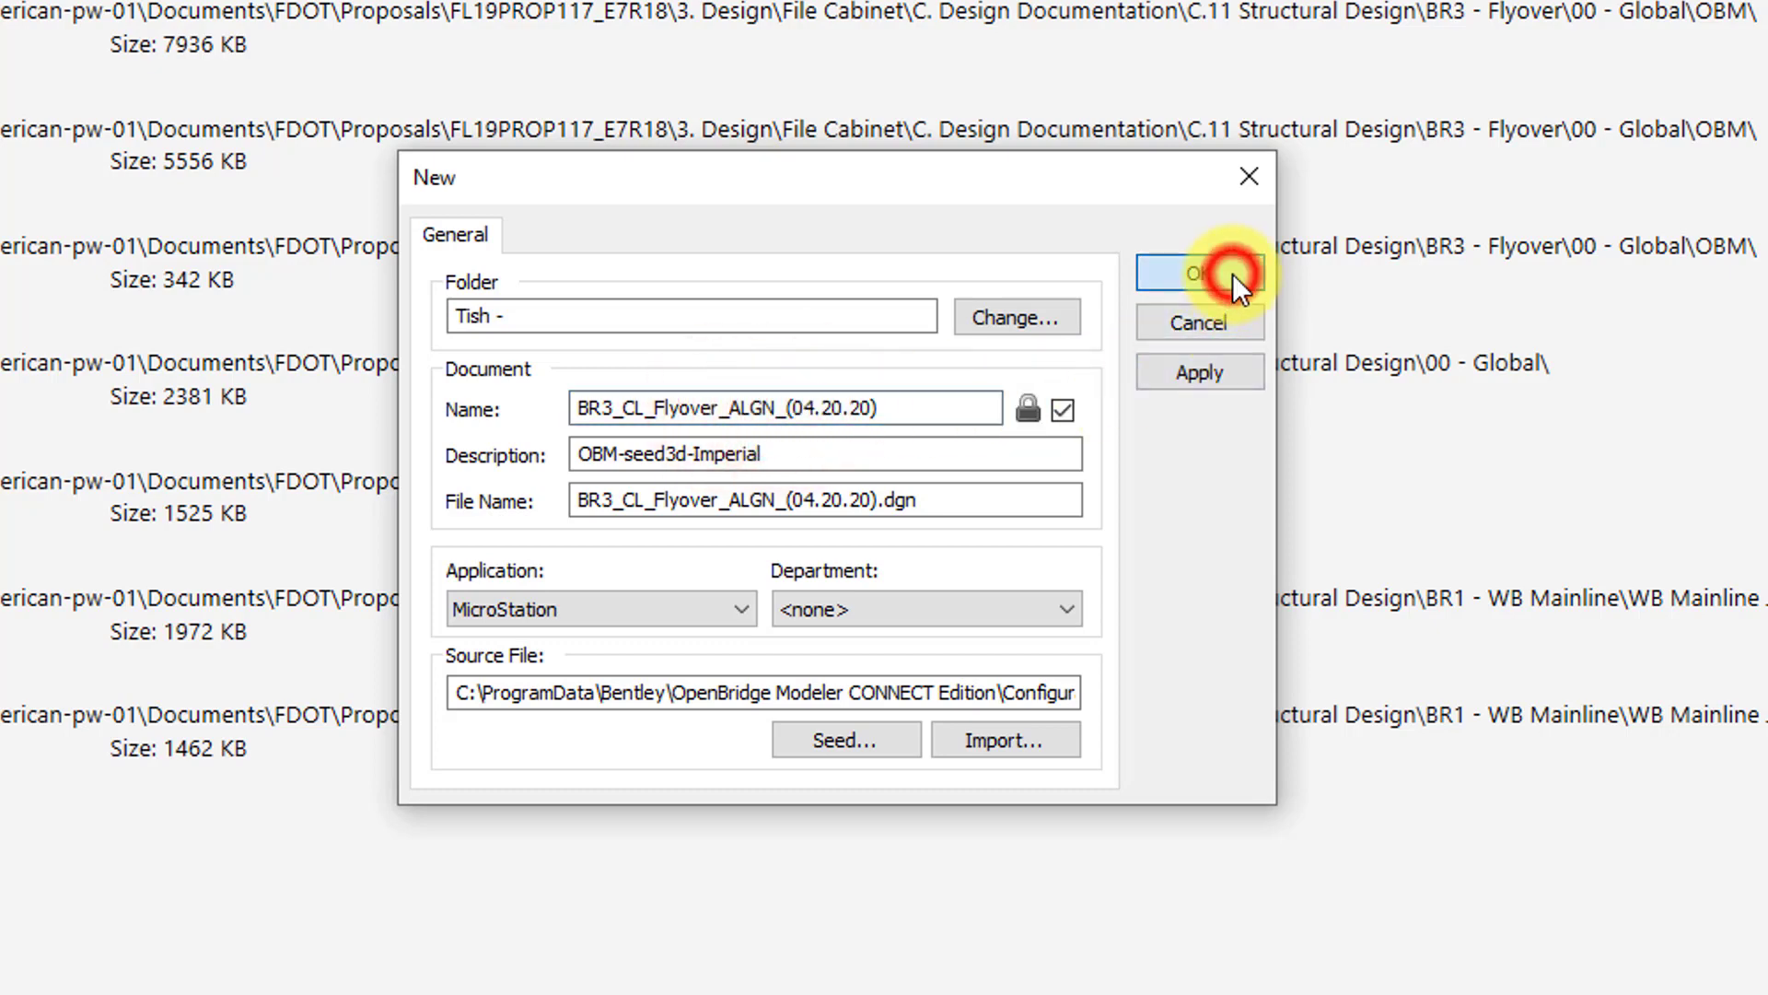
click(1199, 273)
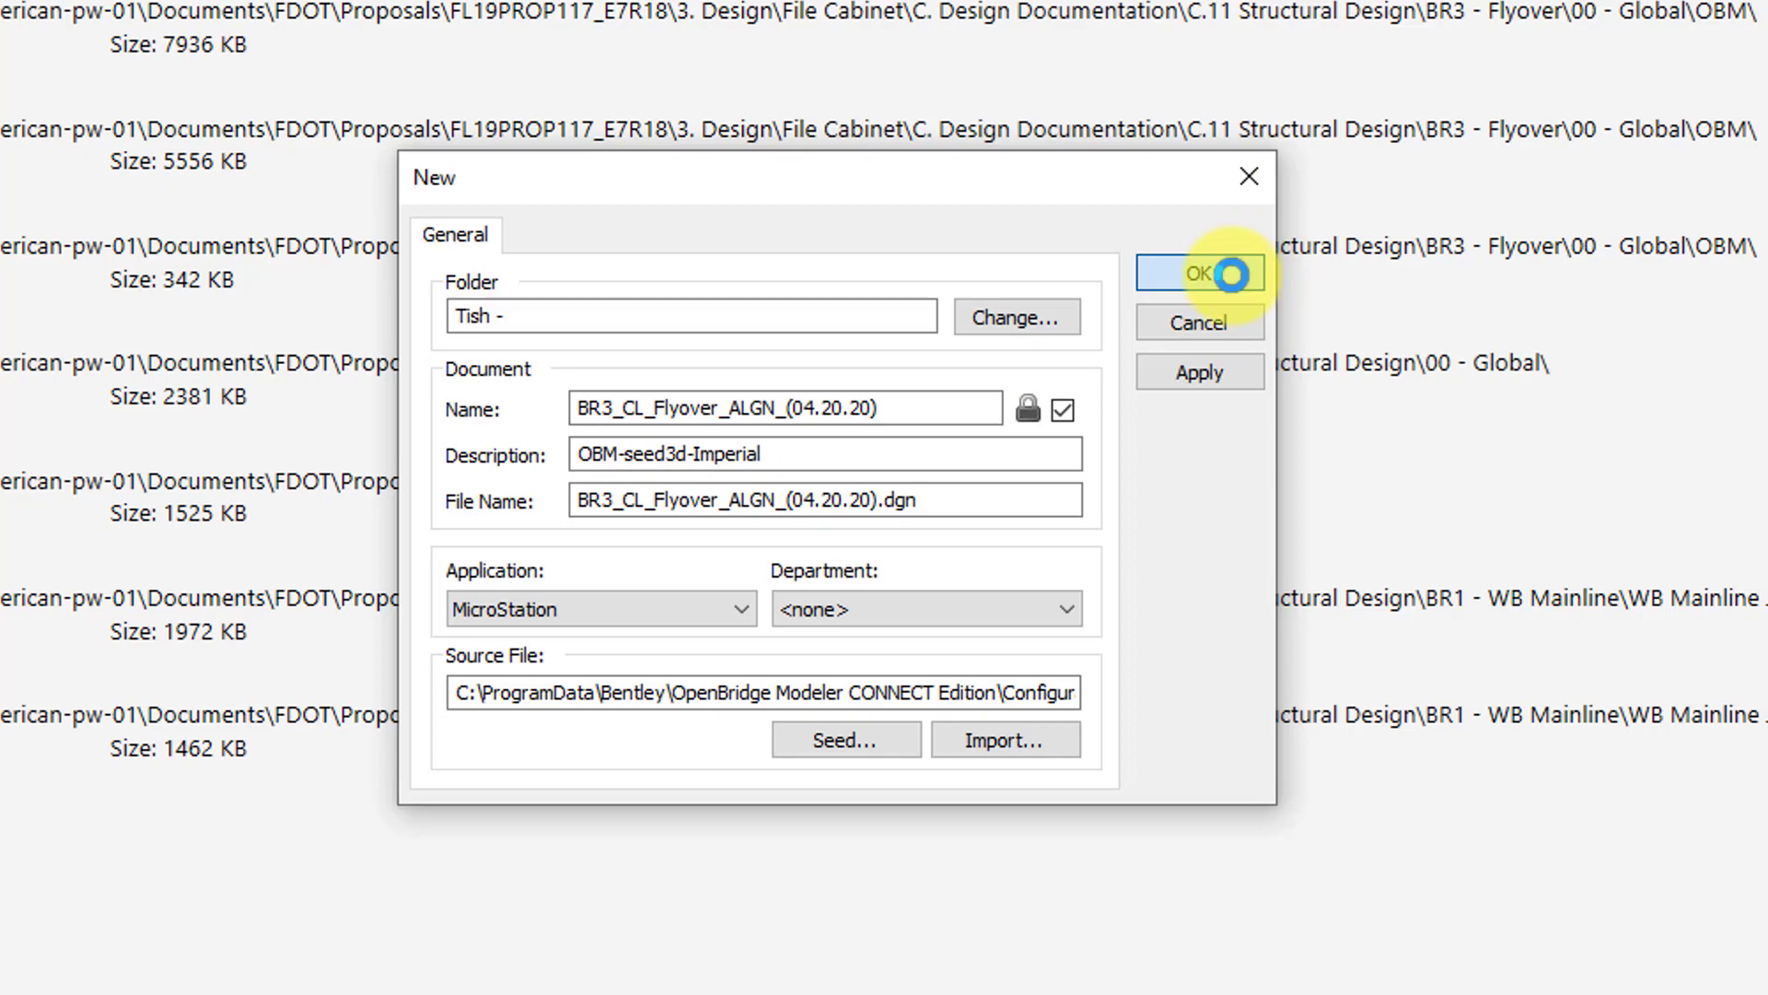
Step: Confirm the new file and dismiss the previous file's Check In prompt
click(1199, 273)
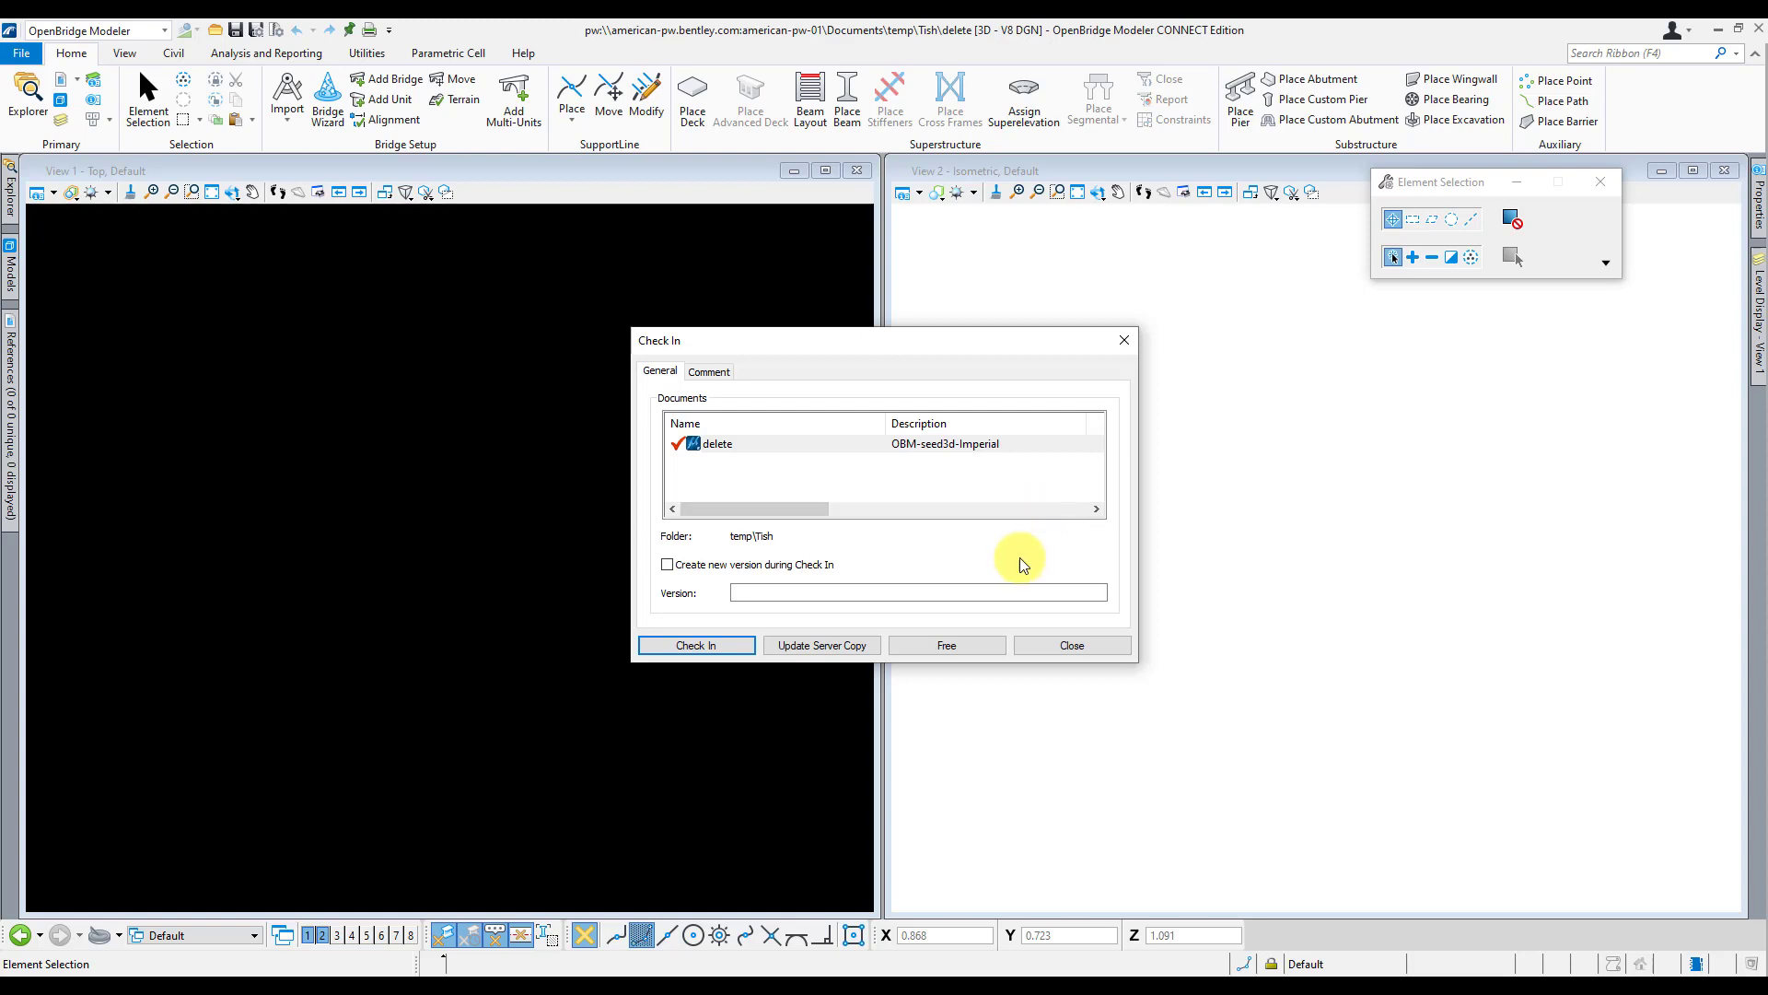
click(945, 645)
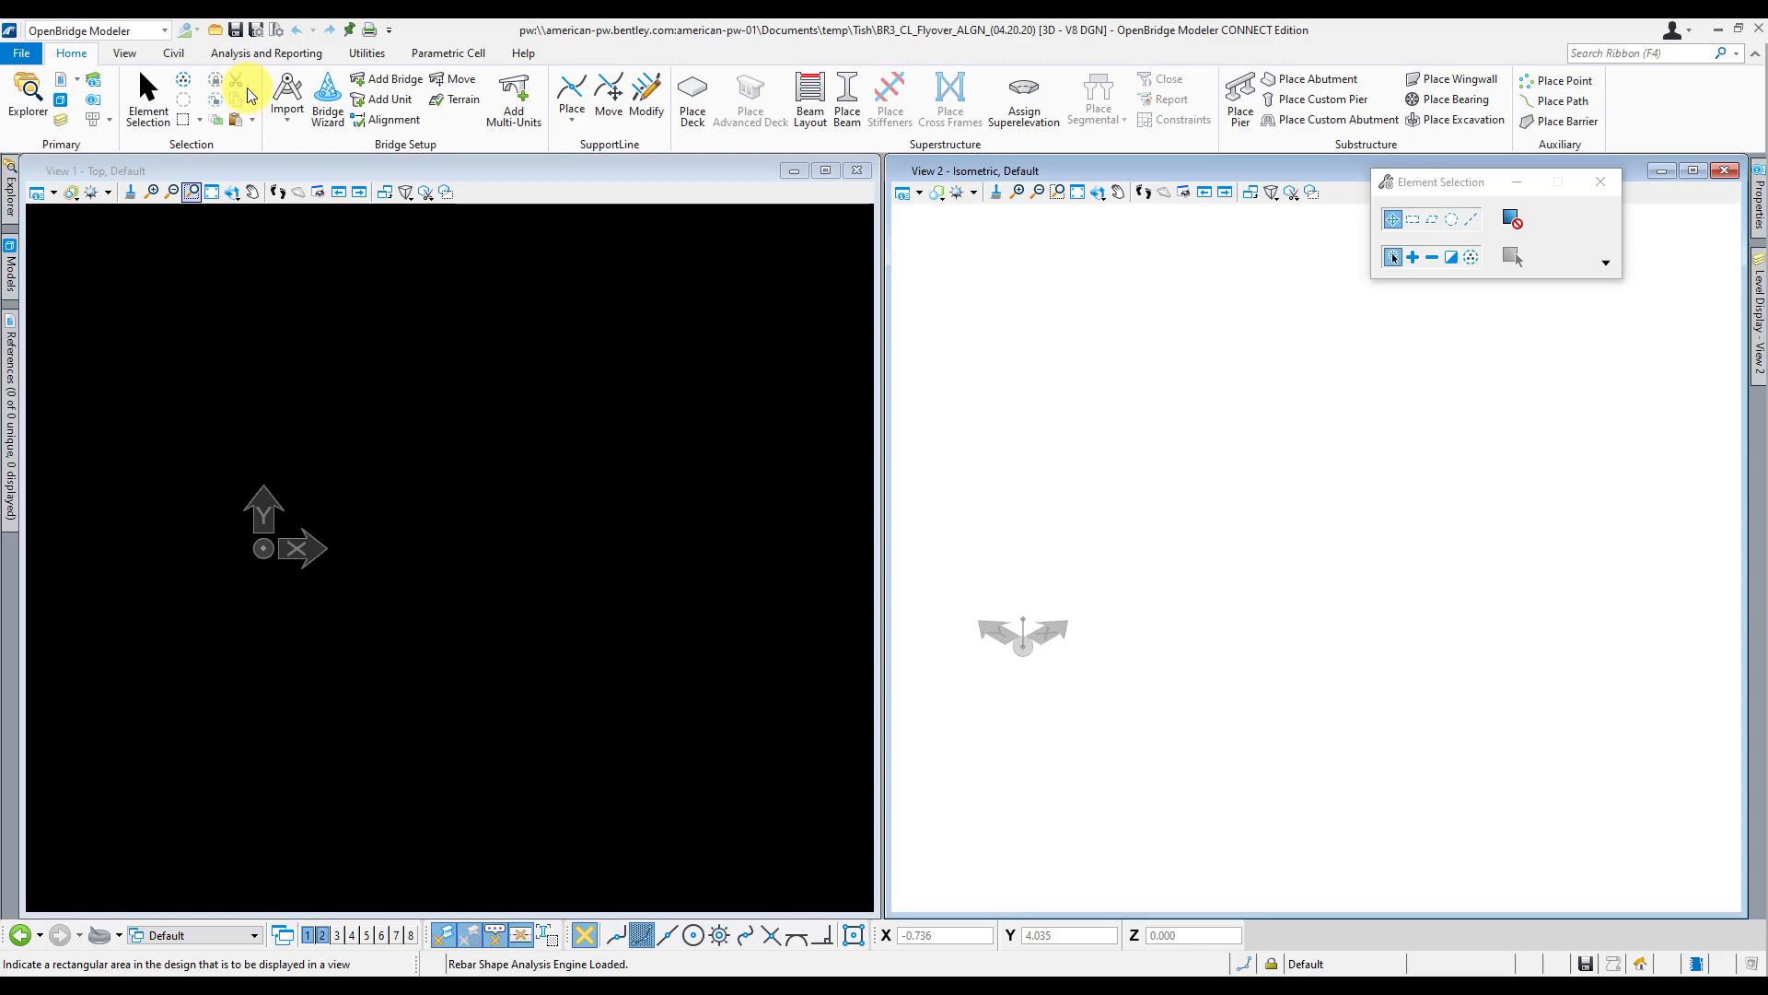
Step: Import geometry from the GEOPAK file job117.gpk
click(287, 100)
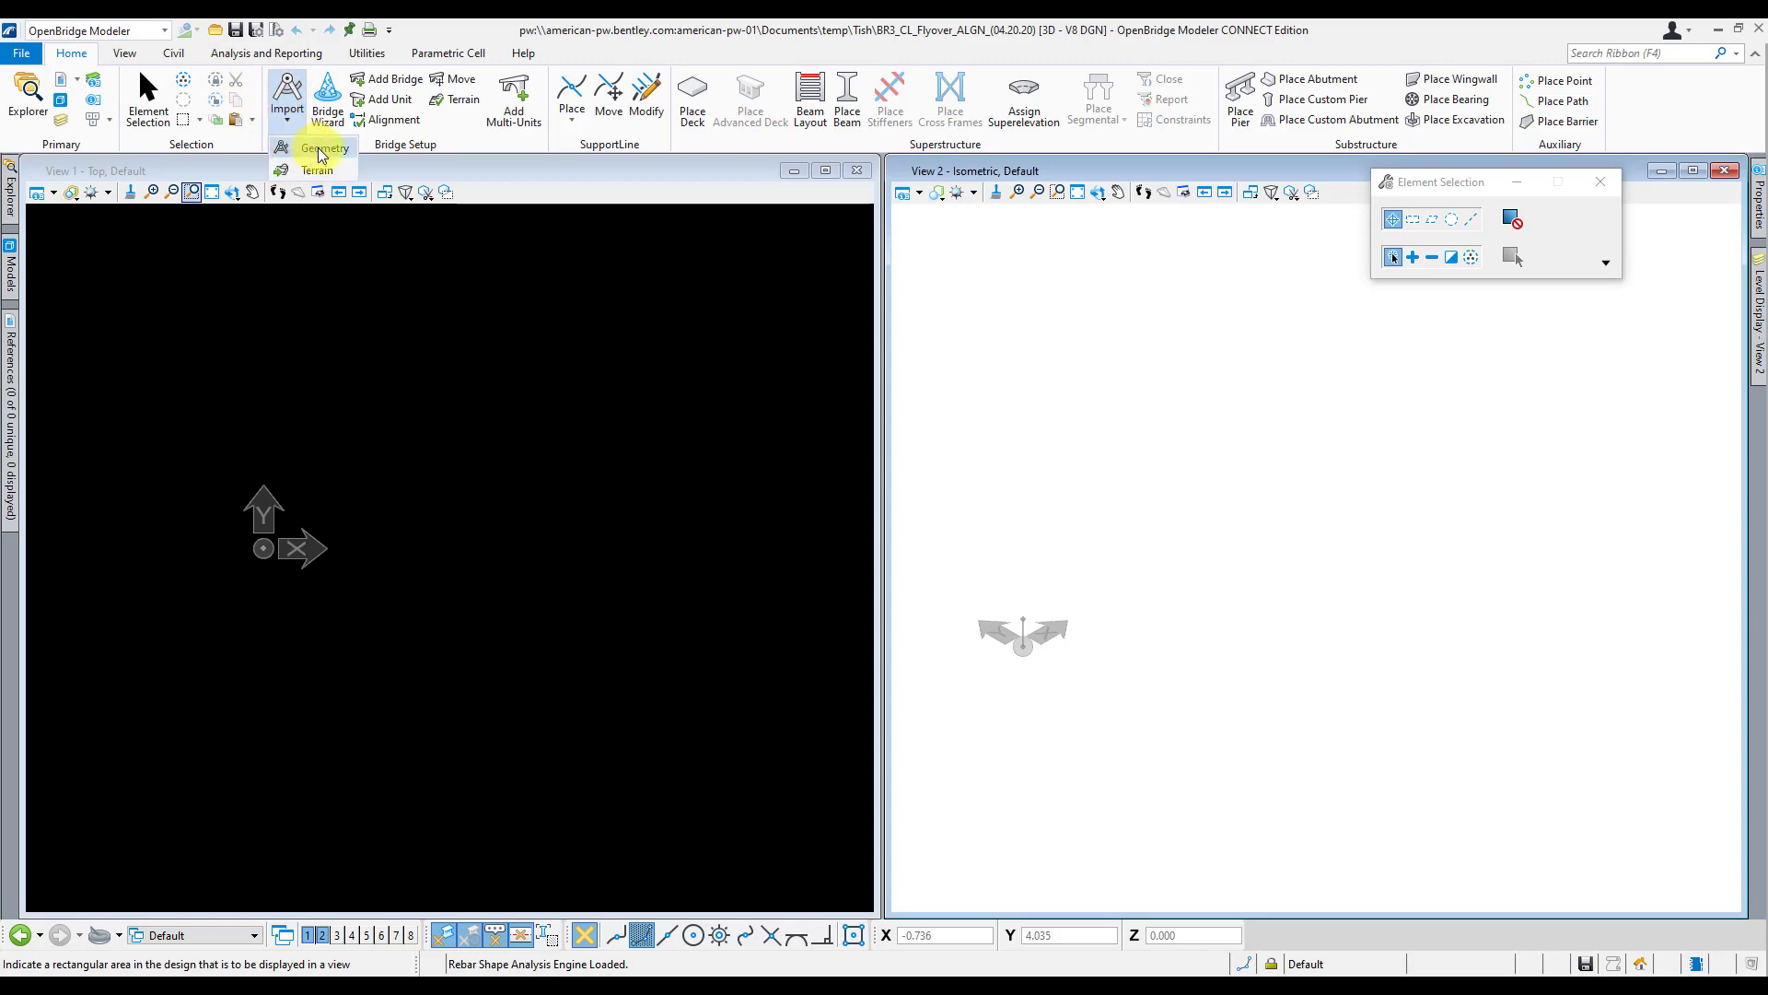
click(317, 147)
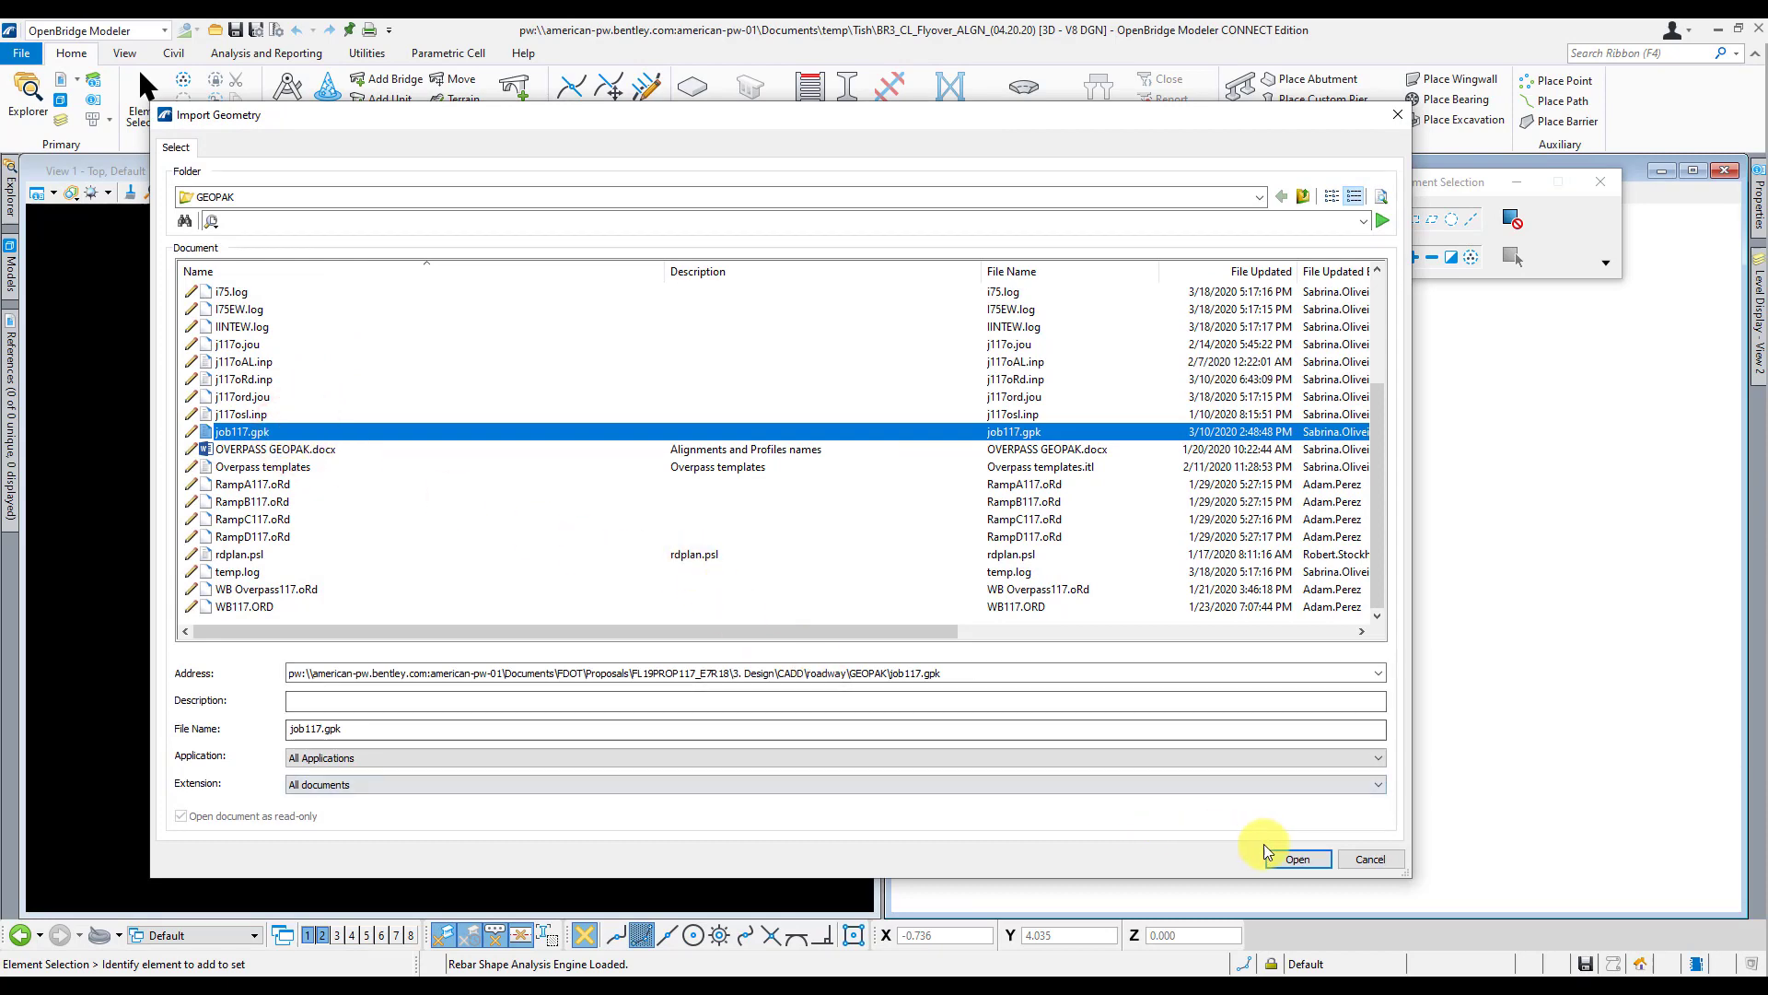
click(1297, 859)
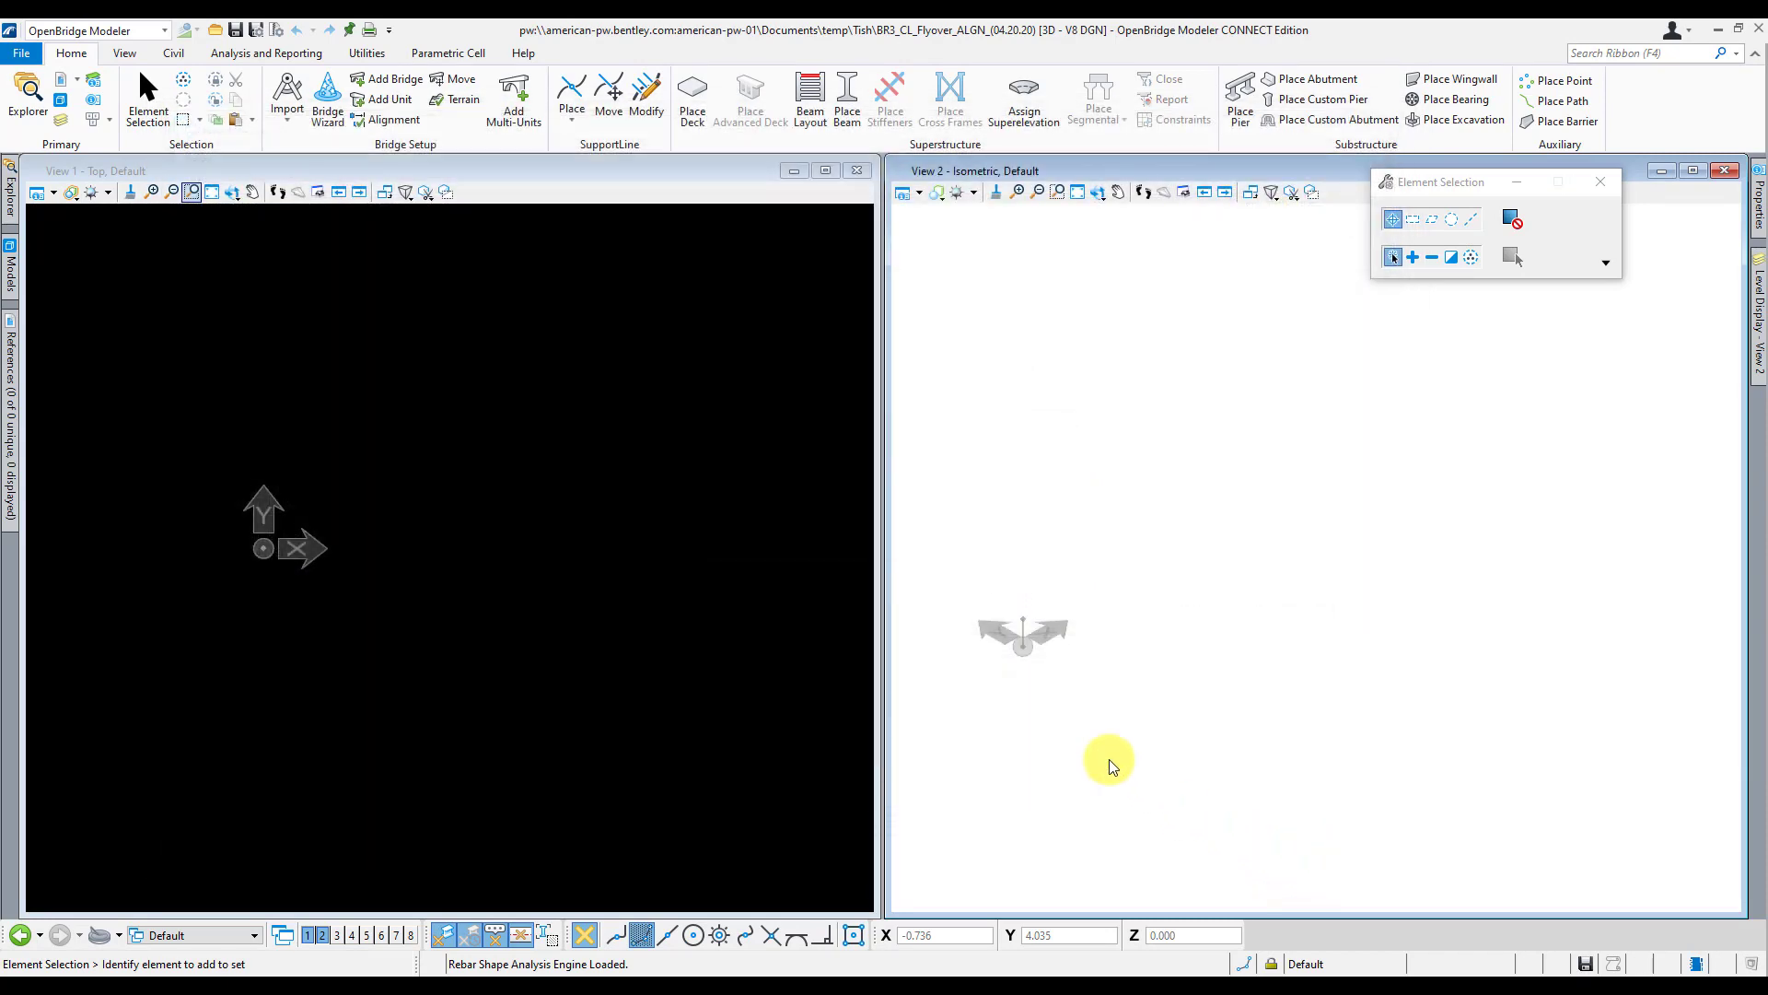
click(286, 99)
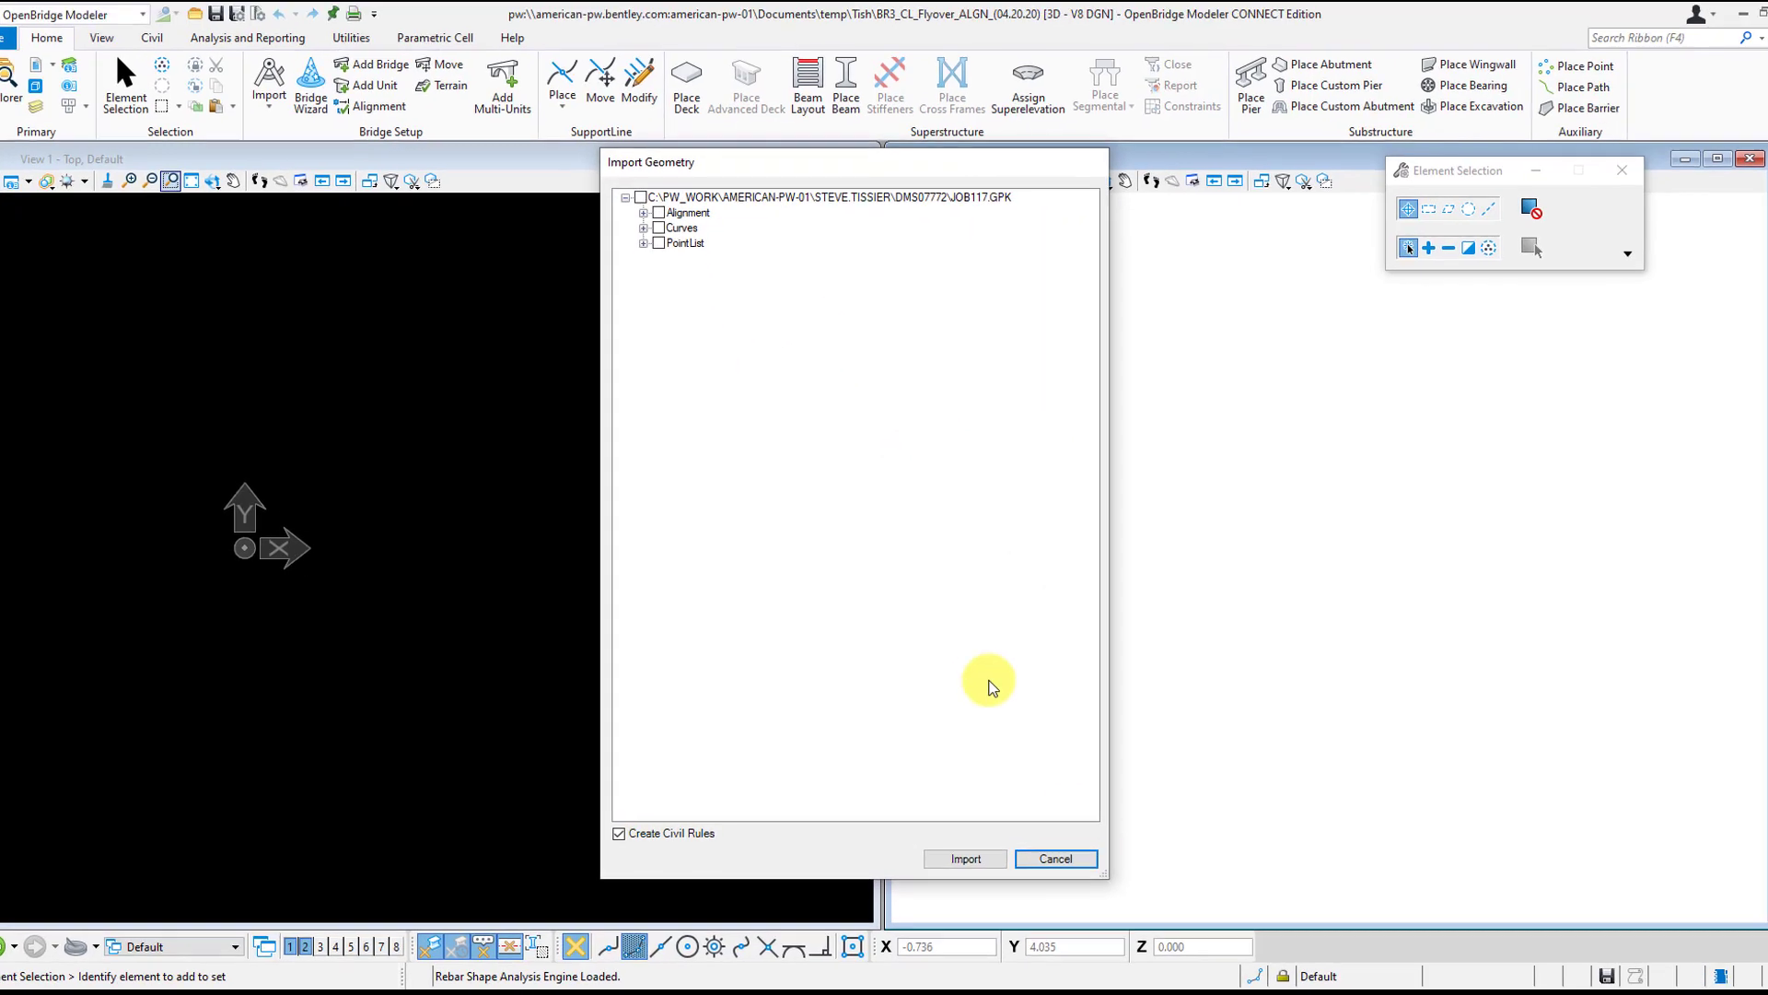
Step: Import alignment CL_FLYOVER from NoFeature with its PR_FLYOVER profile checked
click(641, 212)
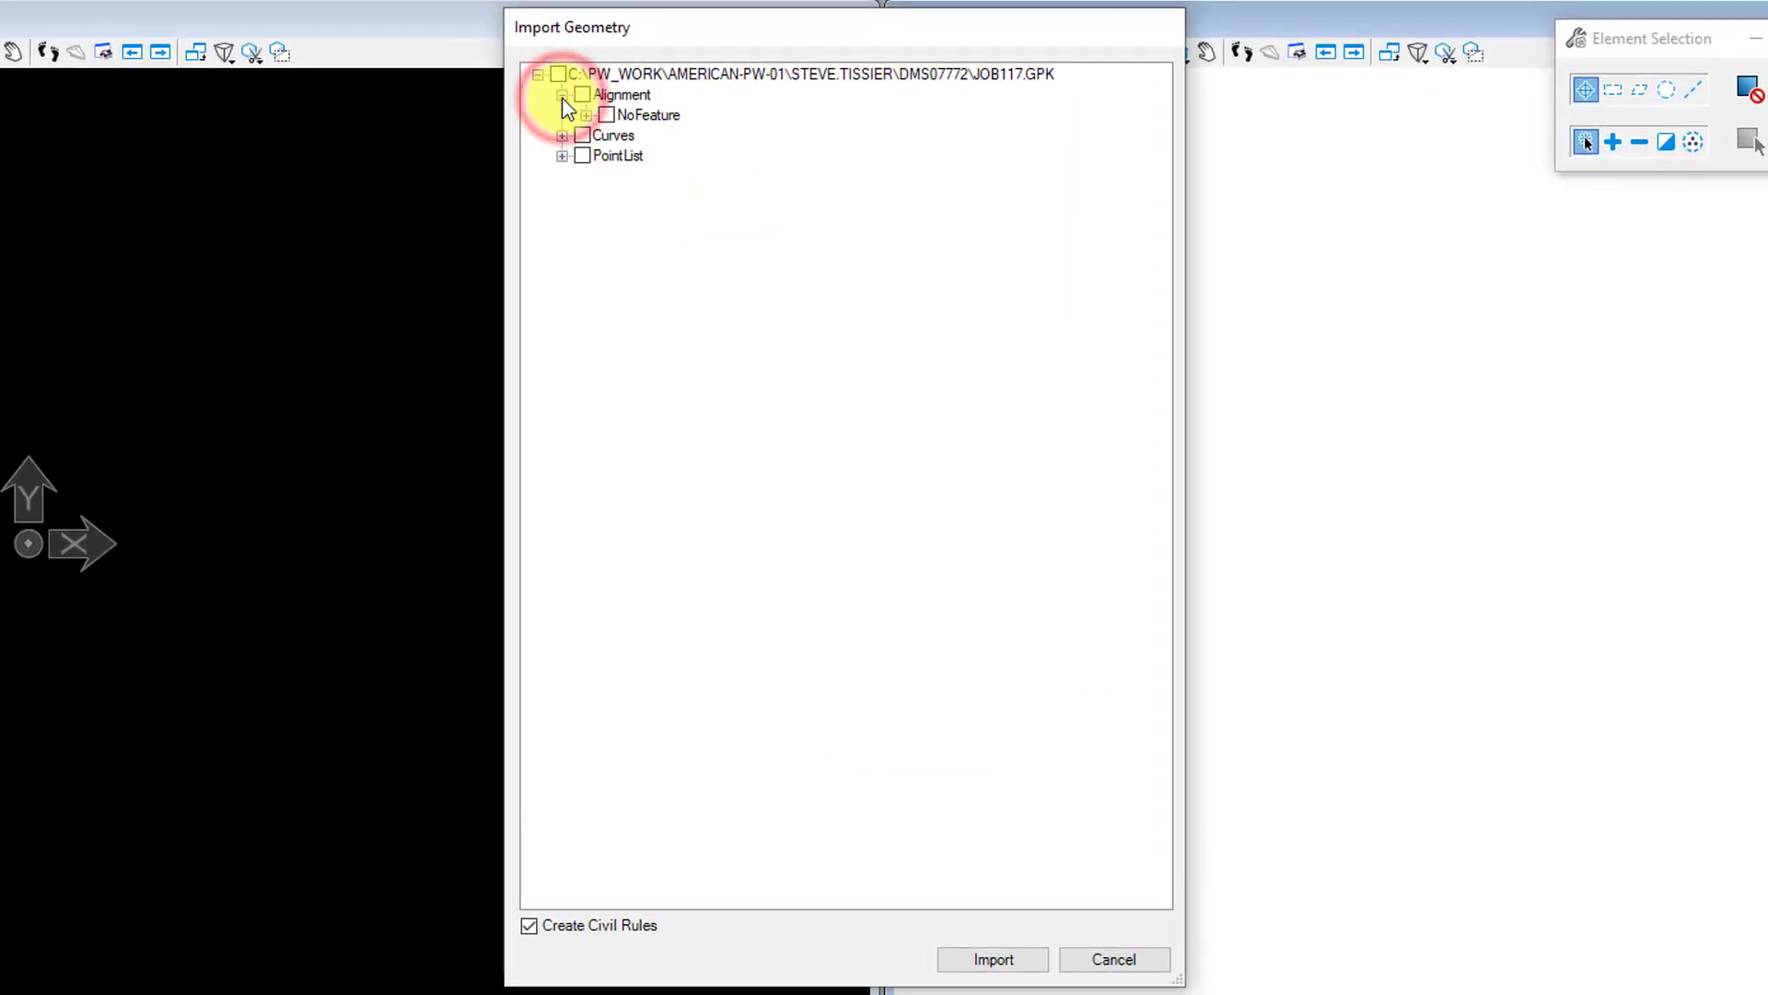
click(585, 114)
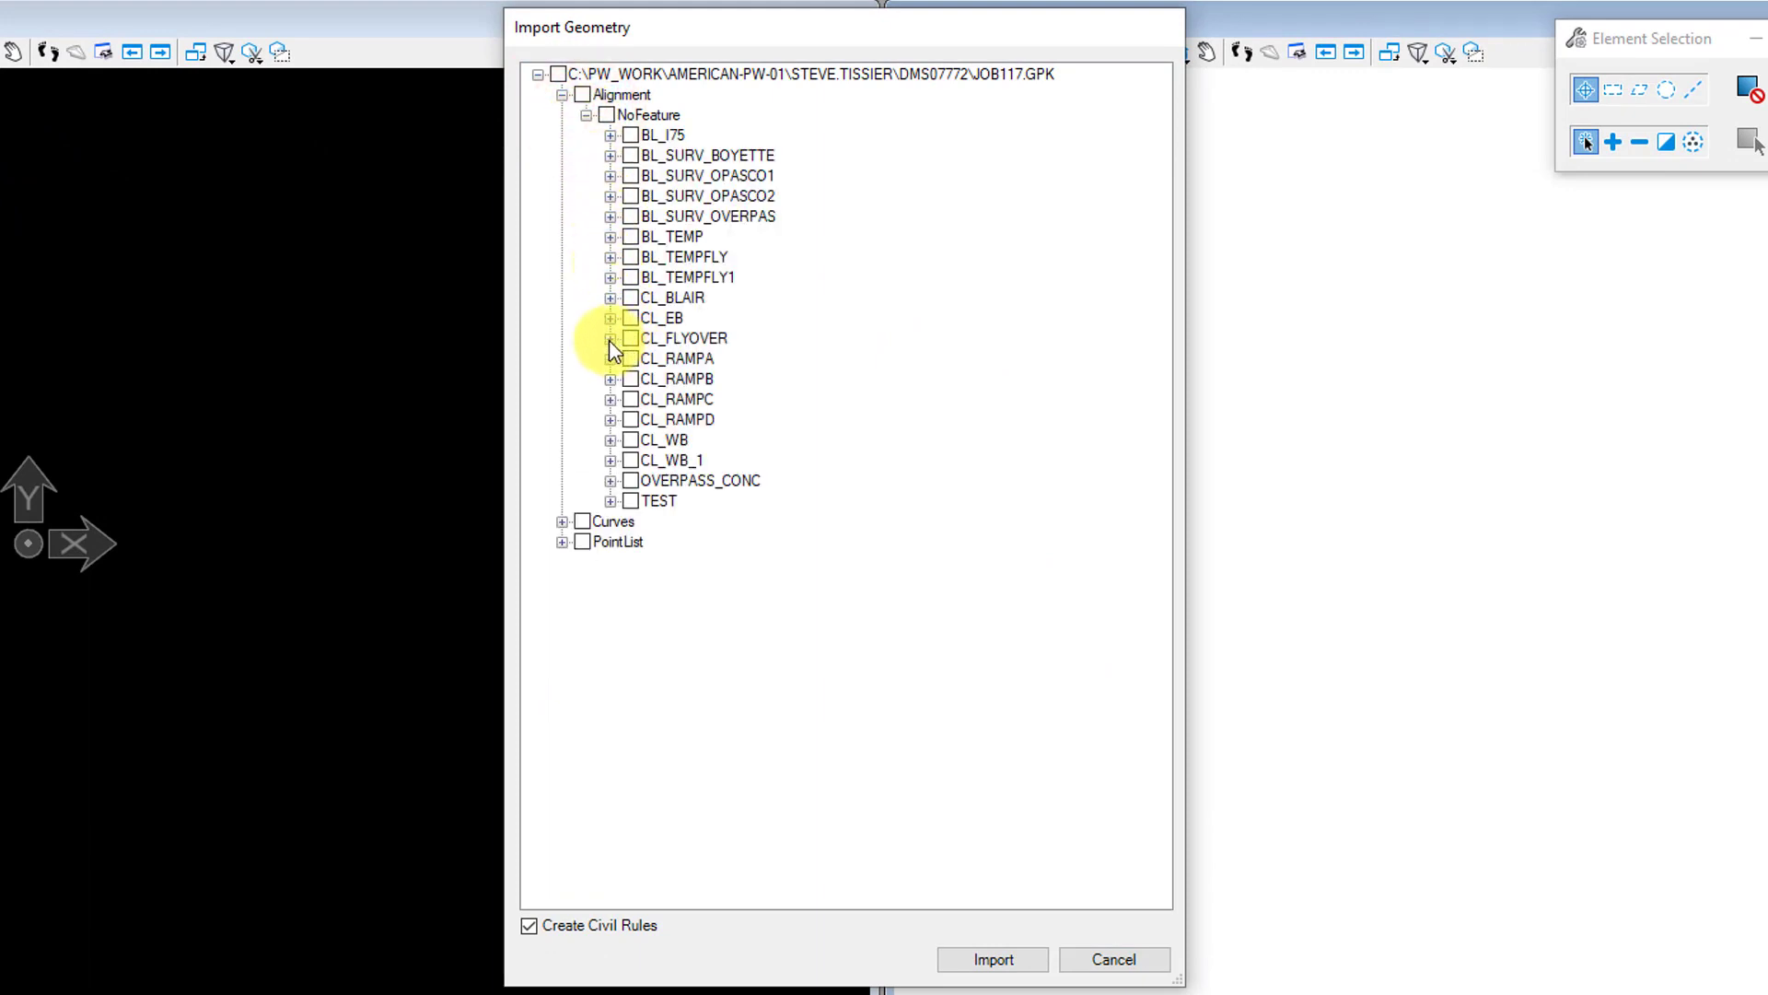
click(612, 338)
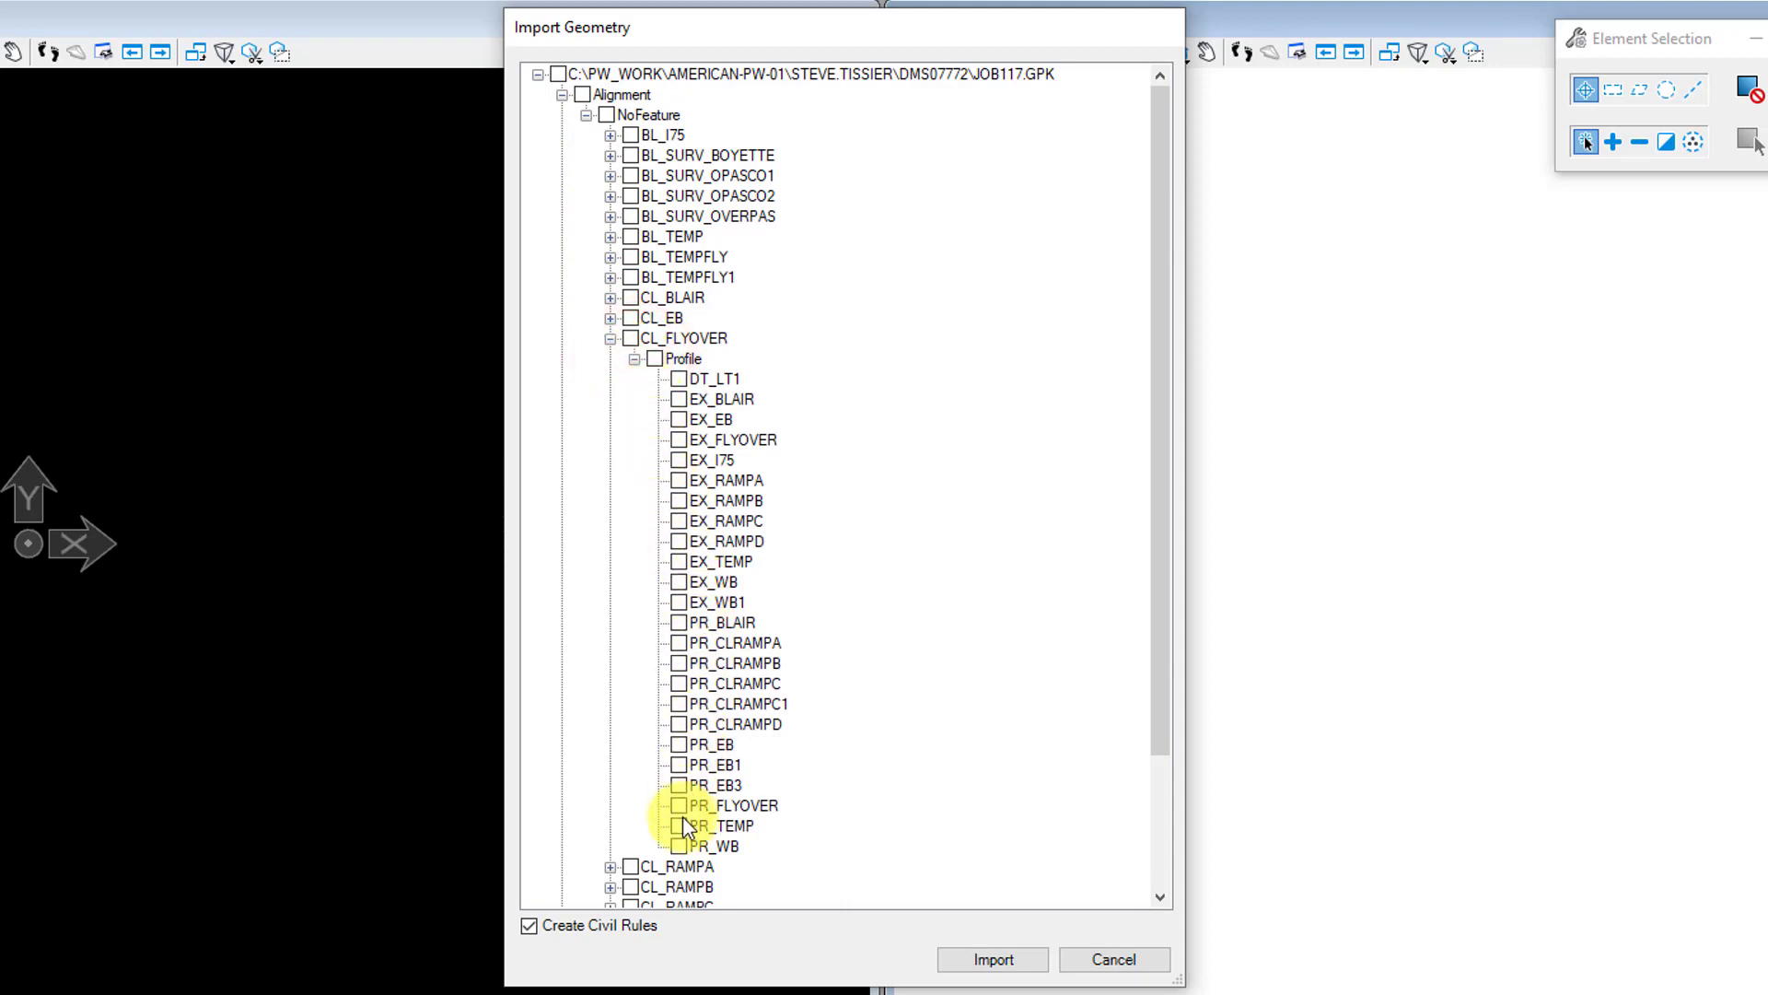
click(679, 805)
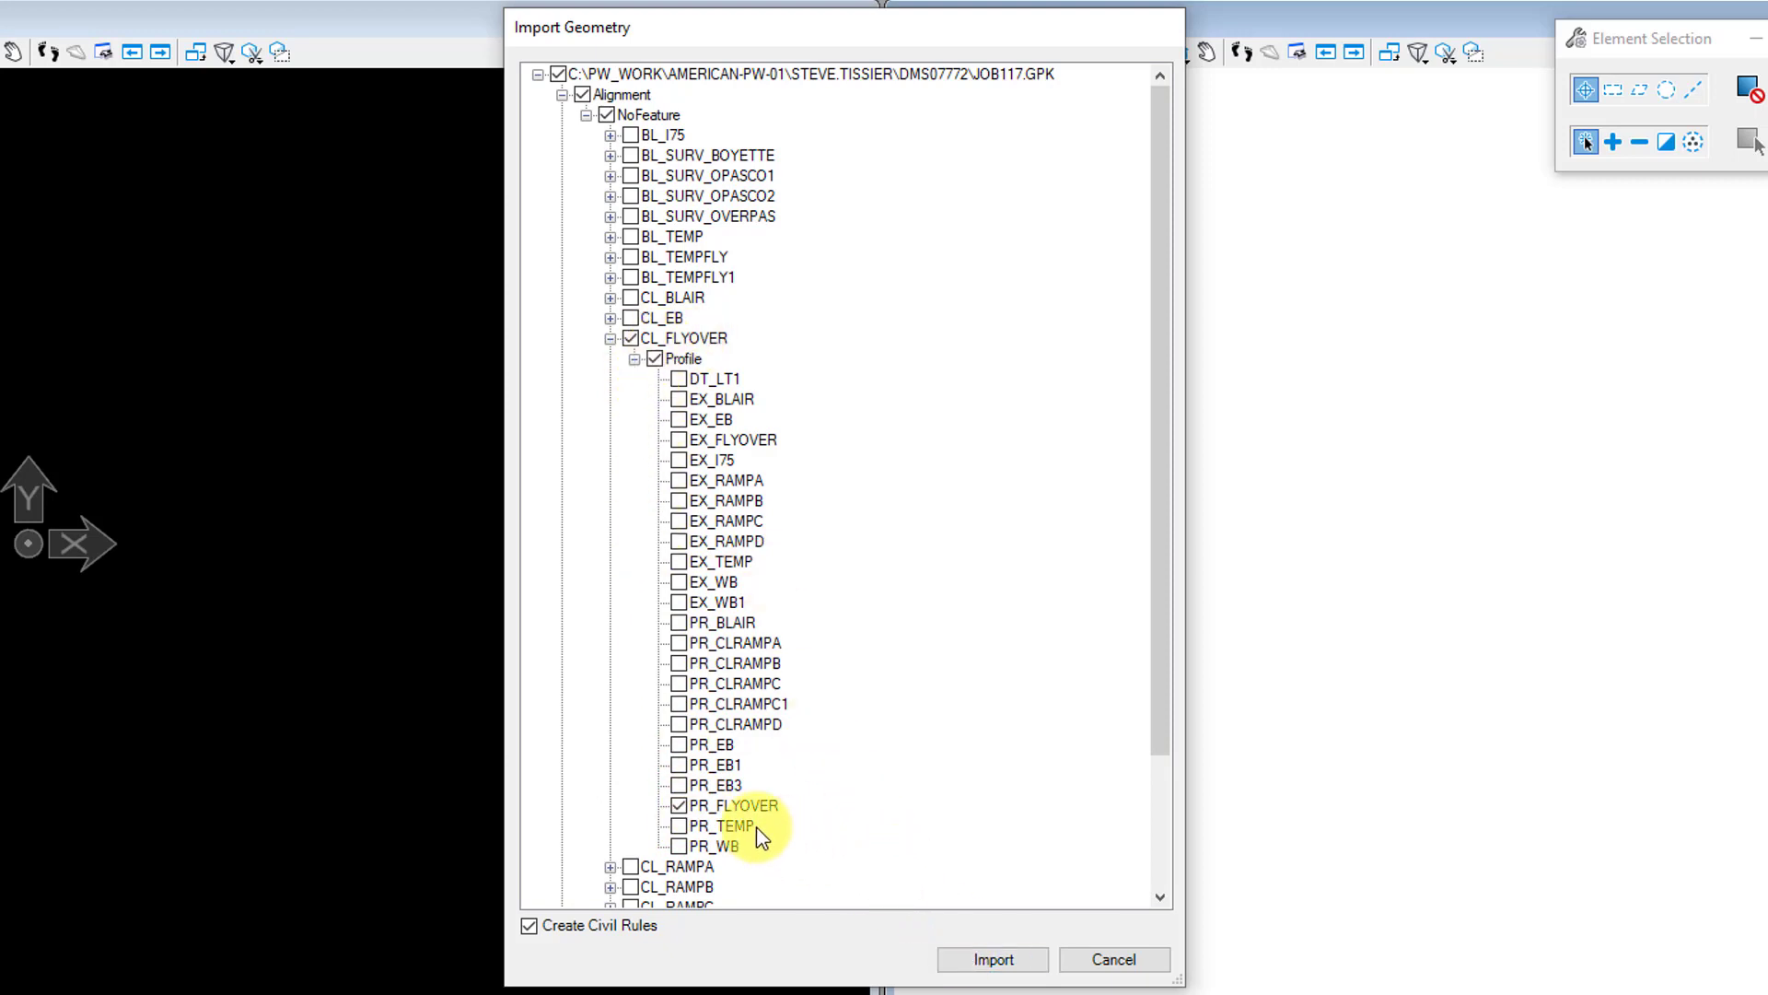
mouse_move(991, 959)
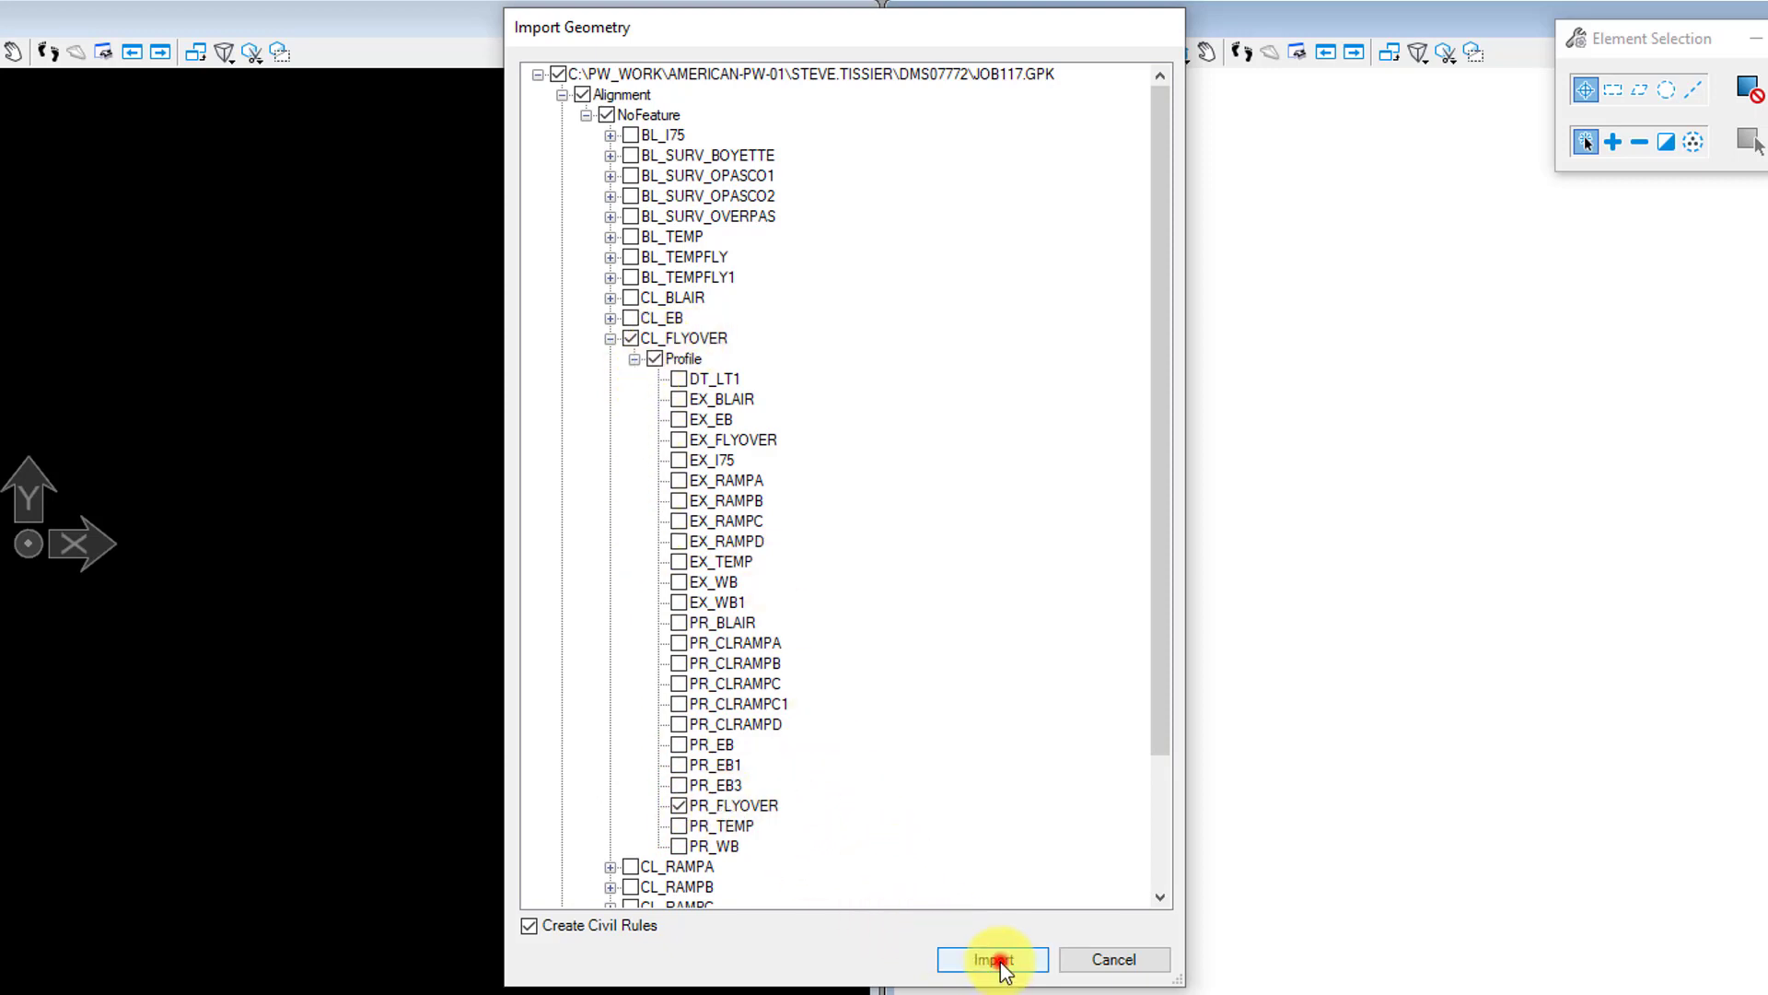
click(990, 959)
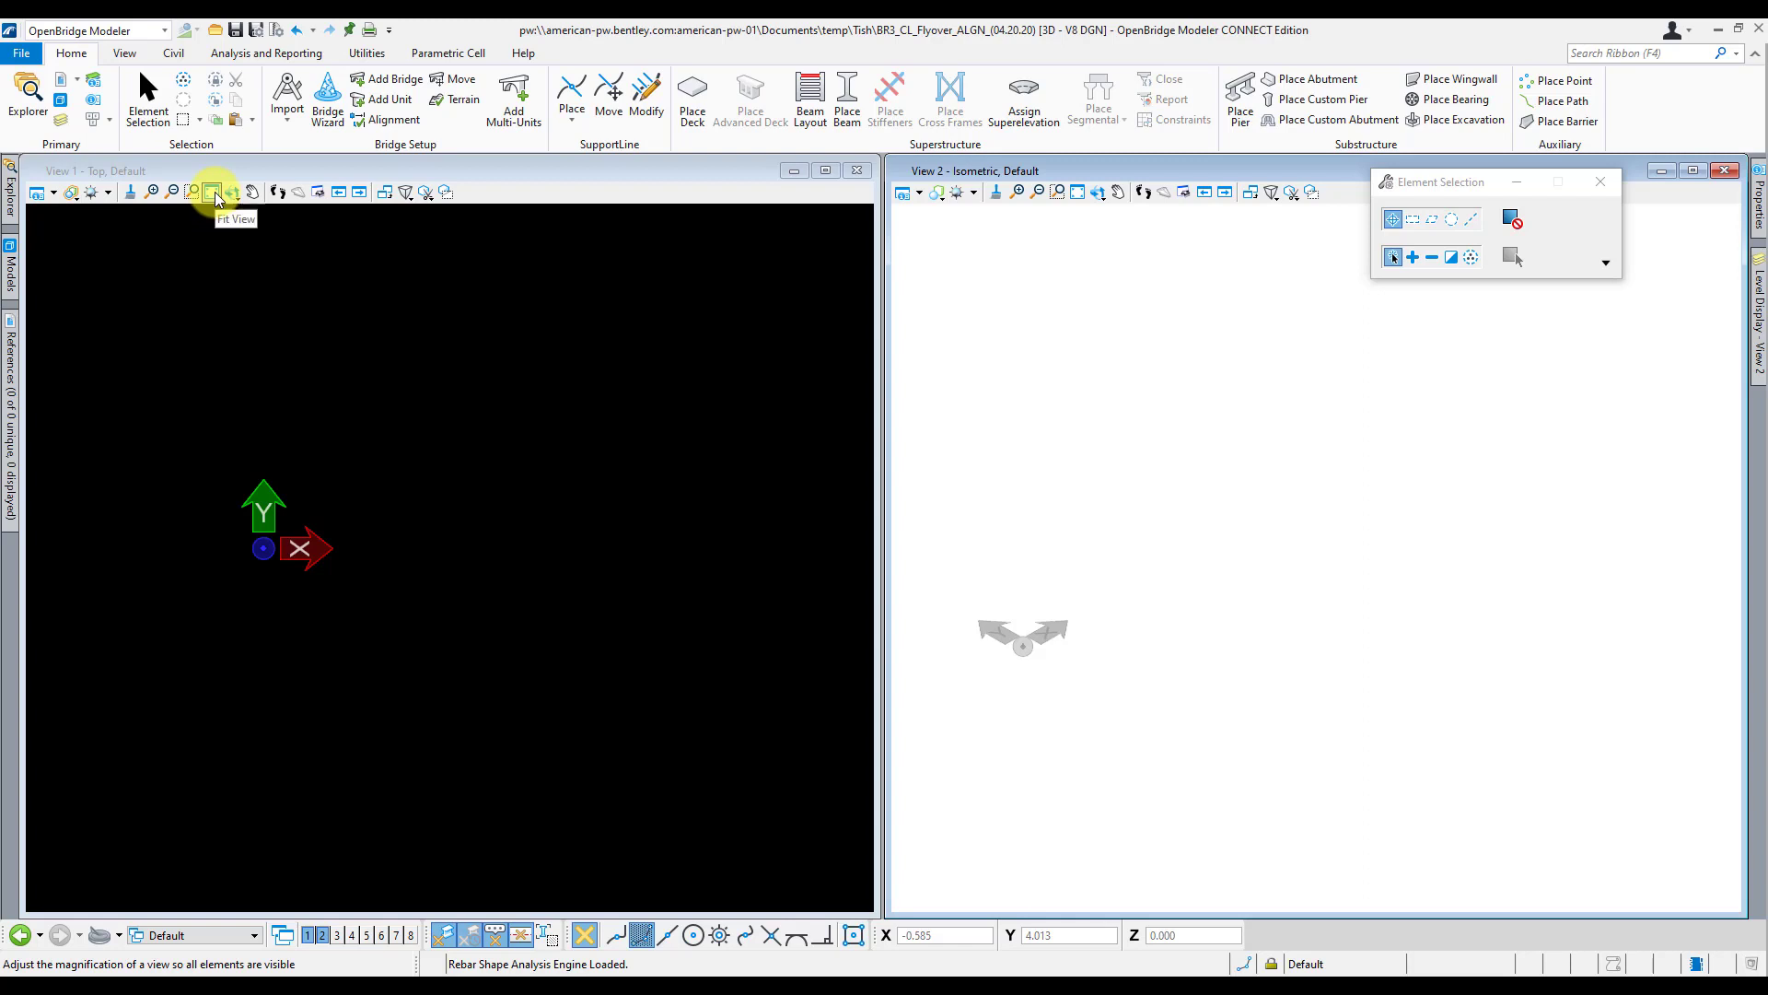
Step: Fit the top view and the isometric view to the imported alignment
click(1075, 191)
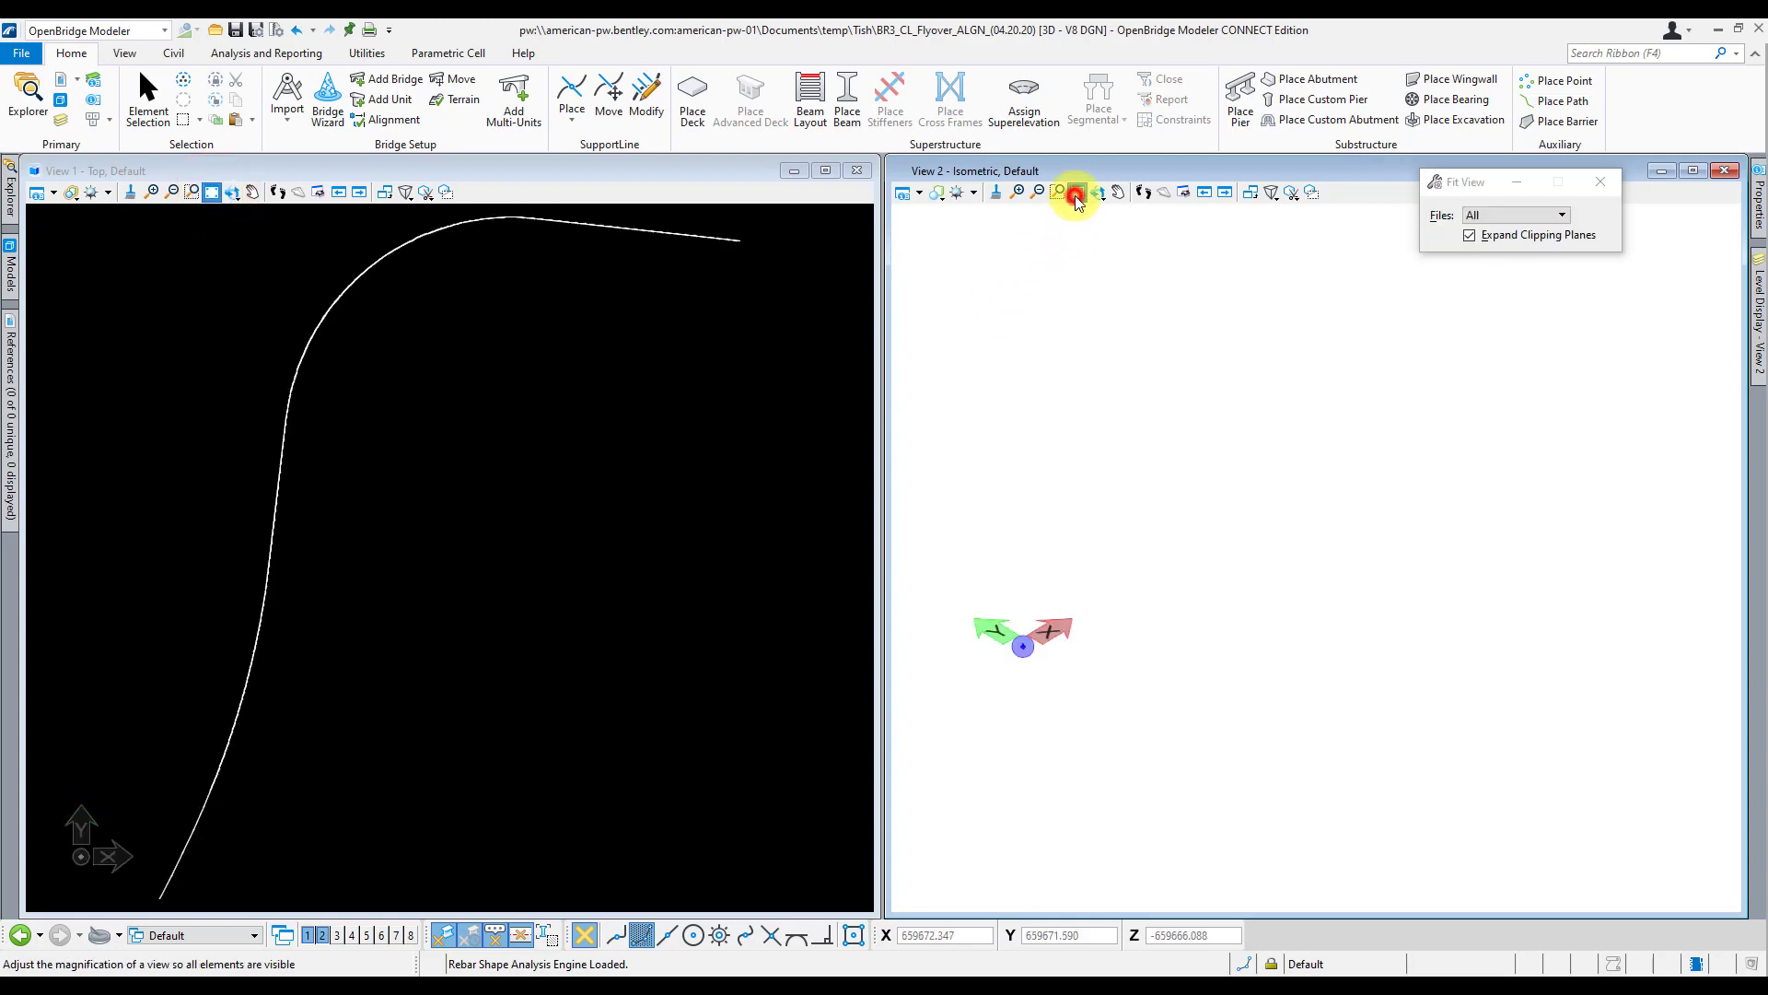
click(1074, 190)
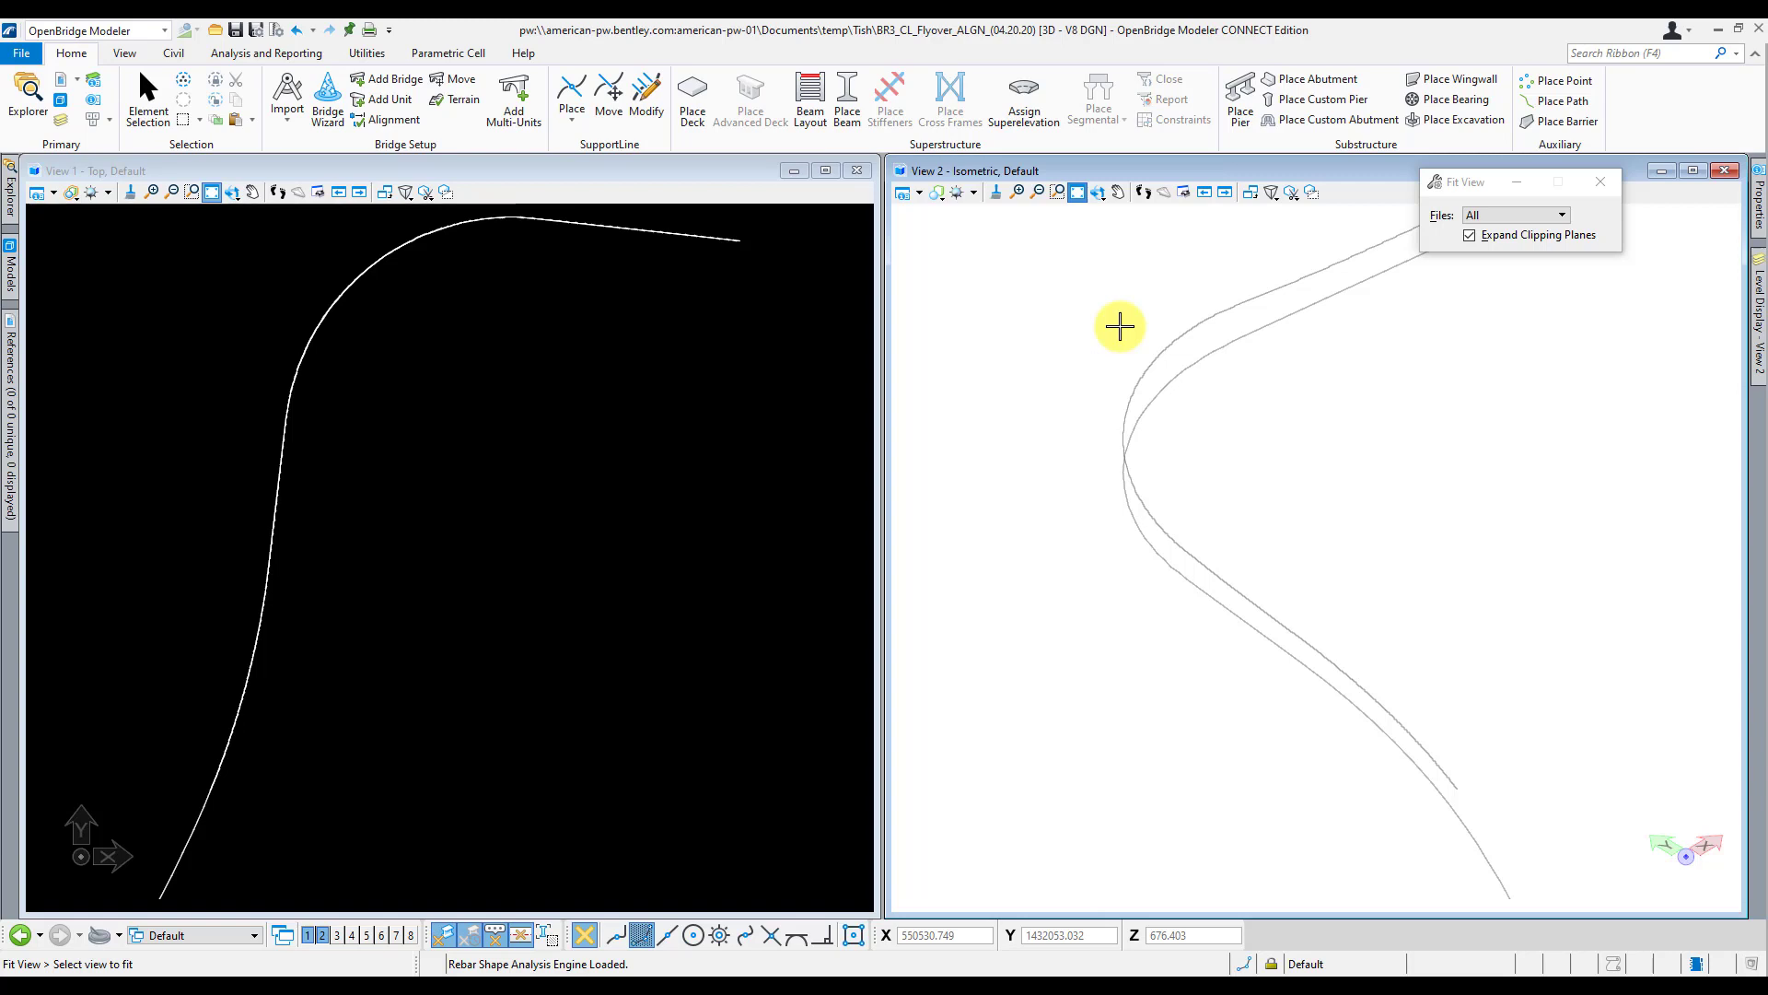
mouse_move(1169, 307)
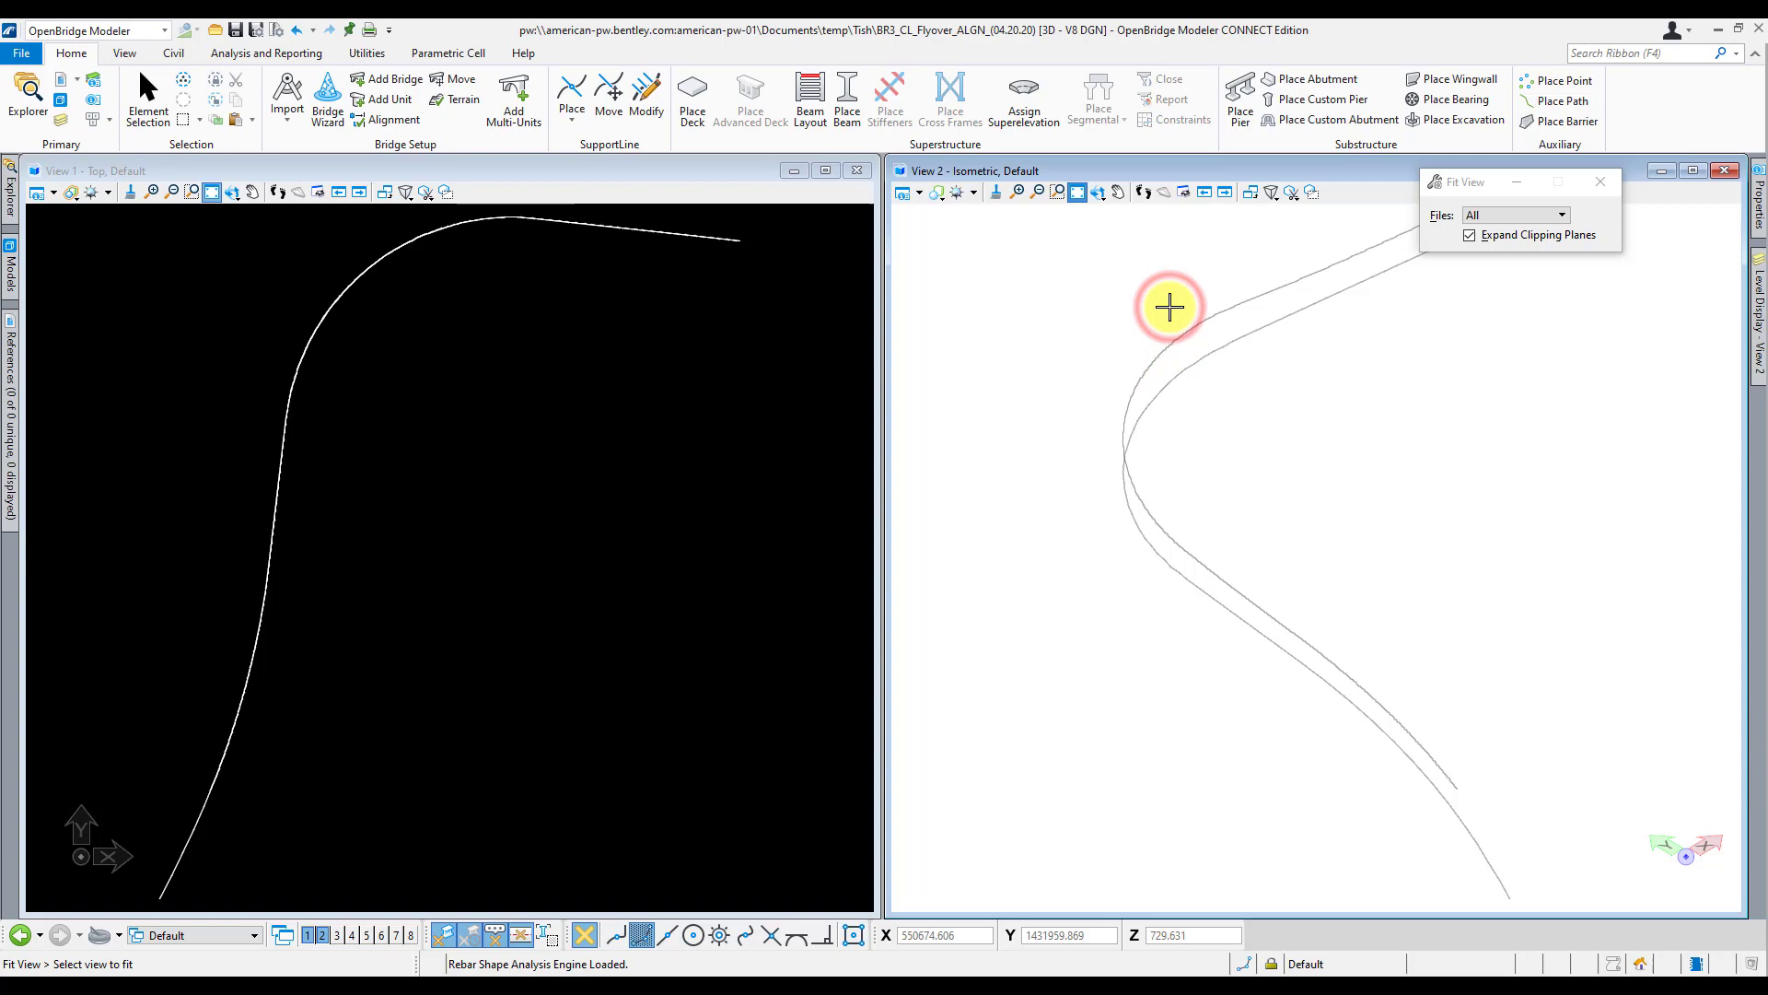
Step: Assign an Alignment feature definition to CL_FLYOVER through its Properties
click(1169, 306)
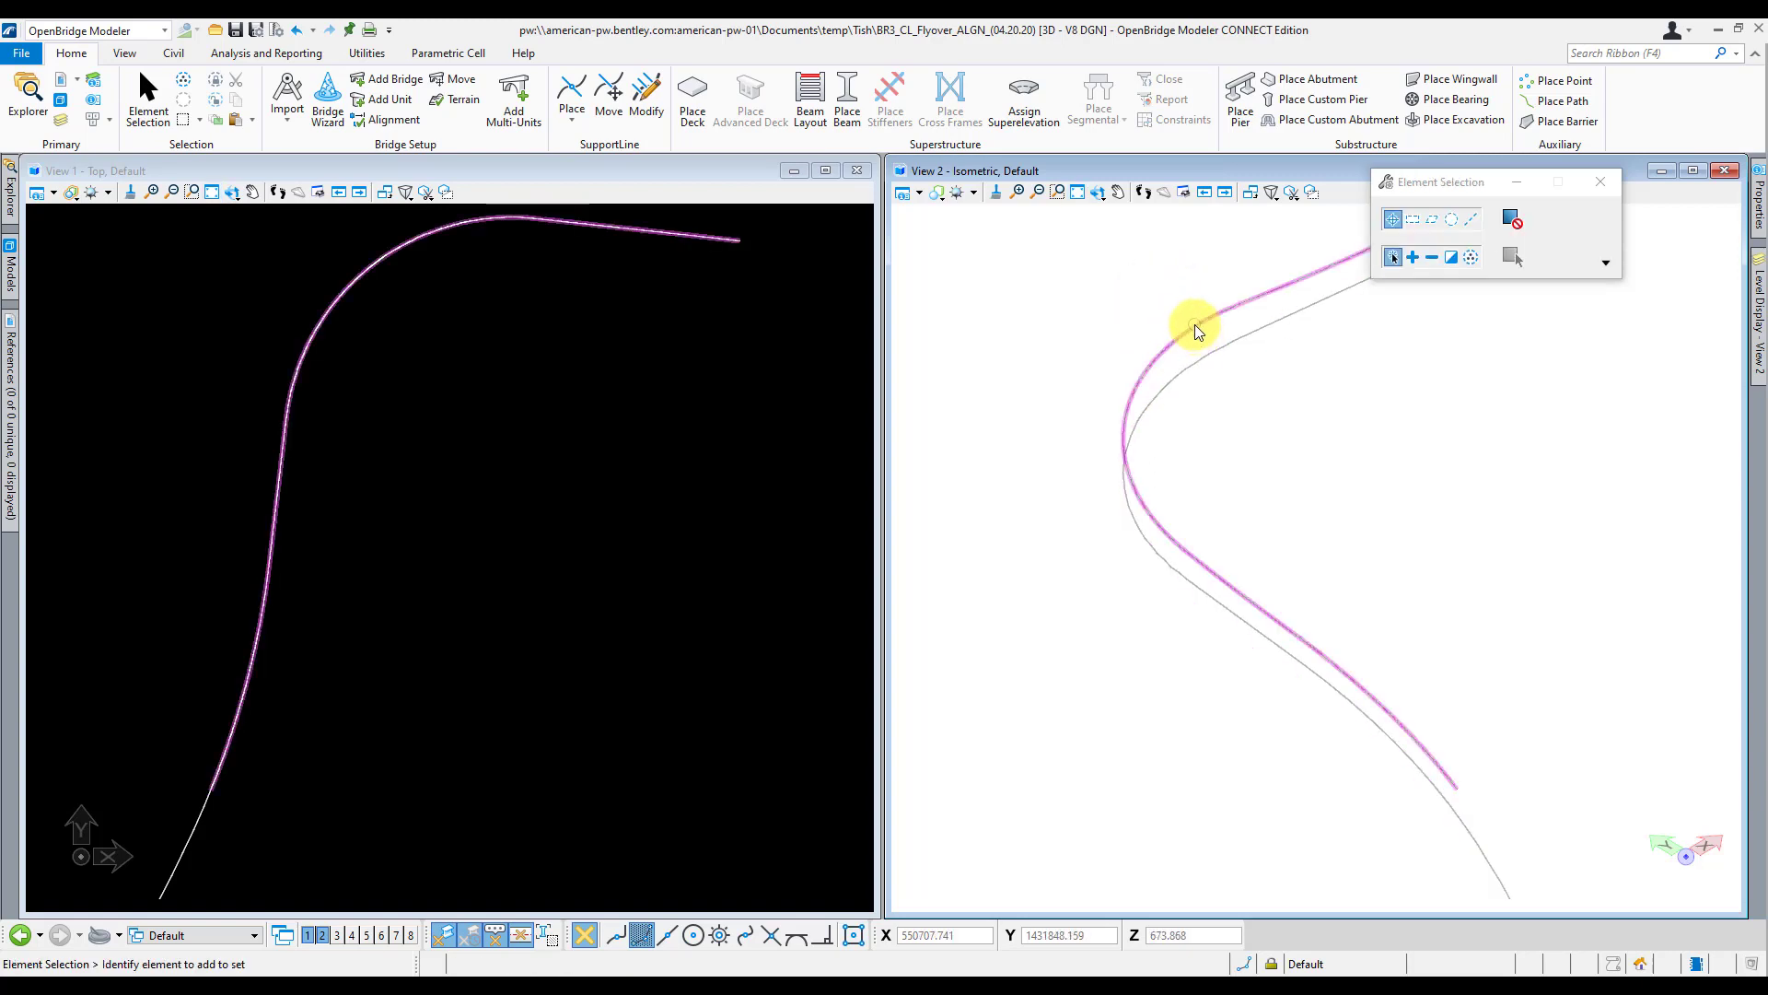
click(1224, 347)
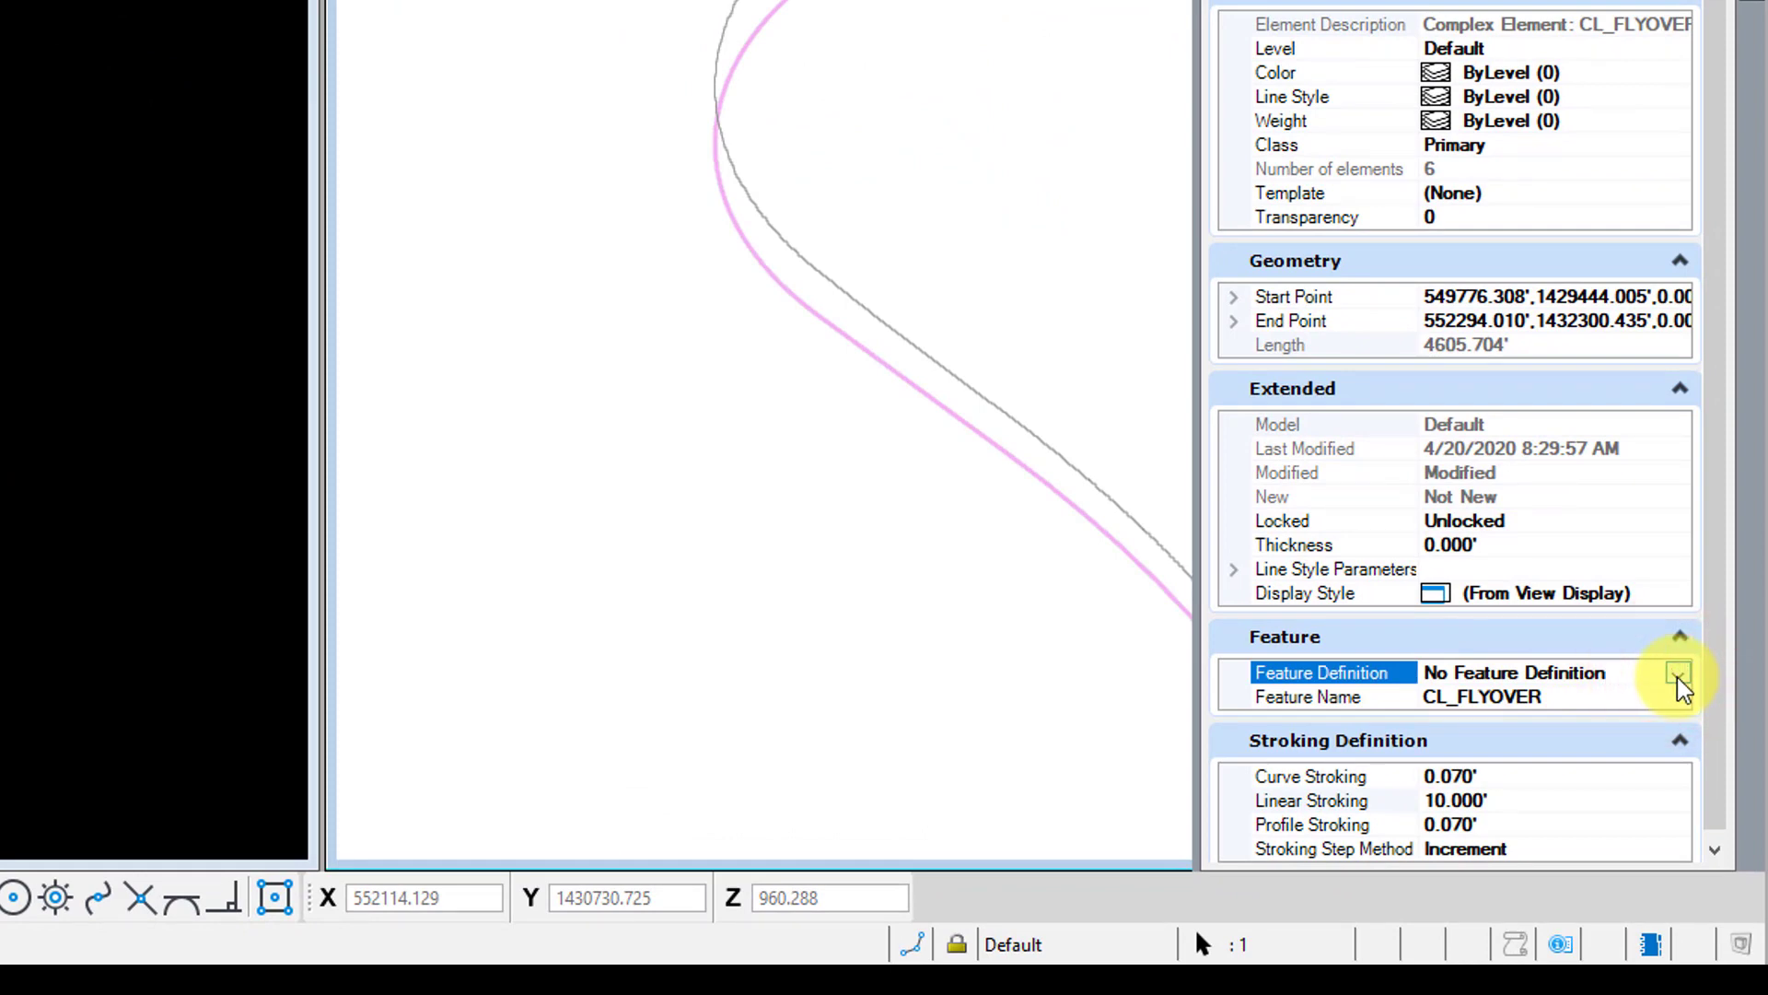
click(1678, 672)
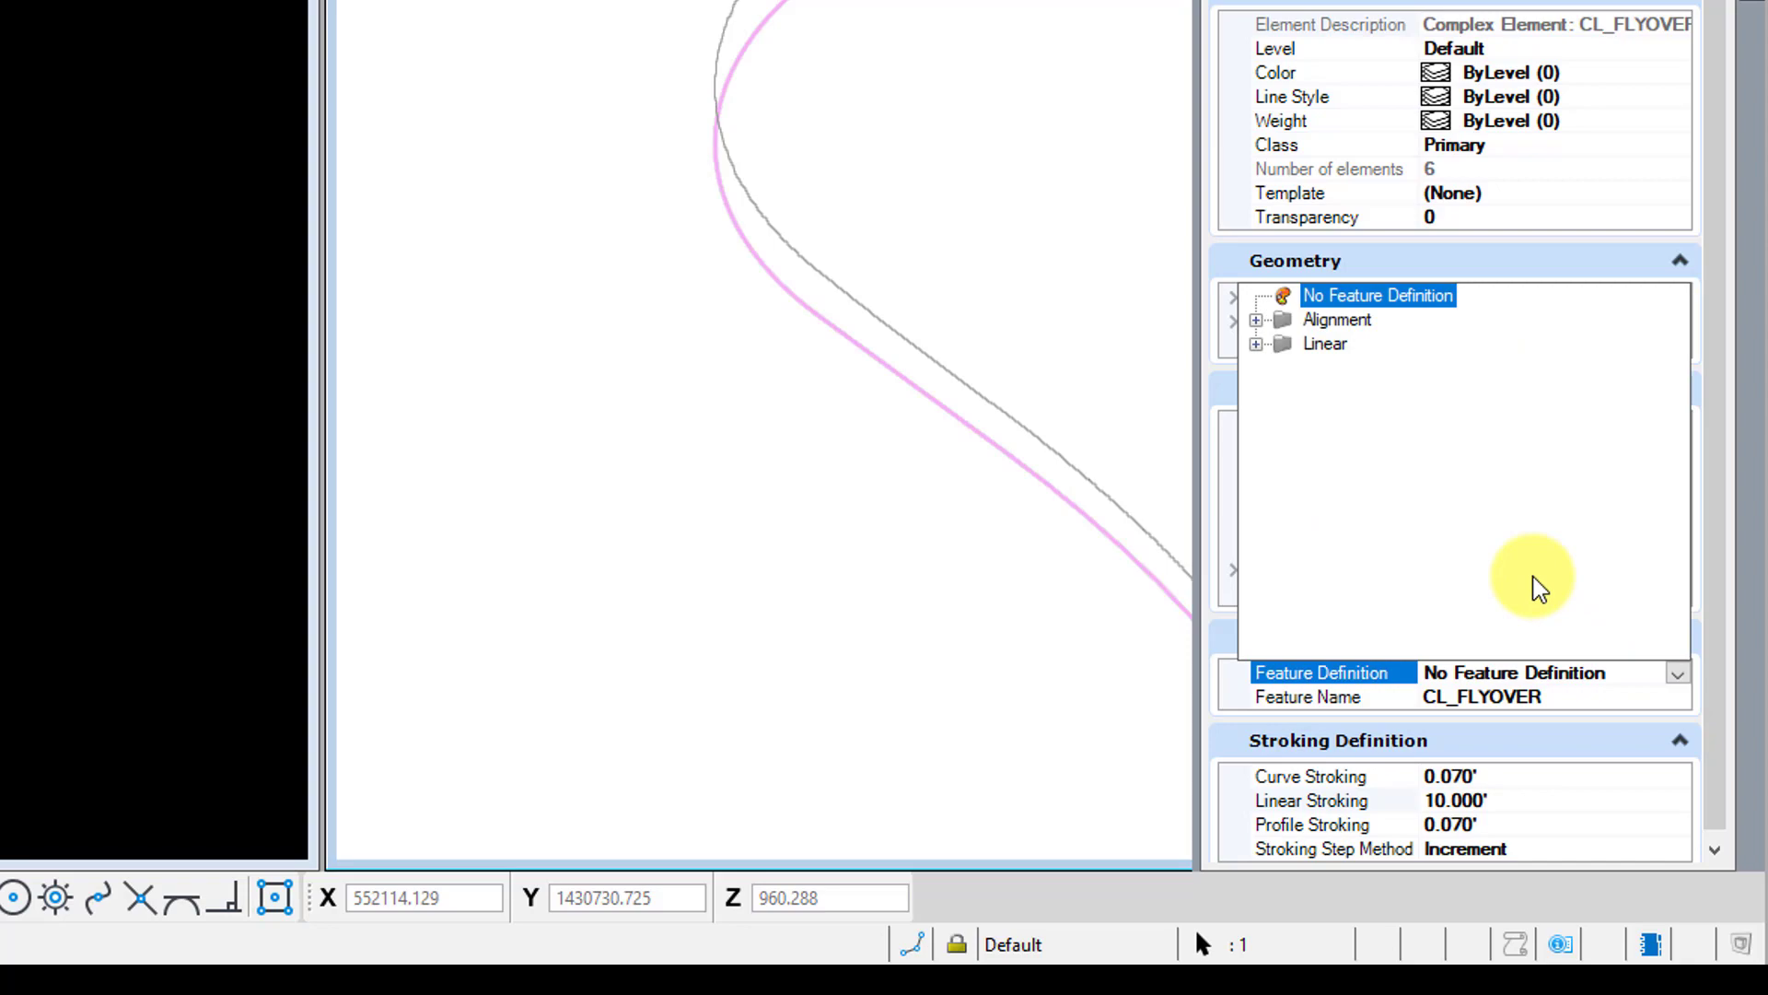
click(1254, 319)
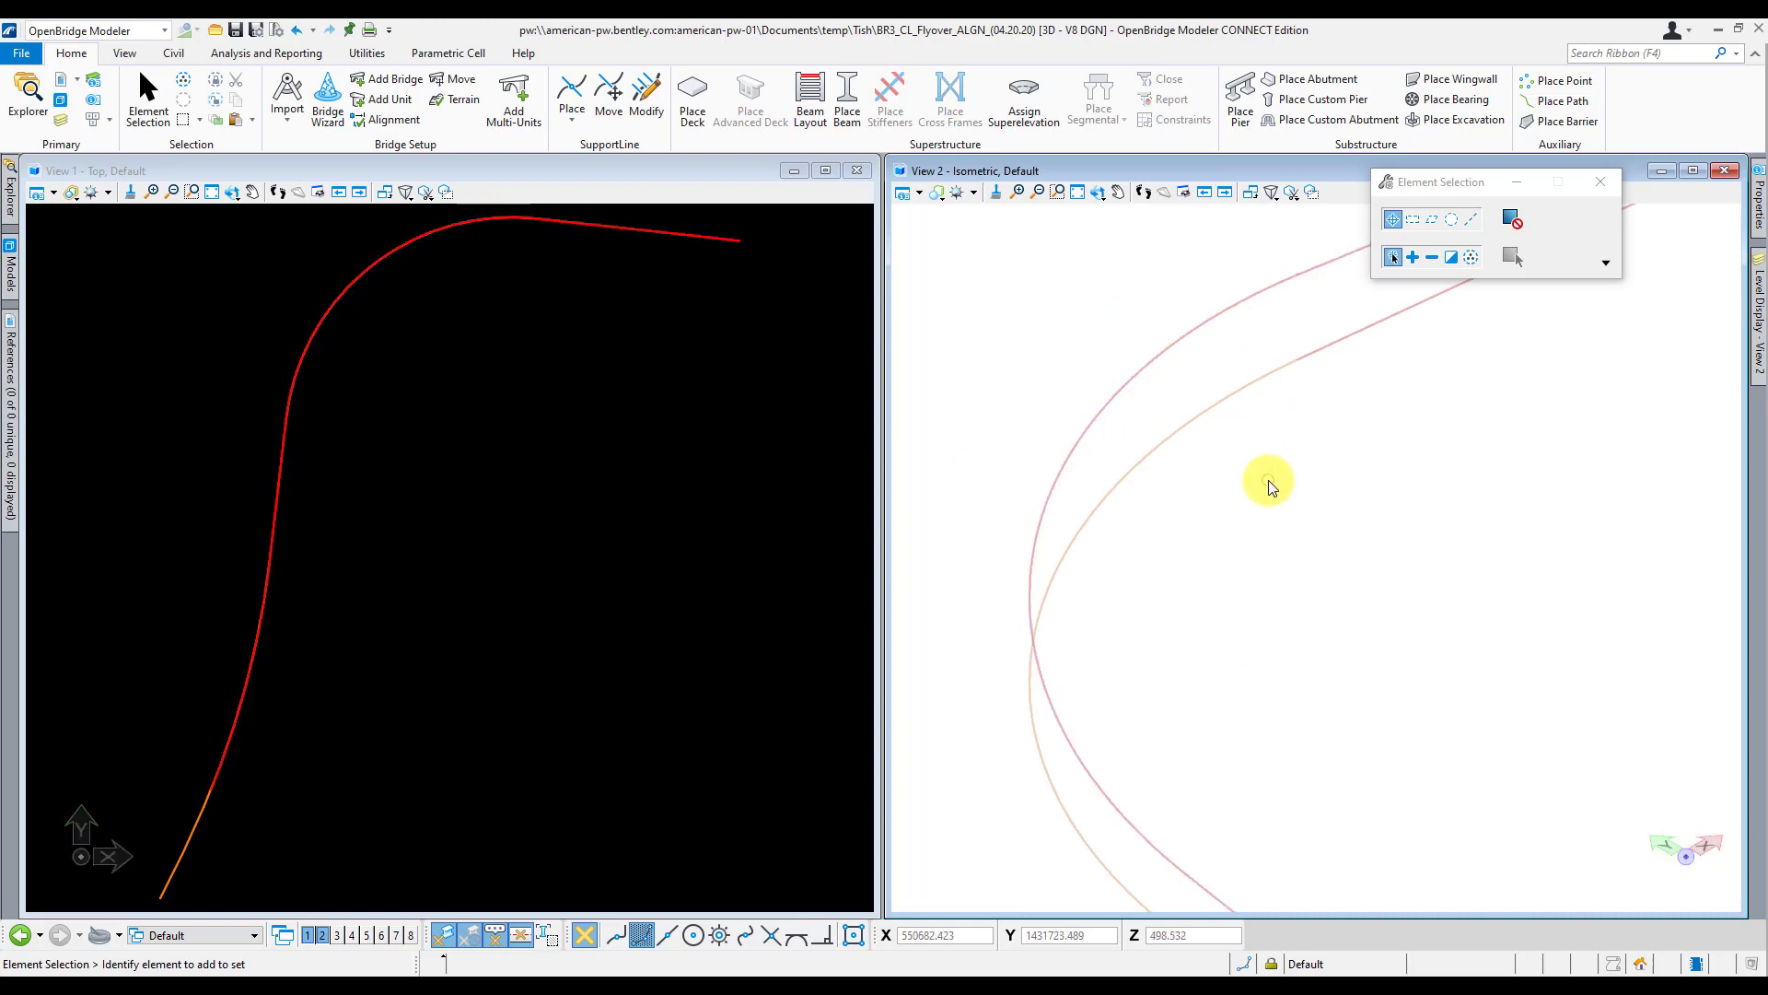
mouse_move(1181, 466)
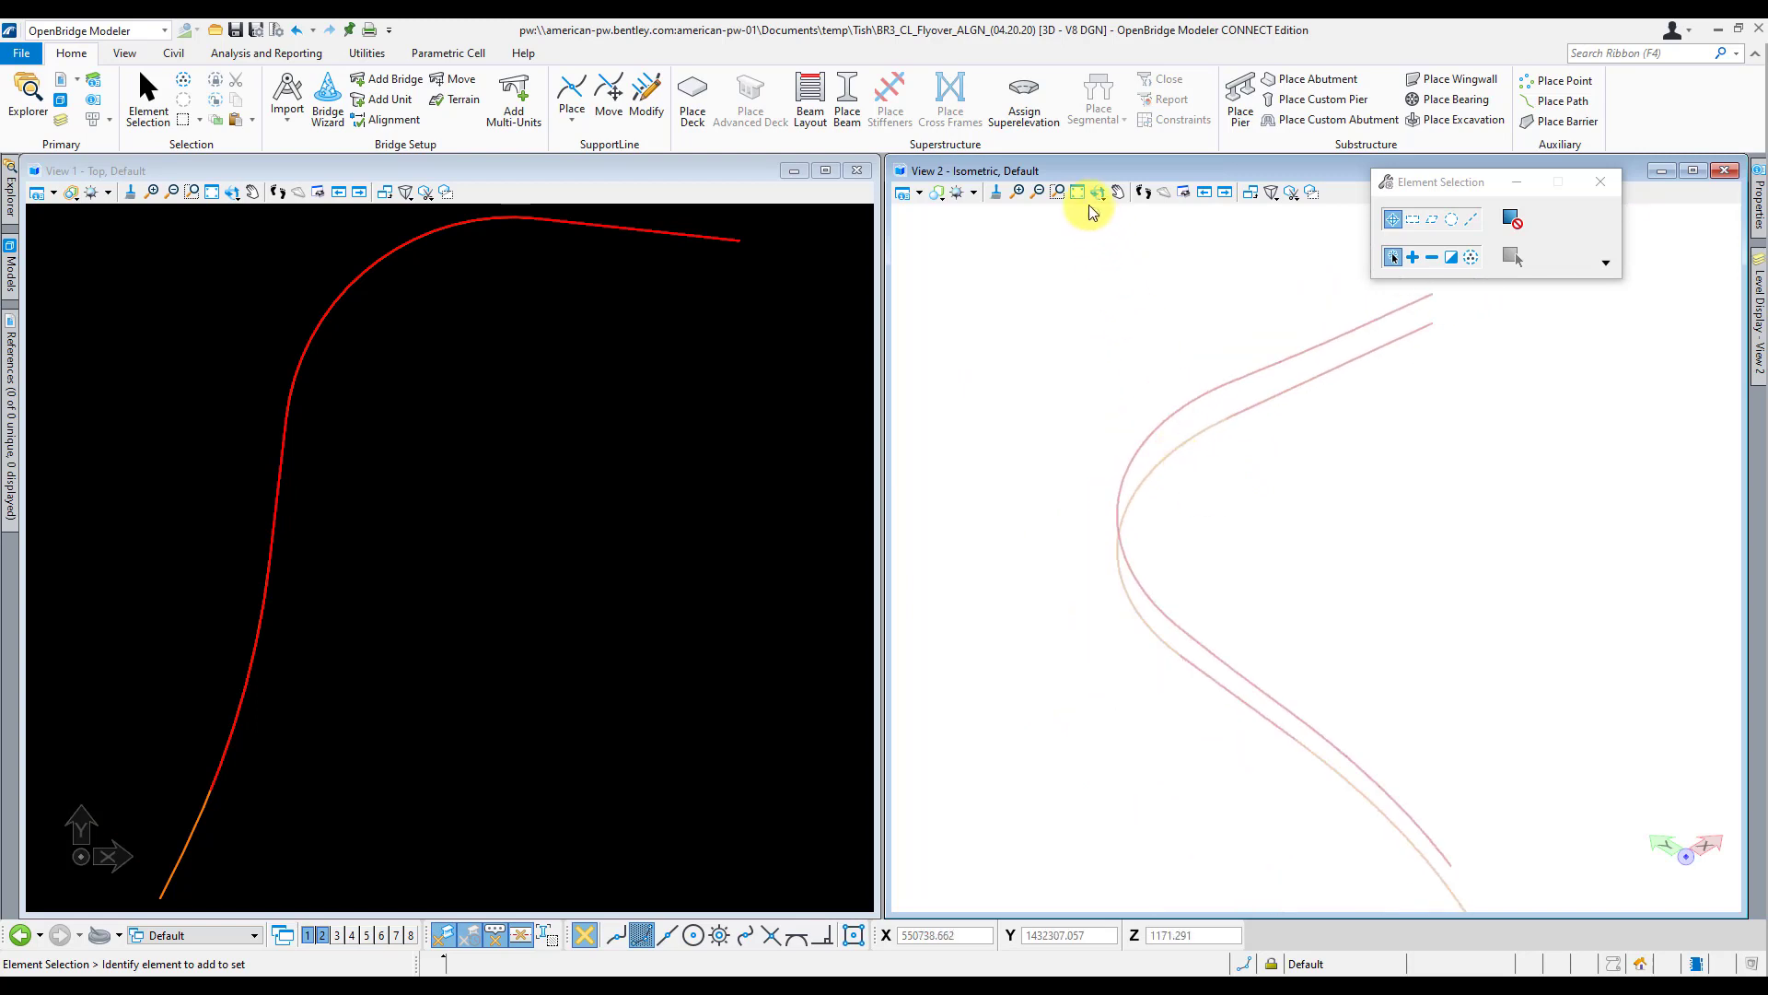
Step: Rotate View 2 to Front View to show the alignment's profile
click(1086, 192)
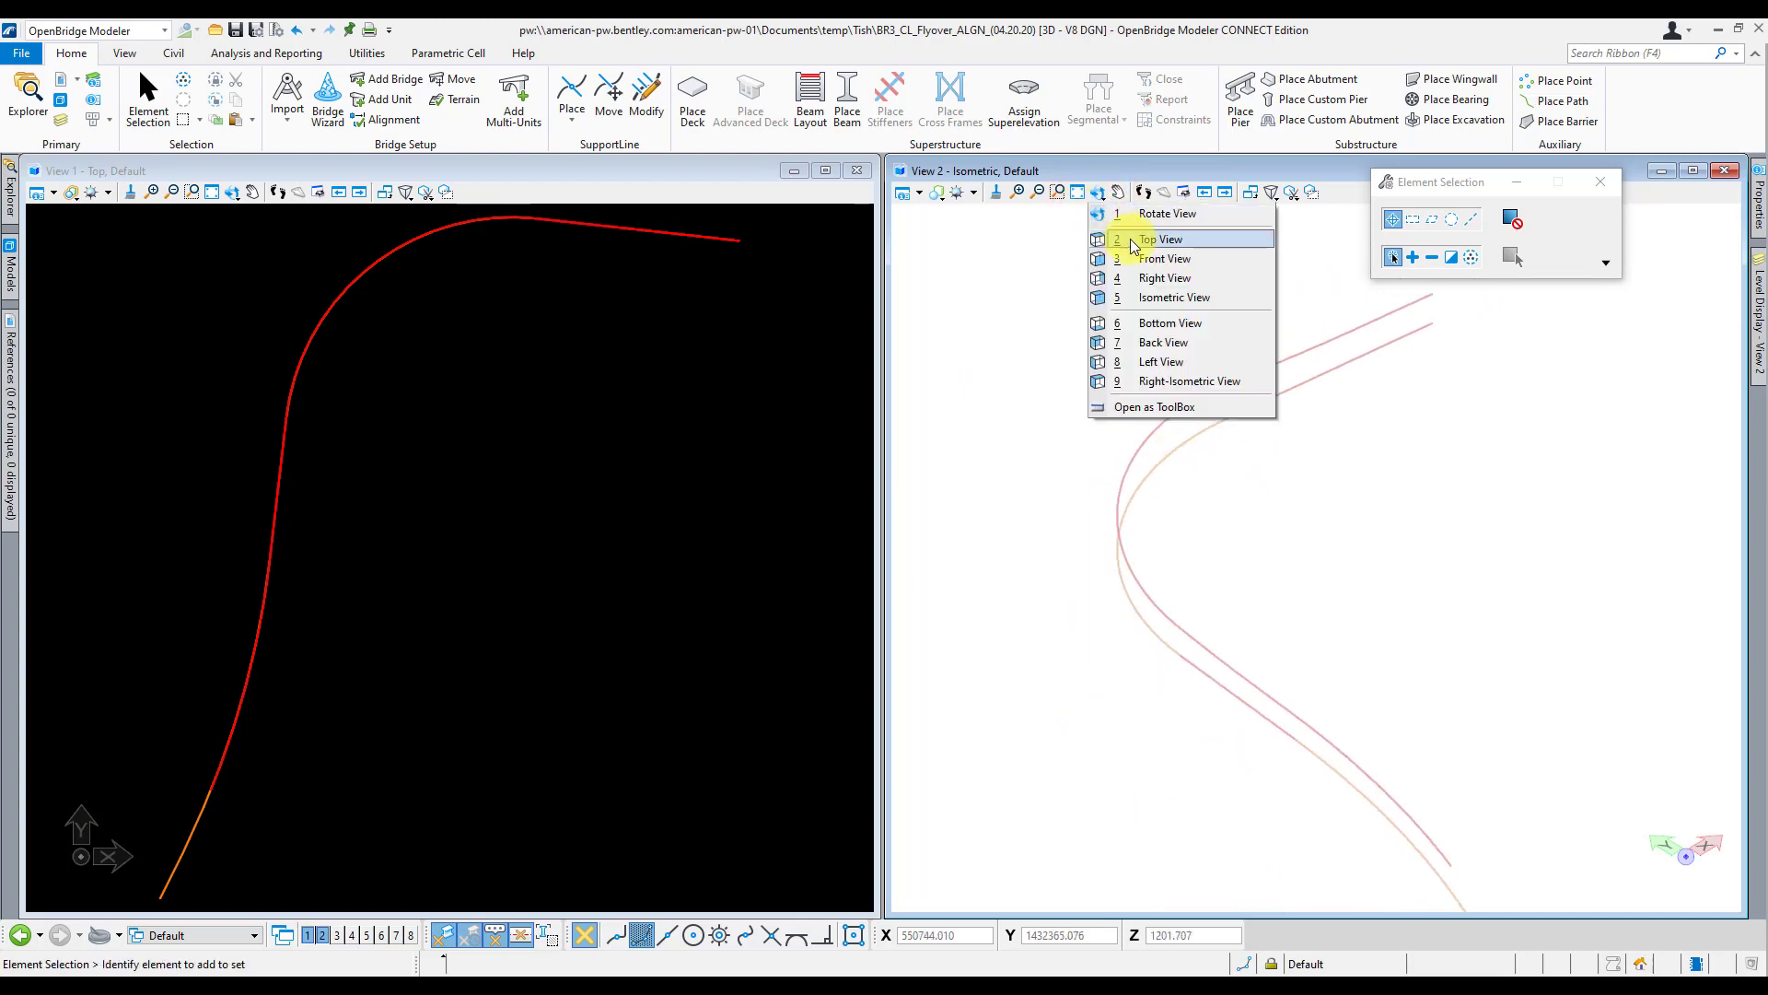
click(1162, 258)
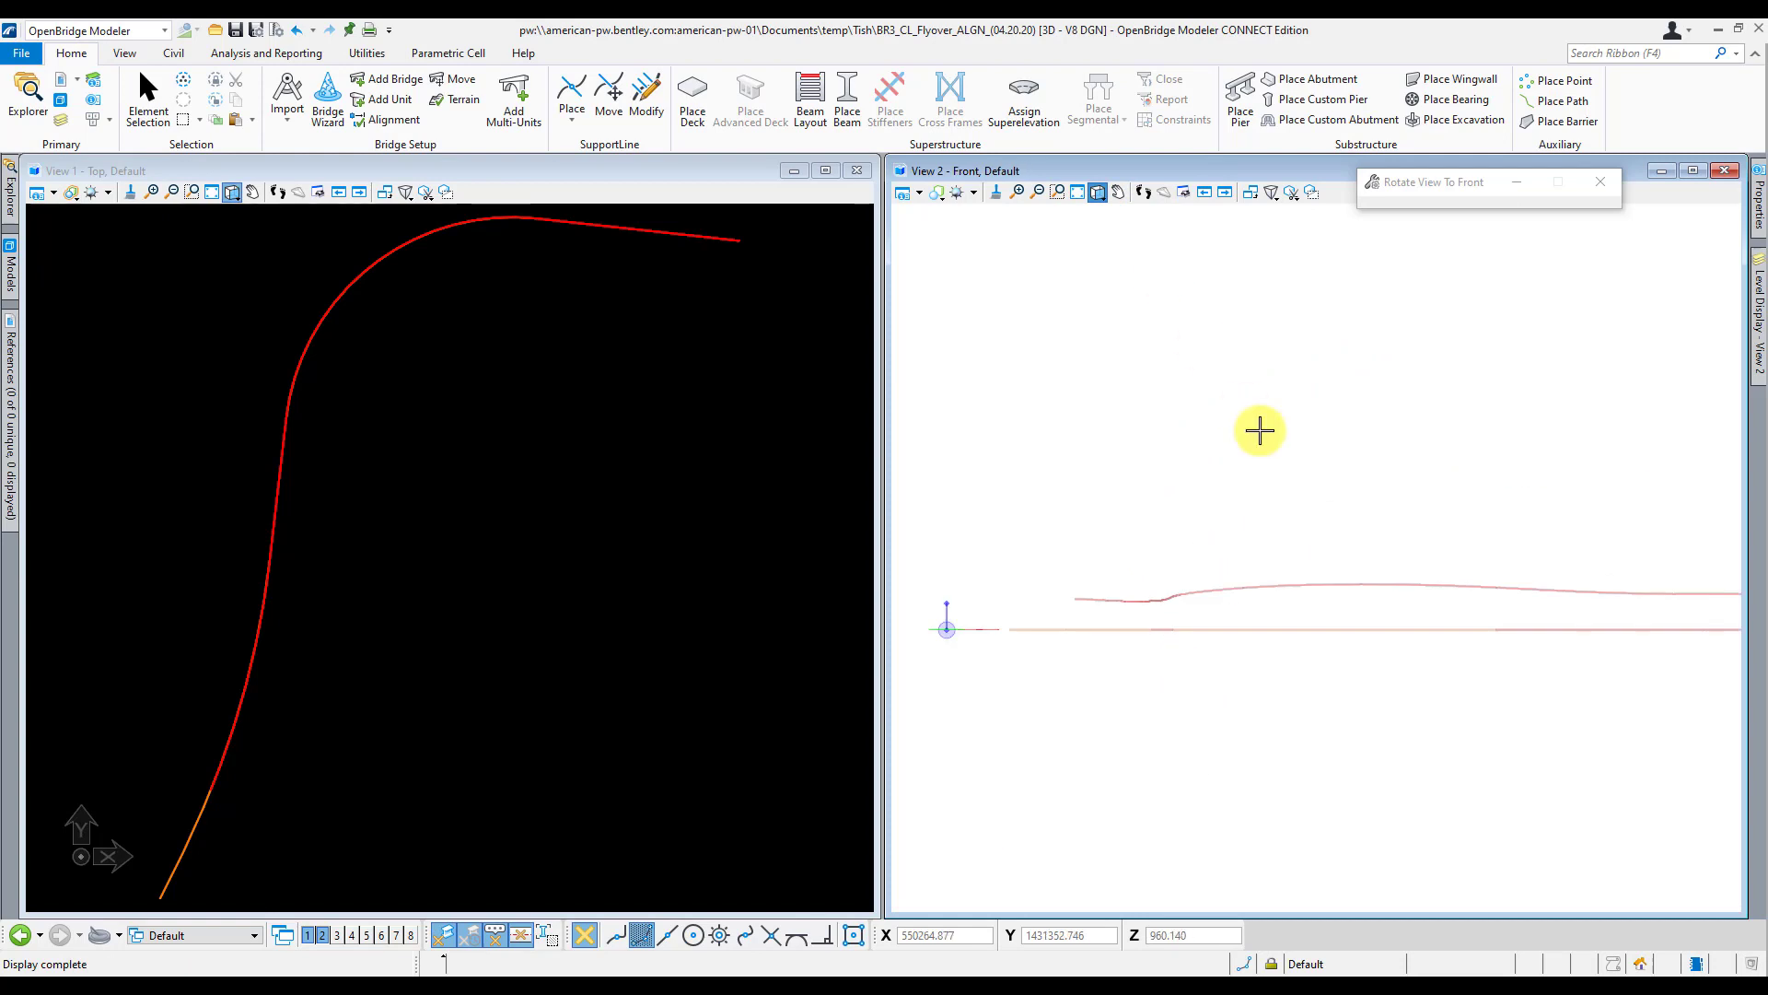
click(1372, 629)
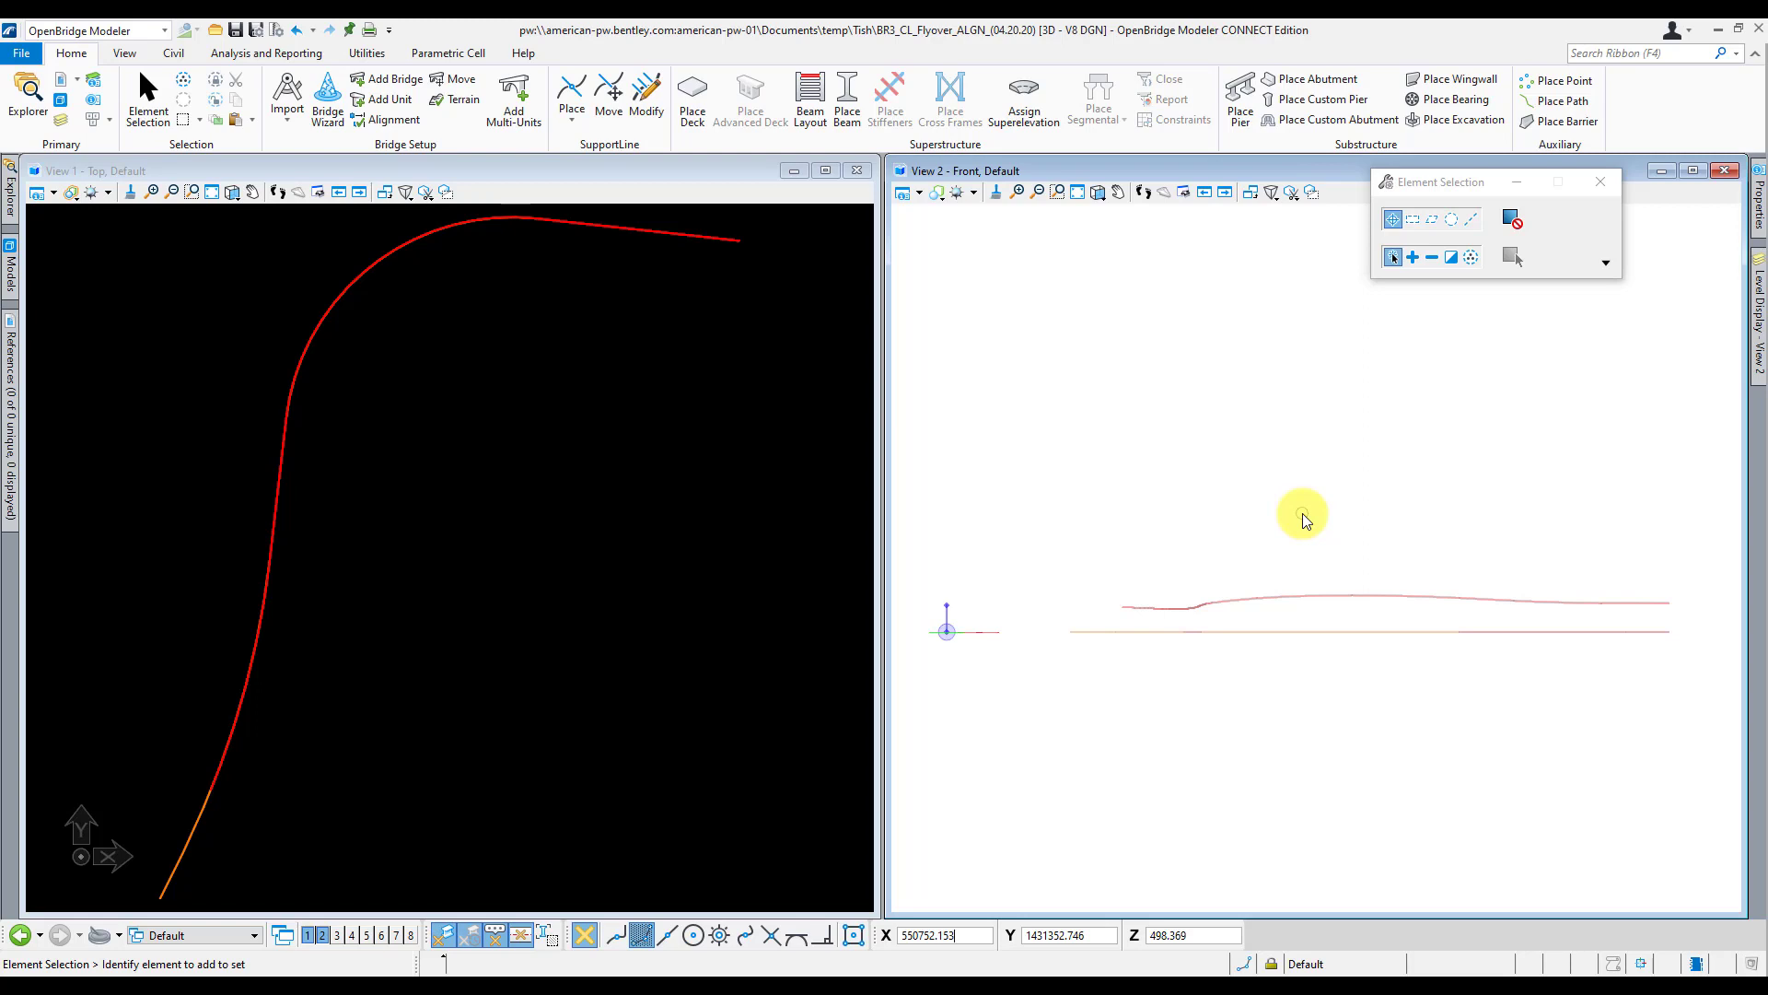
mouse_move(1260, 518)
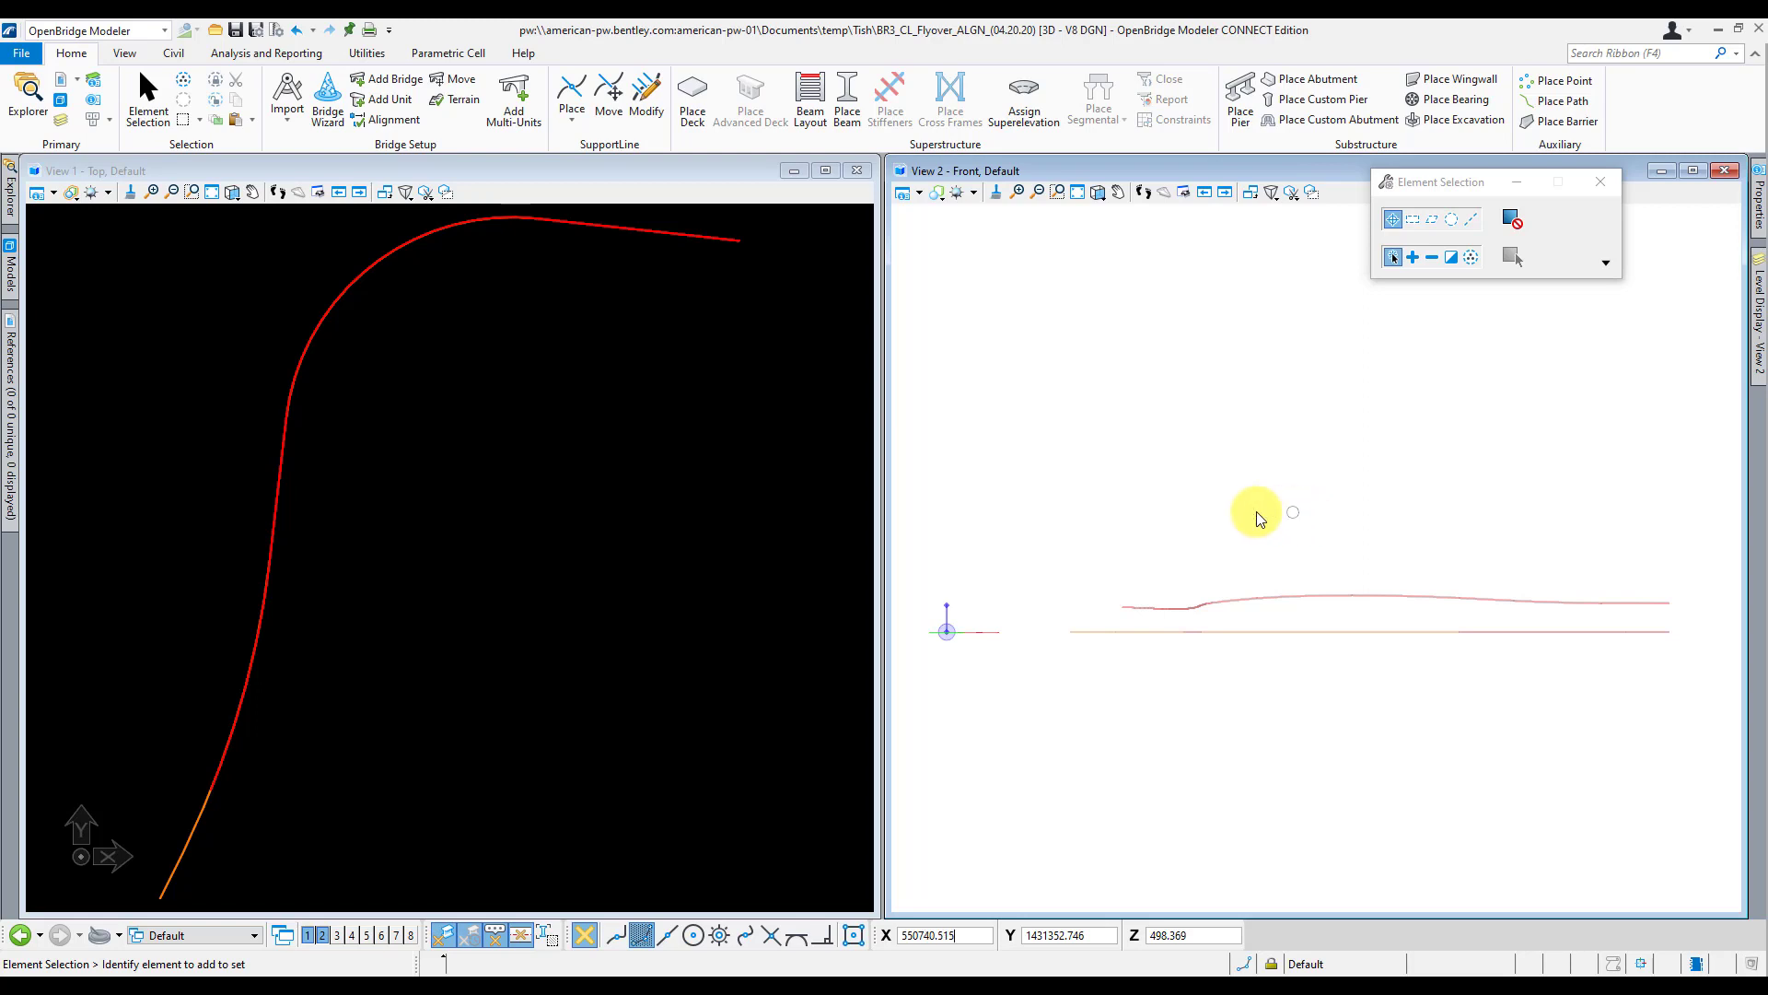
mouse_move(1353, 378)
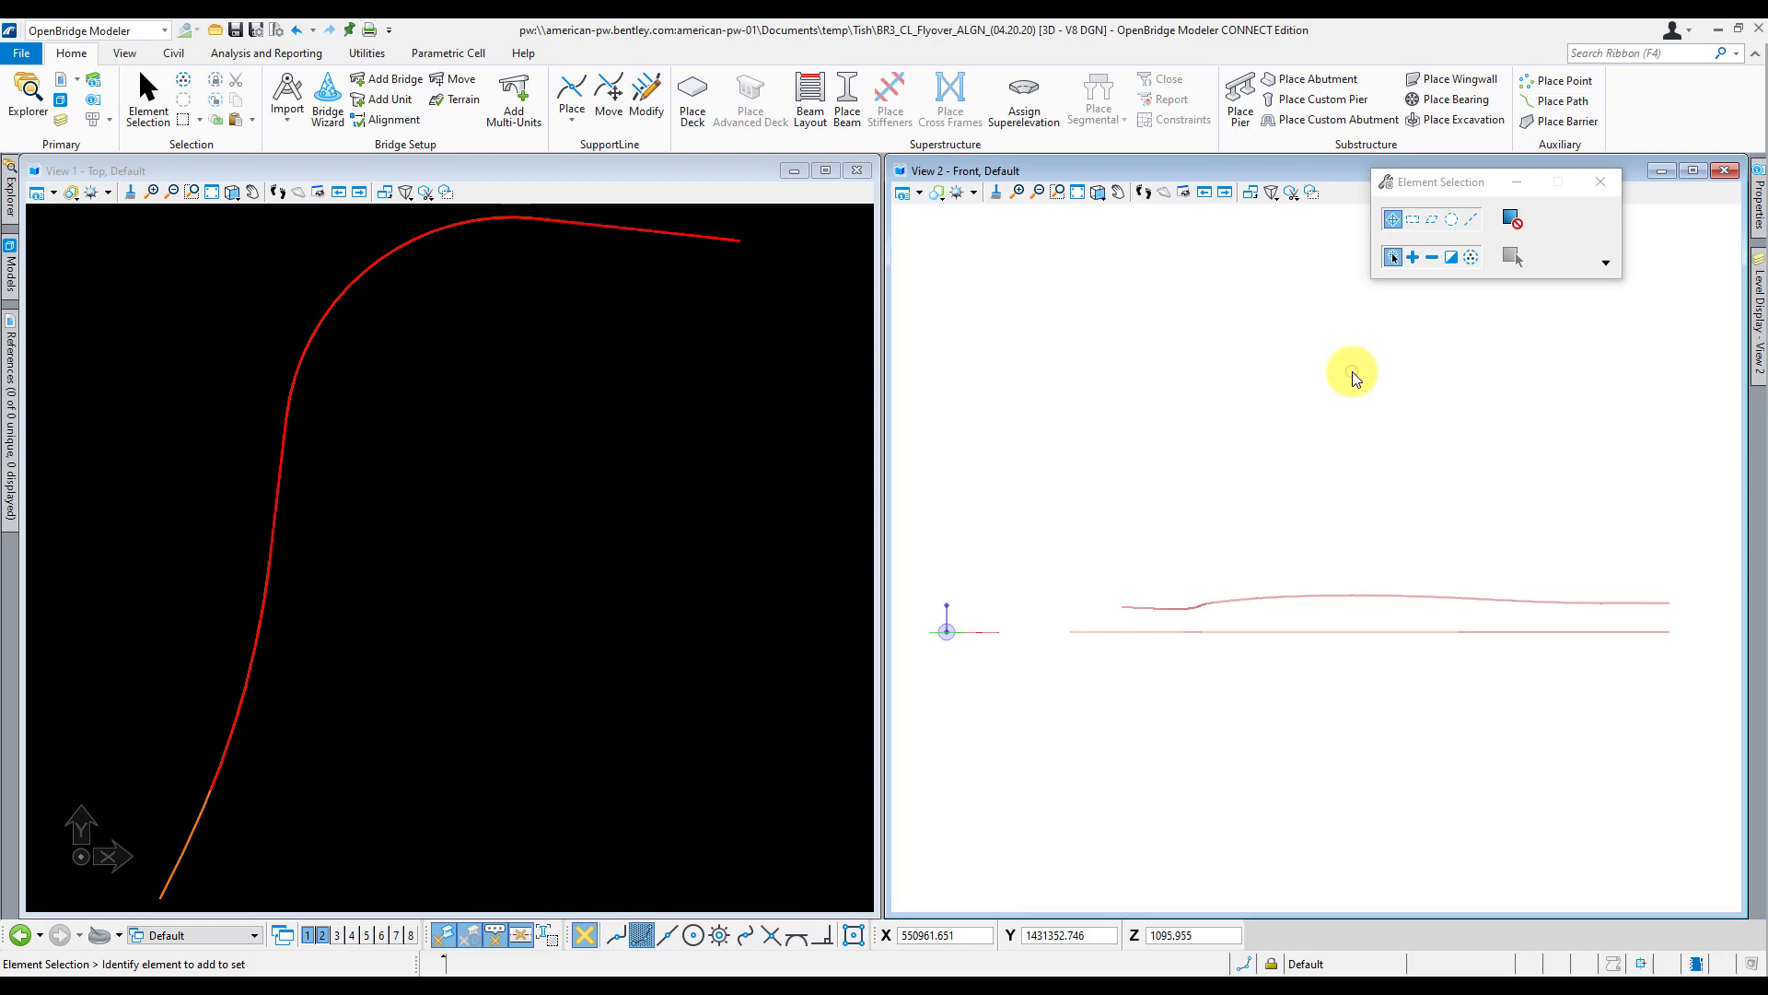
mouse_move(1312, 357)
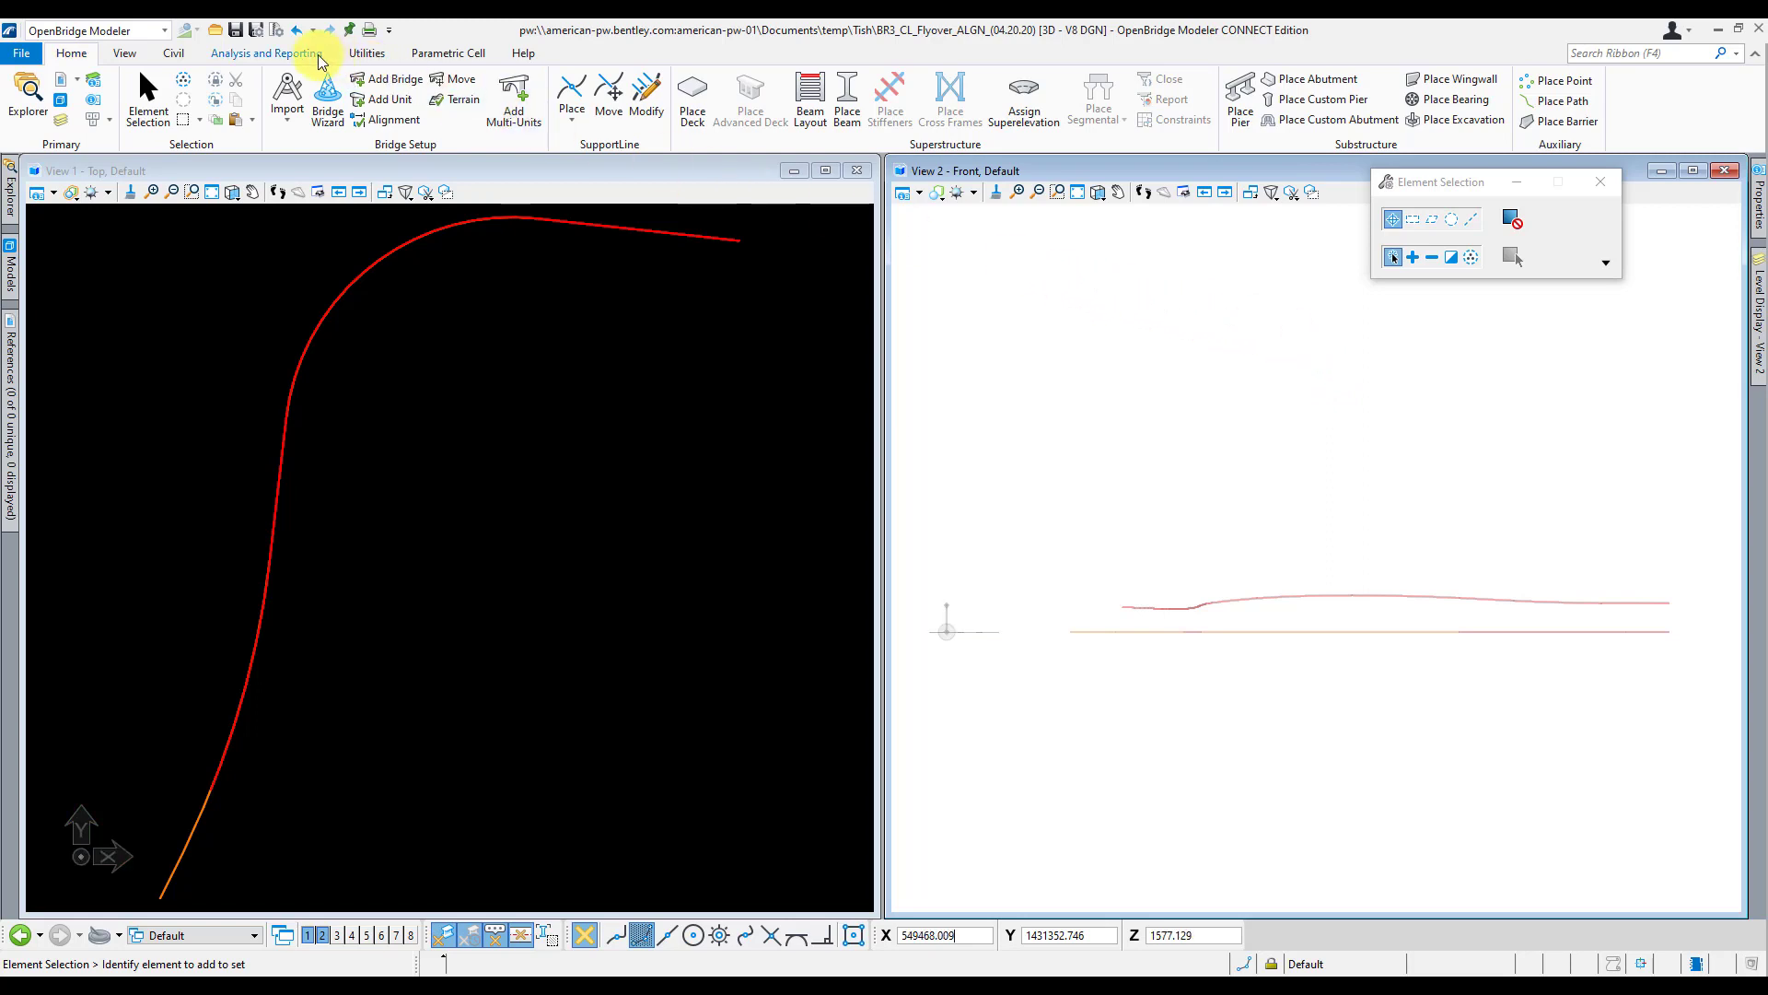
Step: Run Annotate Model from Model Annotation on the Analysis and Reporting tab
click(267, 54)
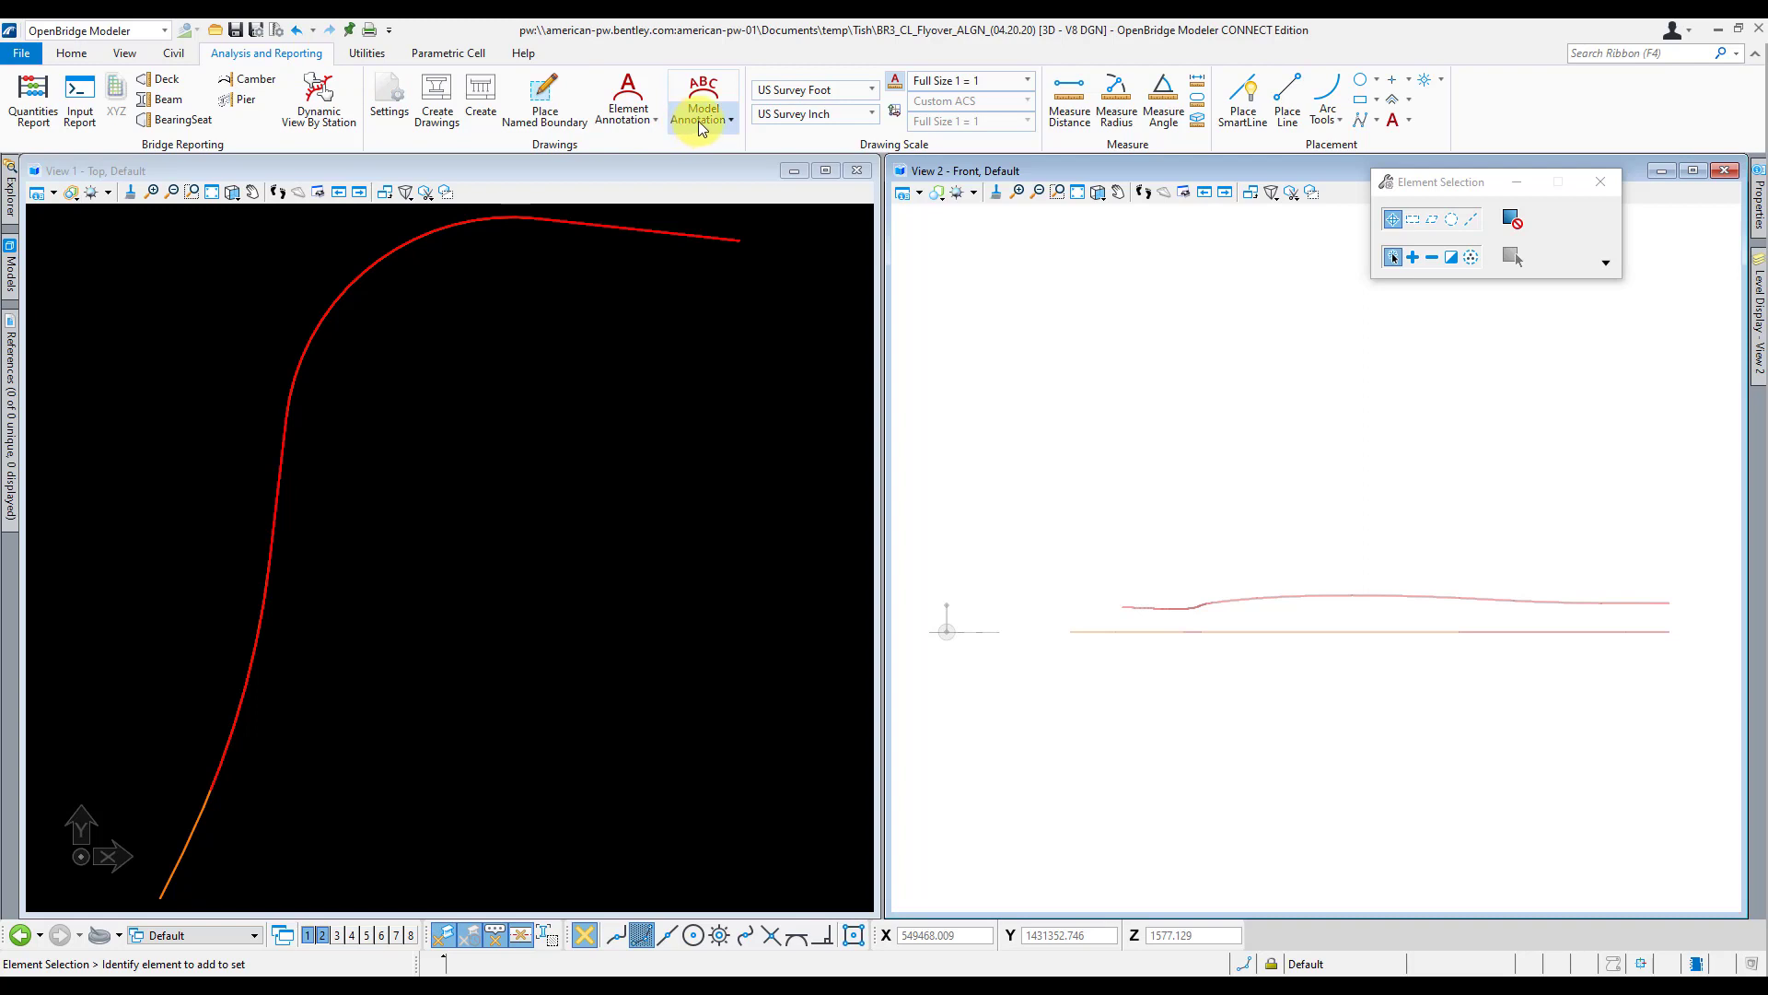
click(700, 120)
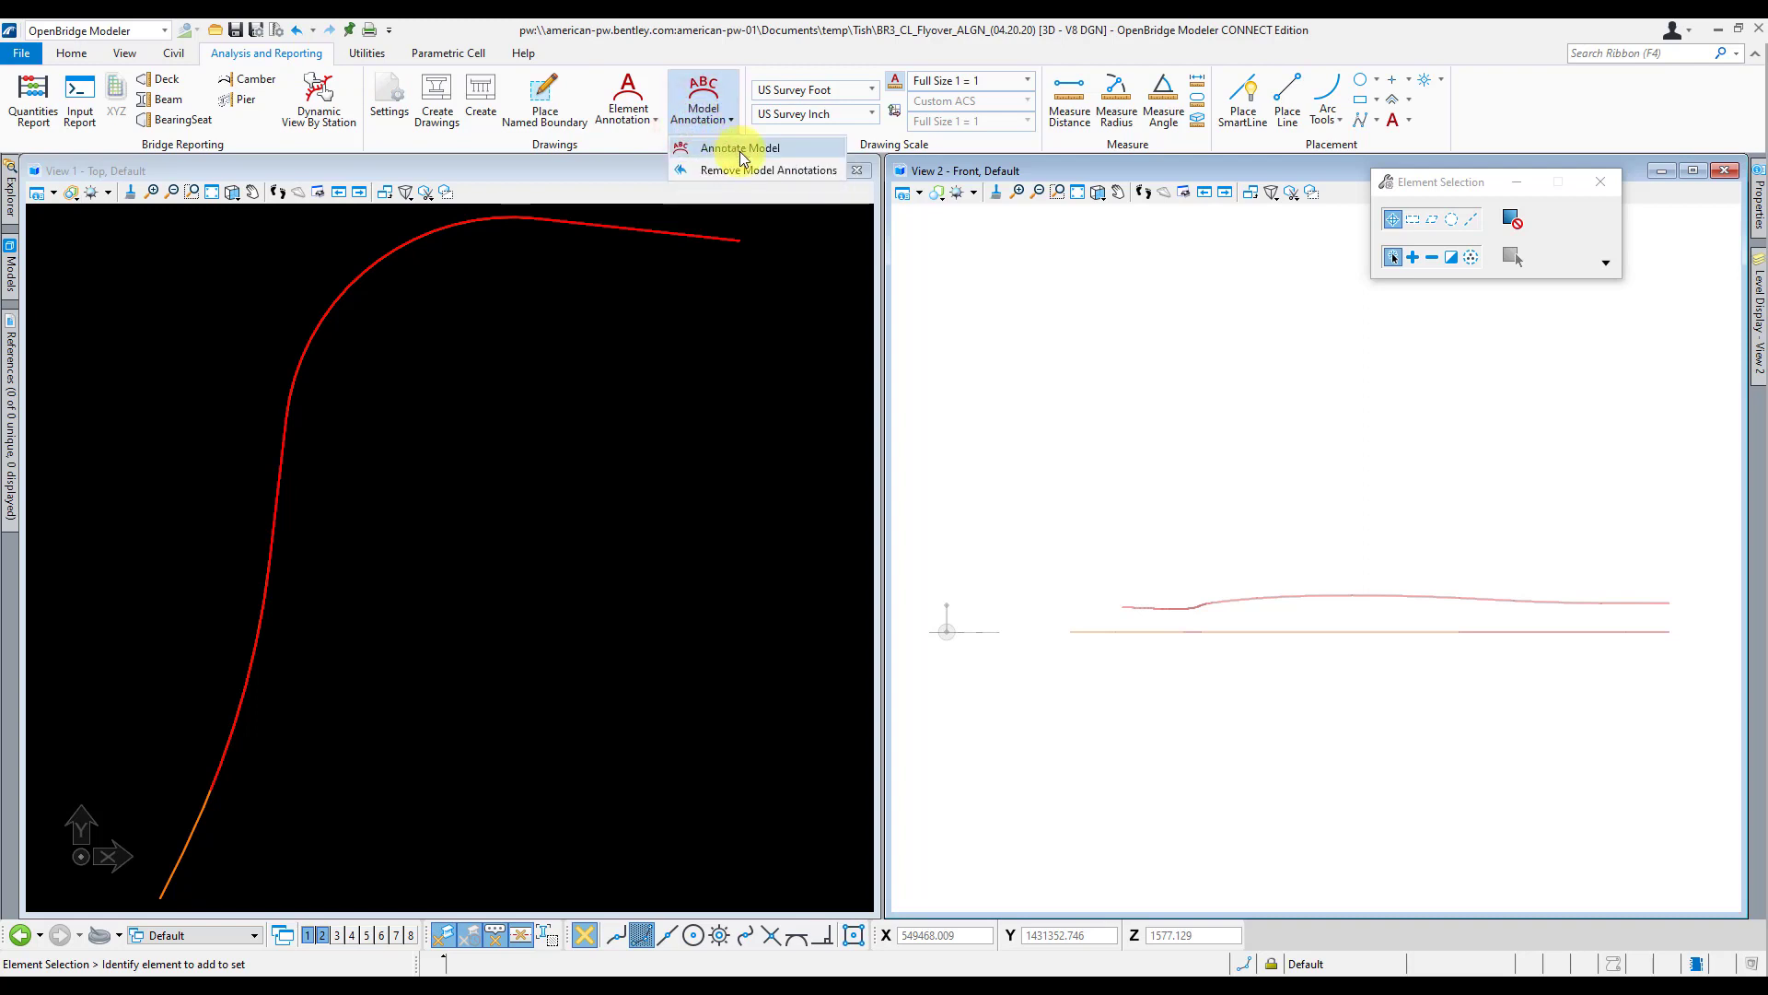
click(739, 147)
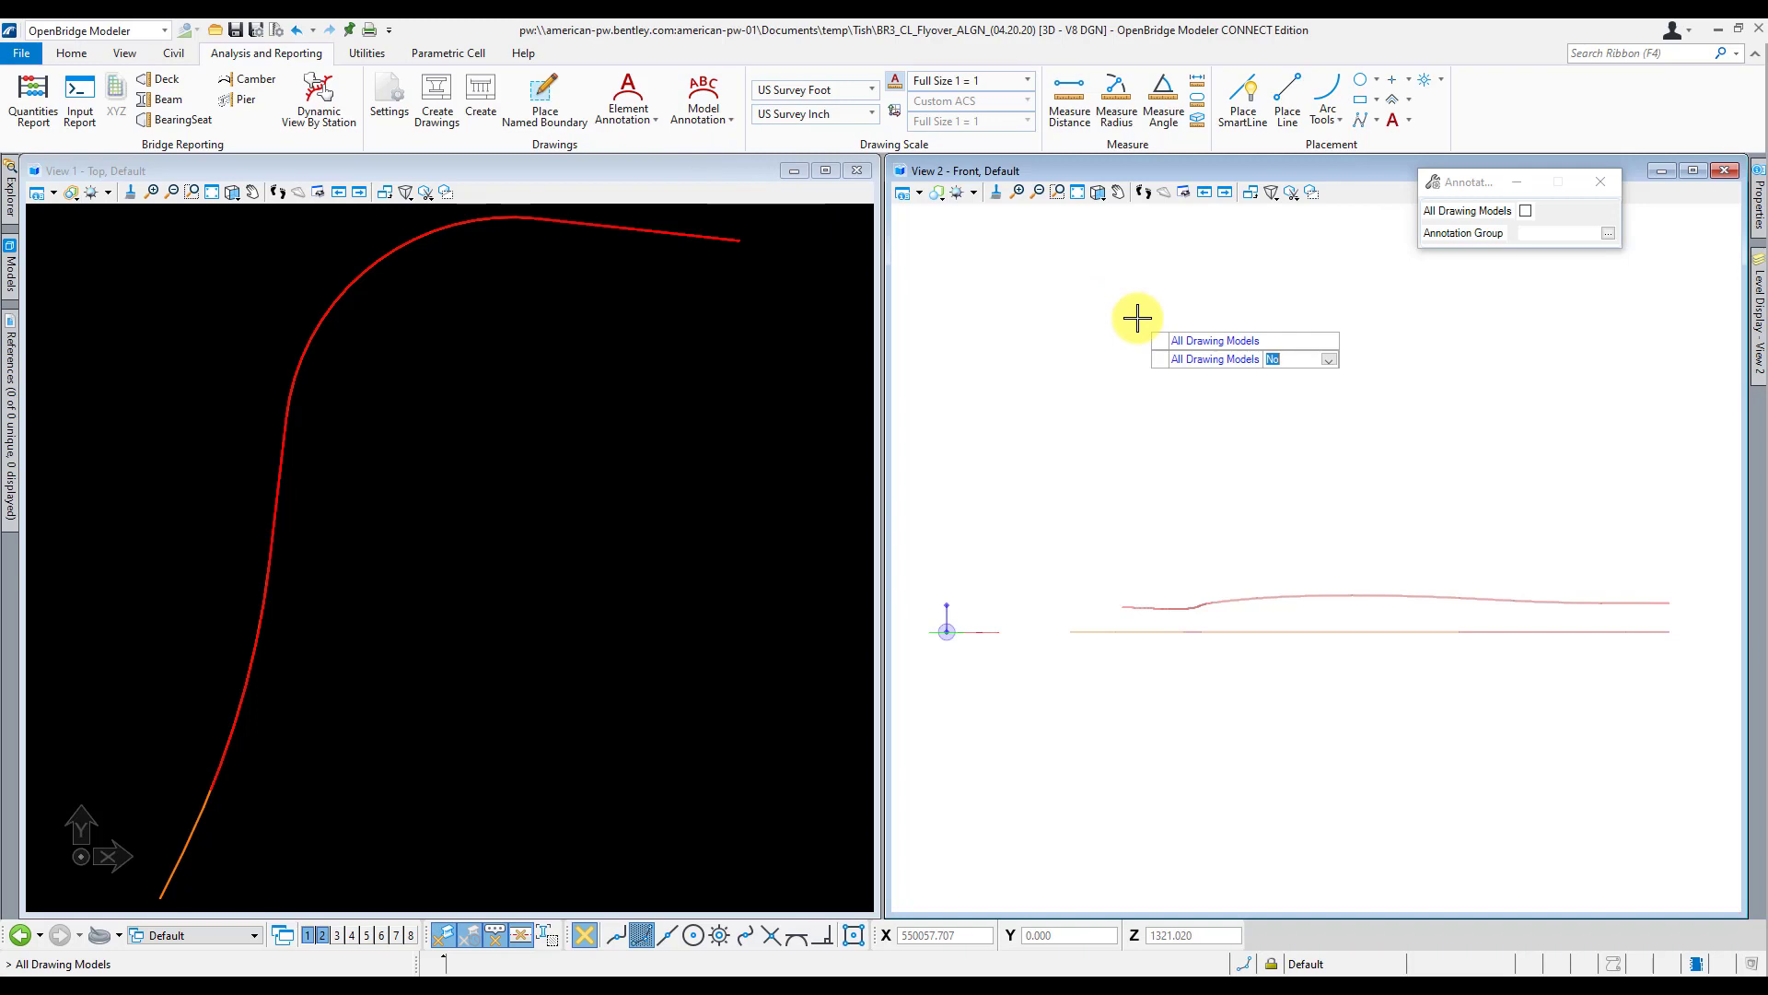
mouse_move(1107, 345)
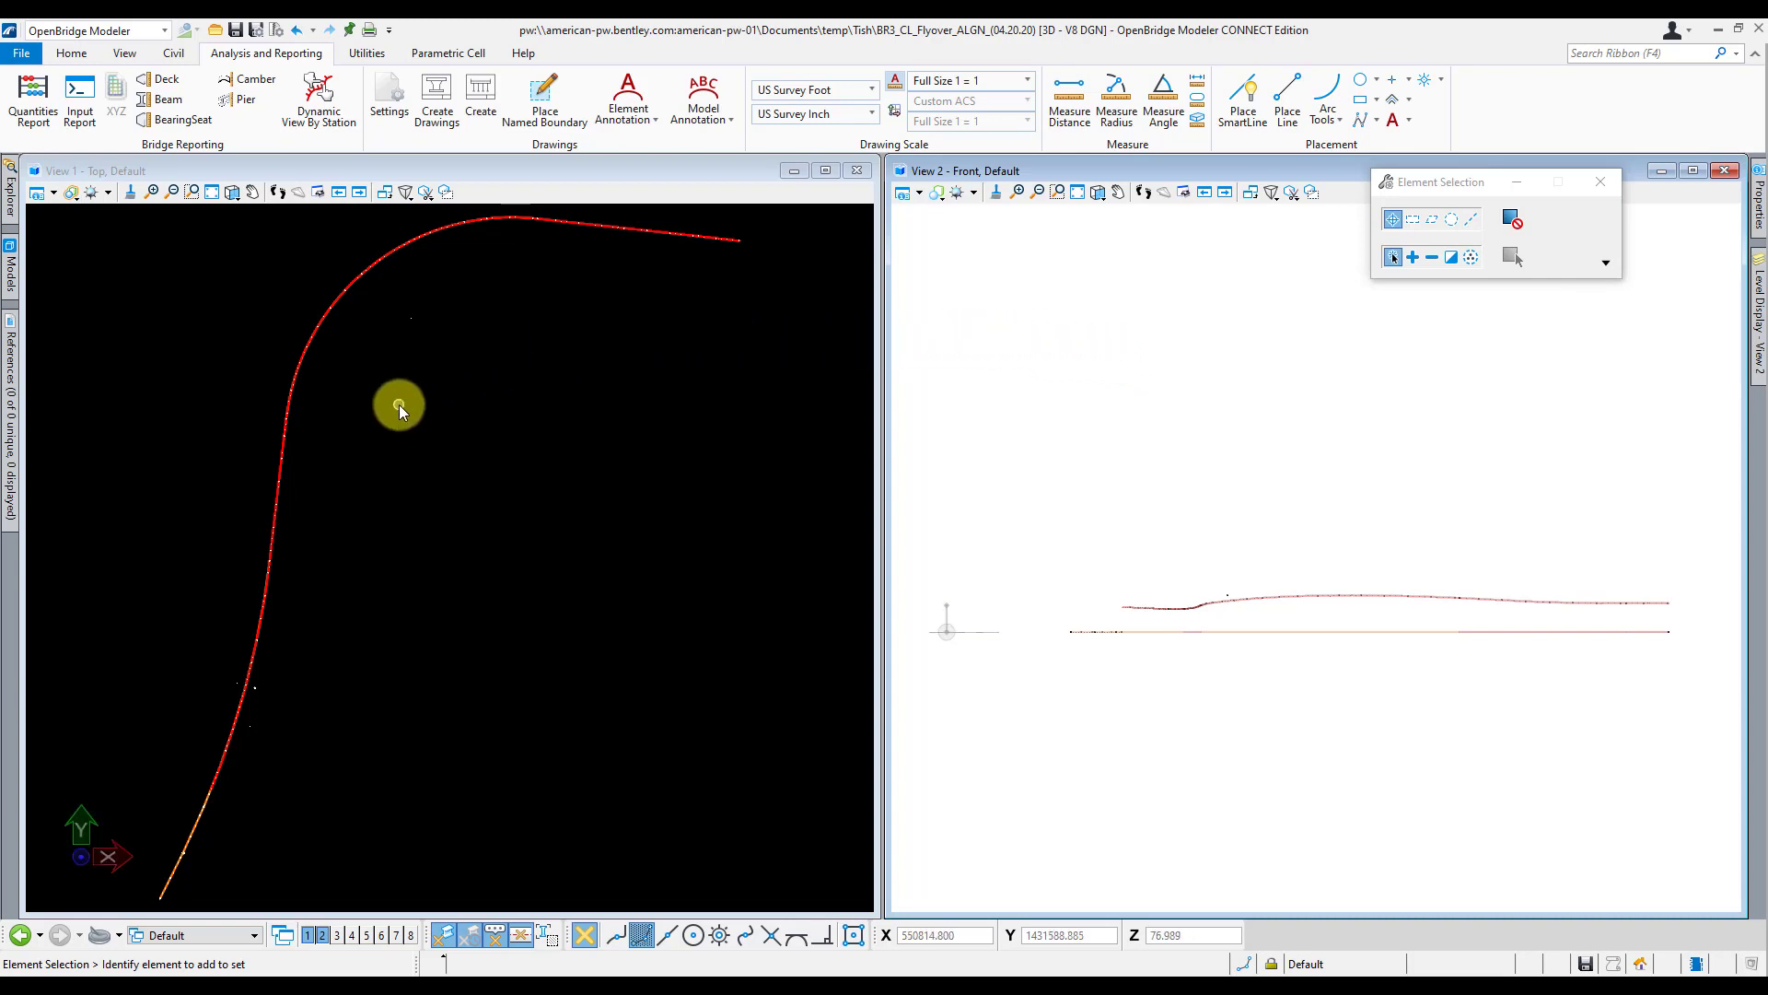
mouse_move(271, 725)
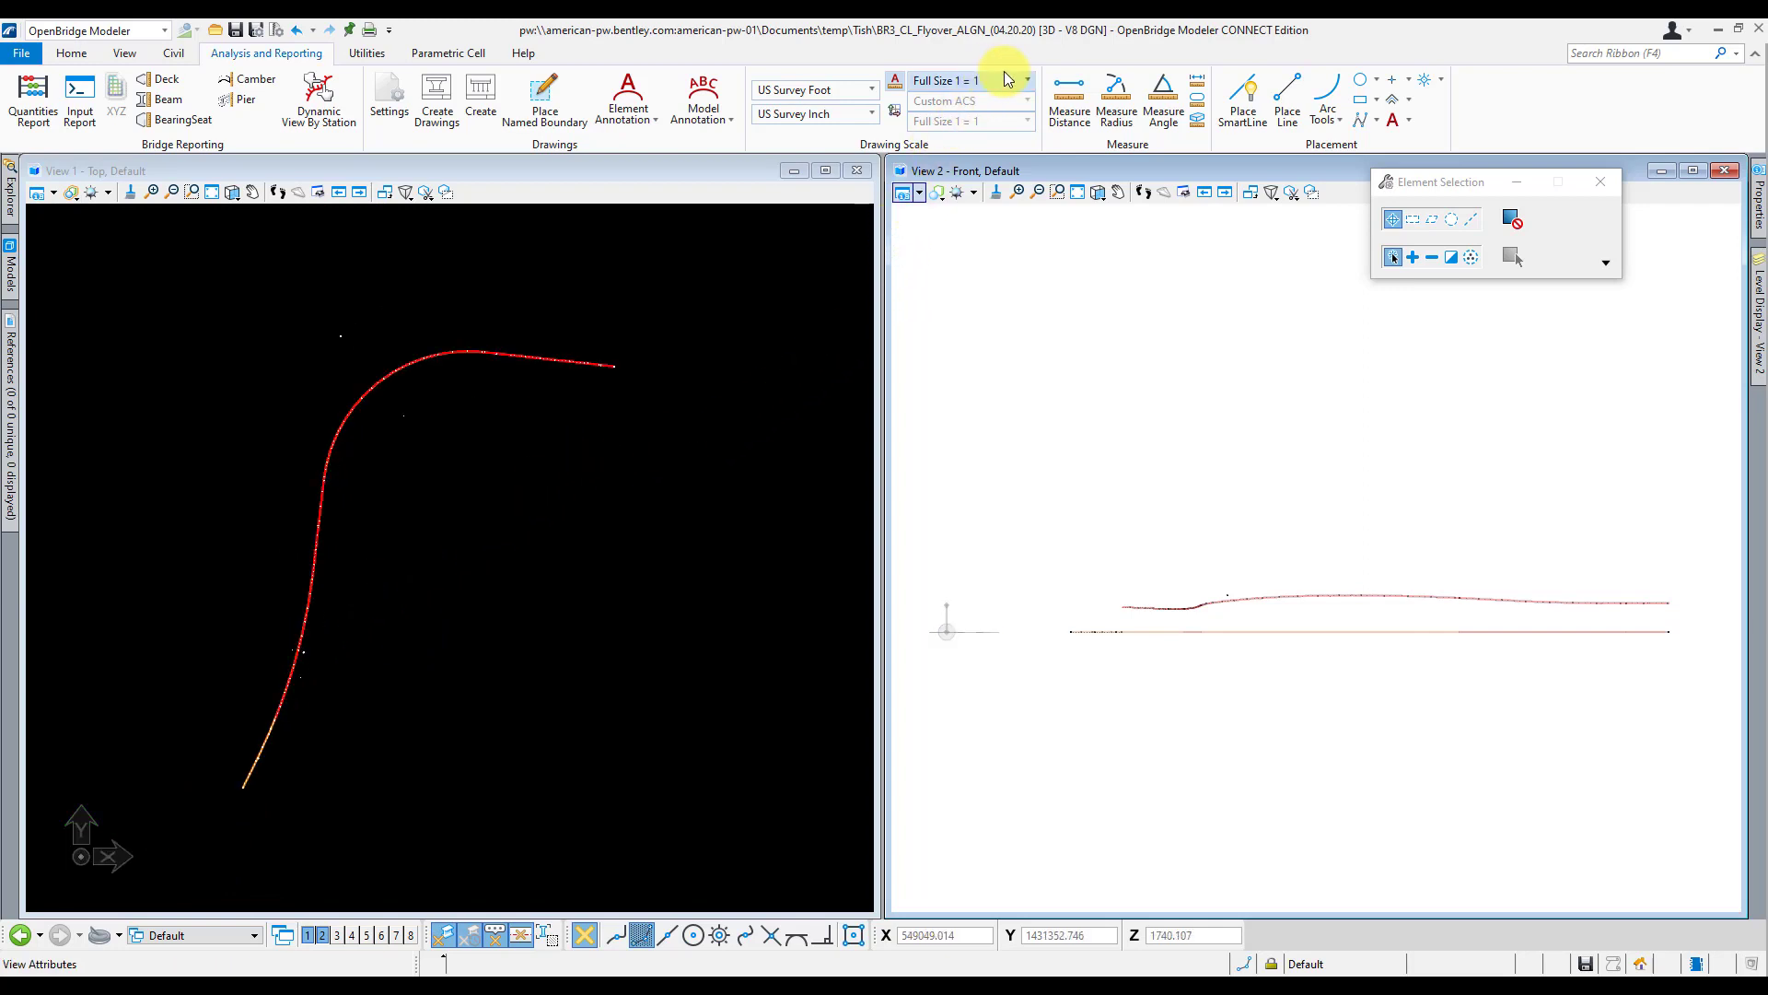
Step: Set View 2 back to Isometric View and choose drawing scale 1"=50'
click(1099, 192)
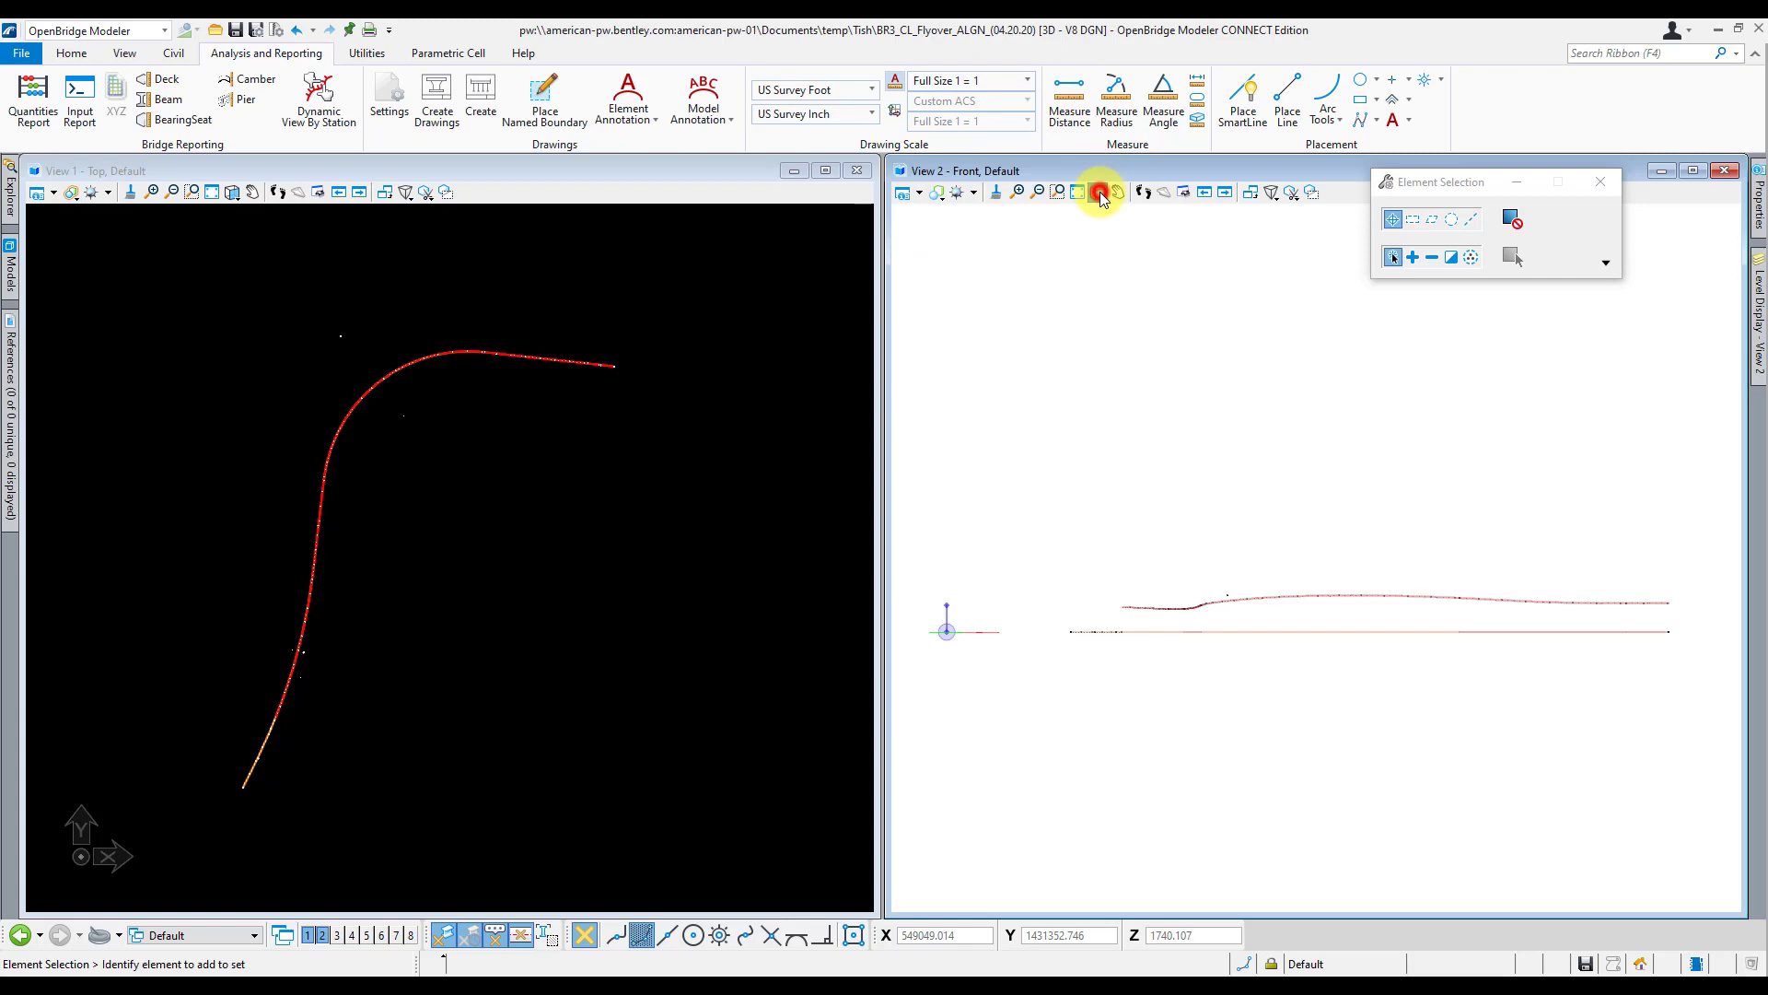
click(1095, 191)
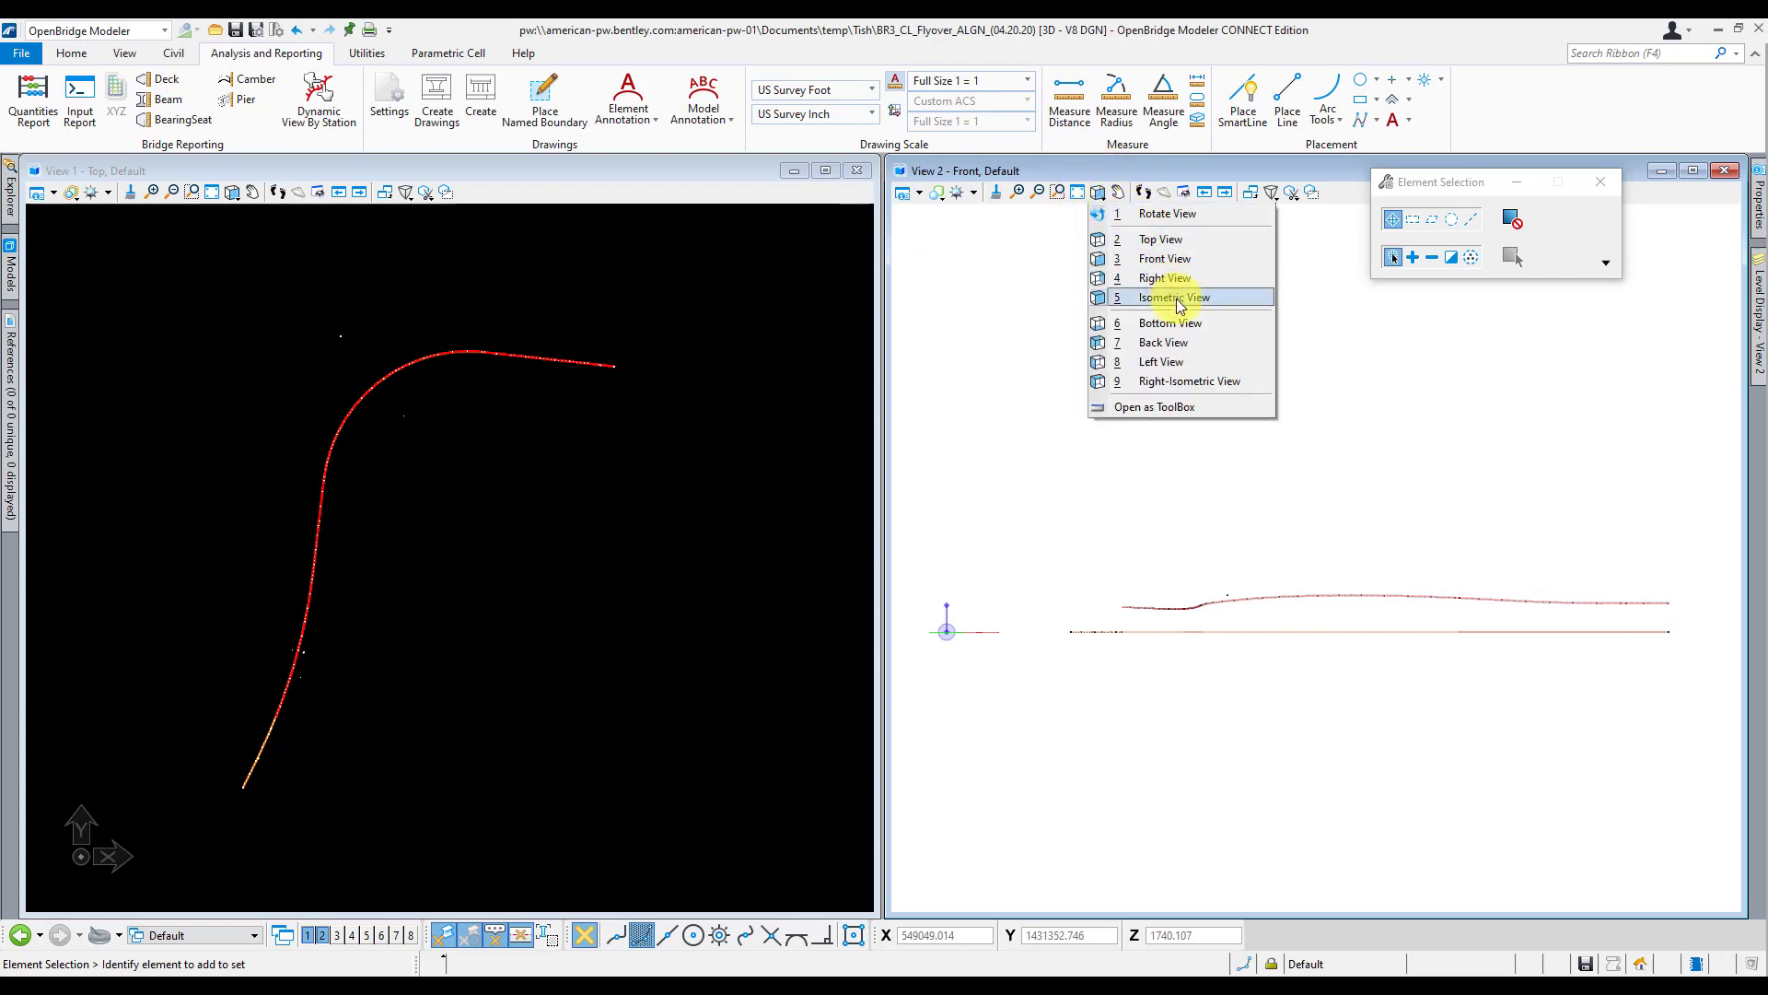
click(1173, 297)
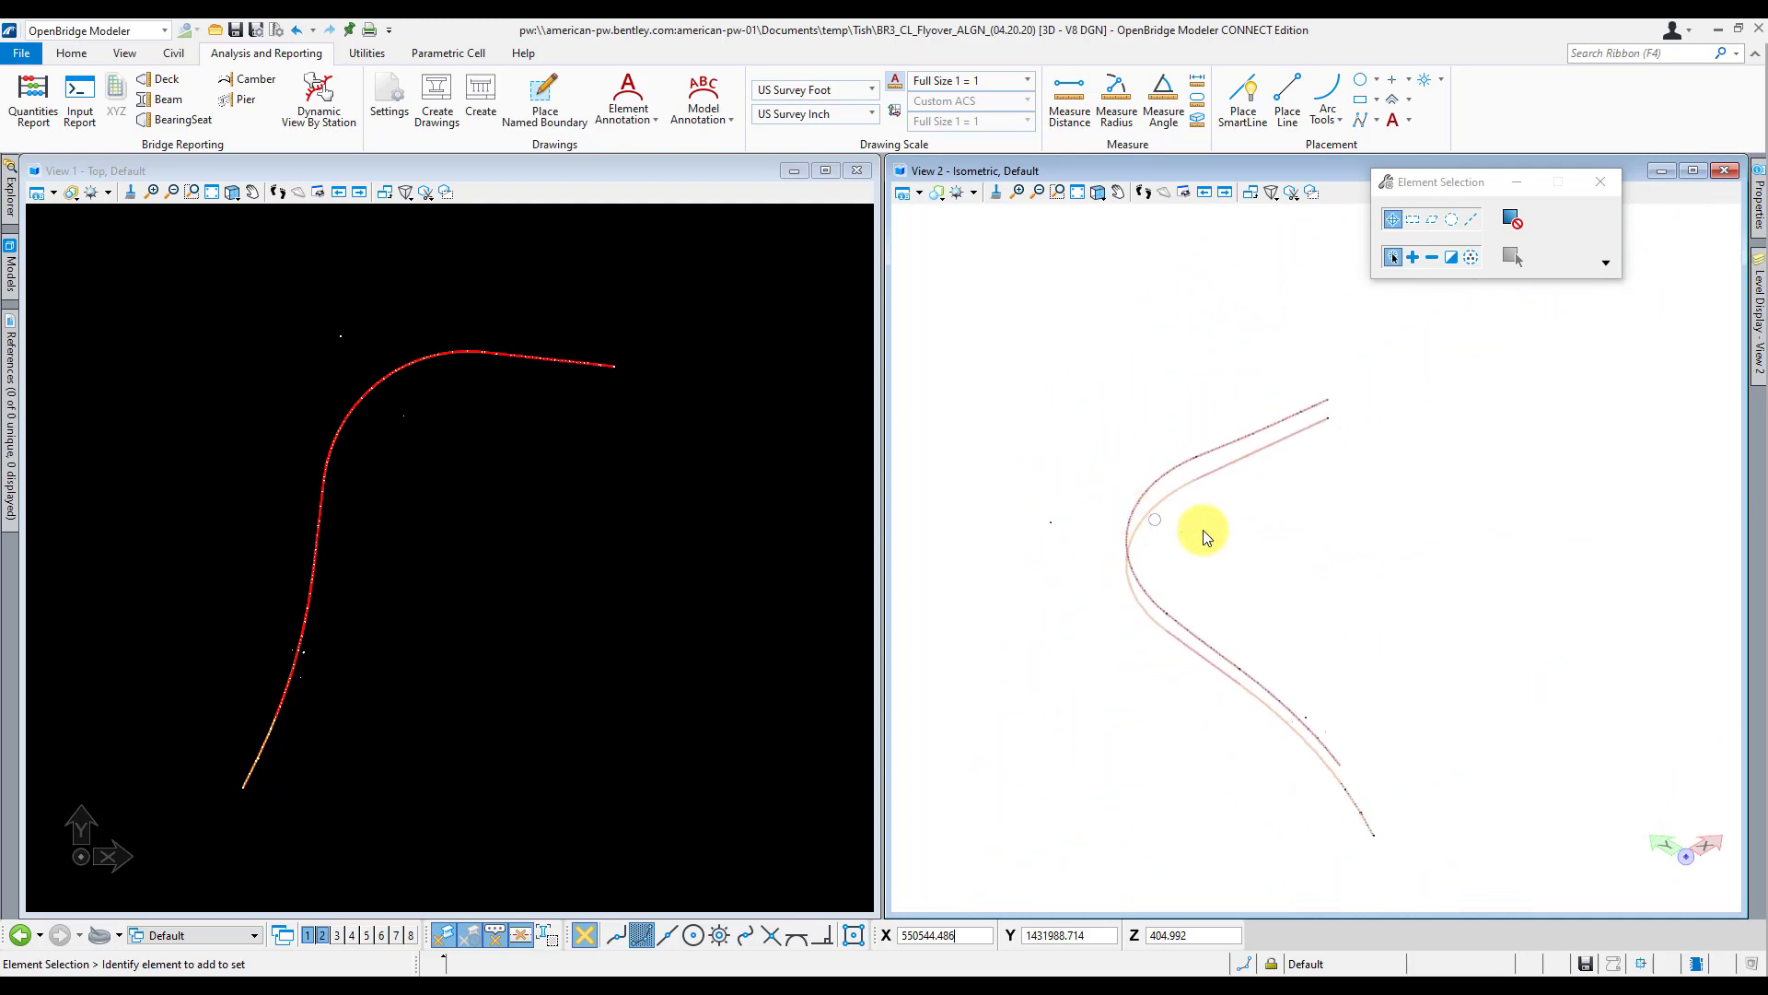
click(1025, 81)
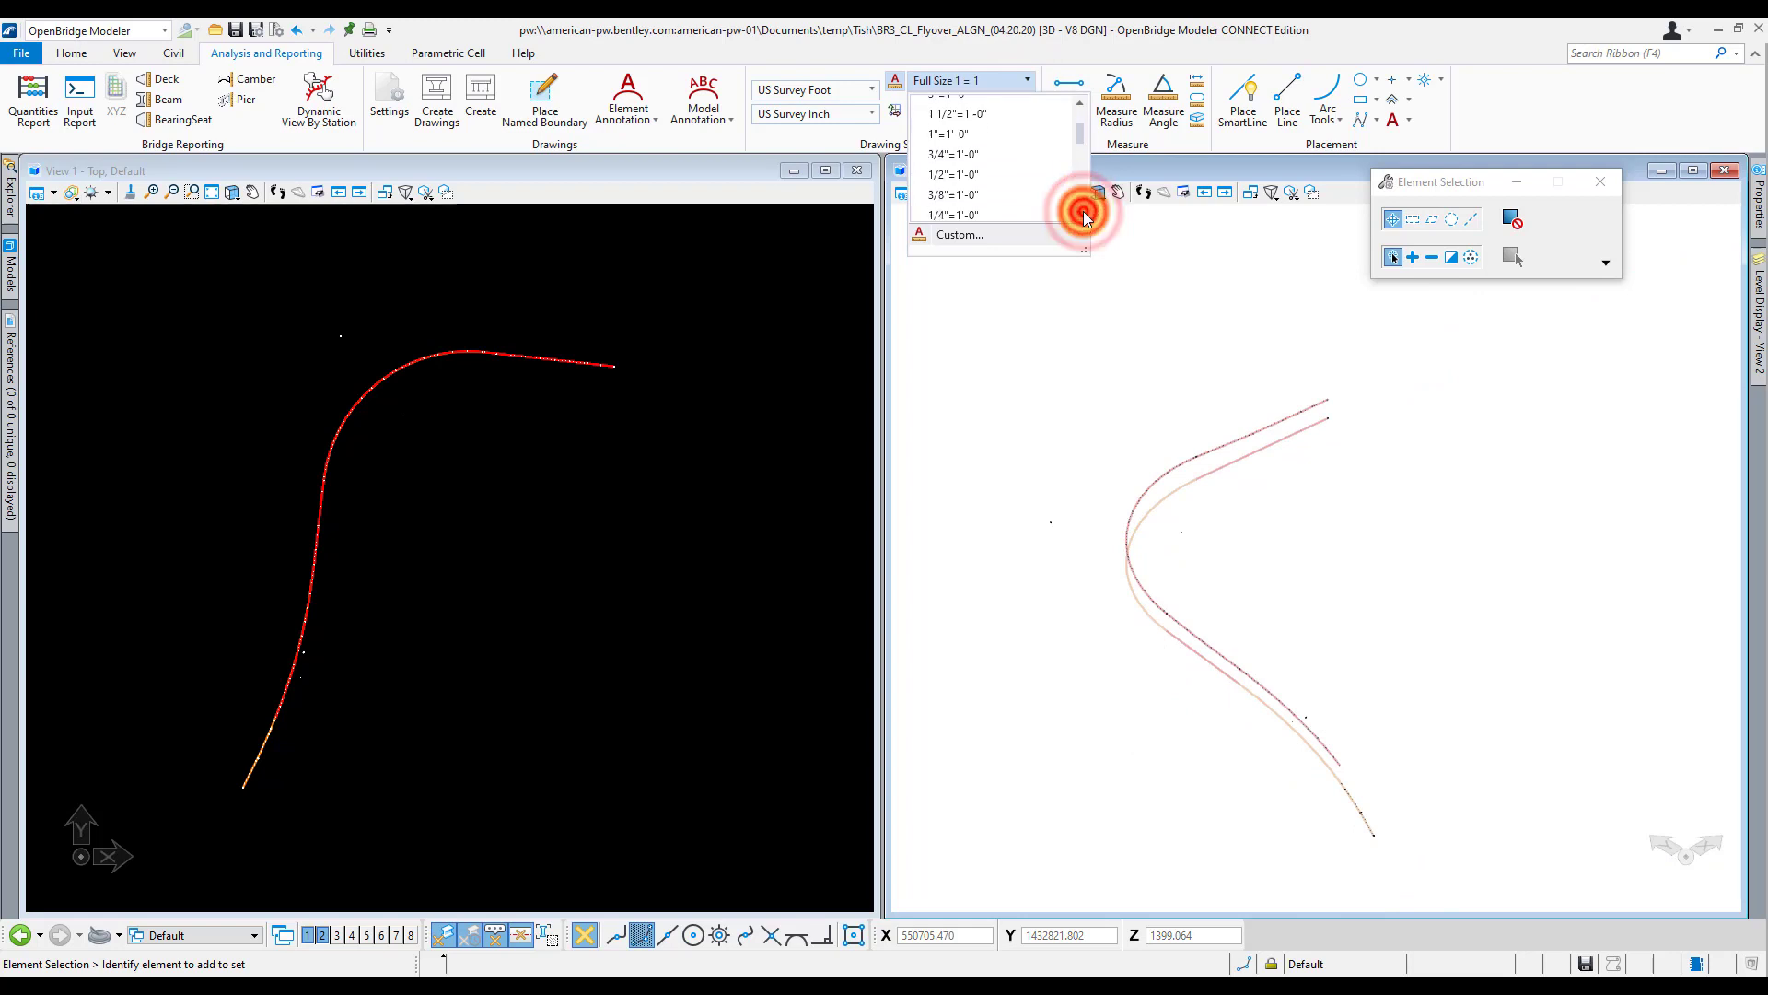
scroll(down, 3)
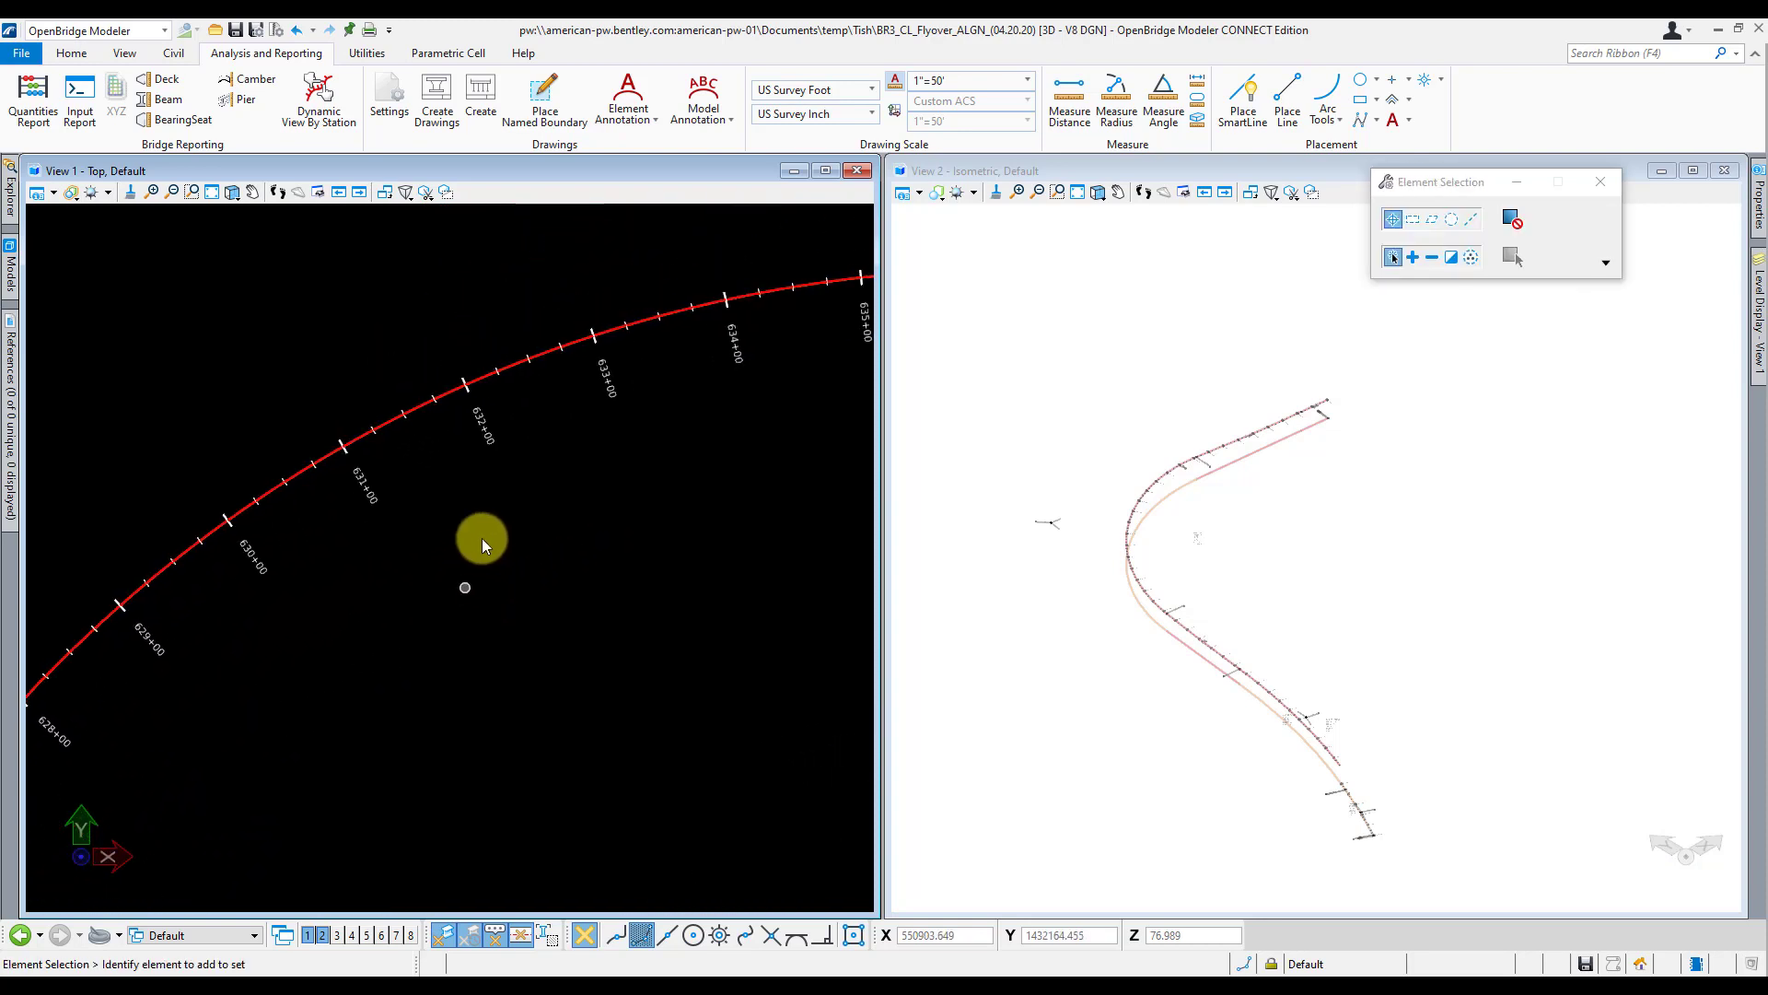
mouse_move(552, 389)
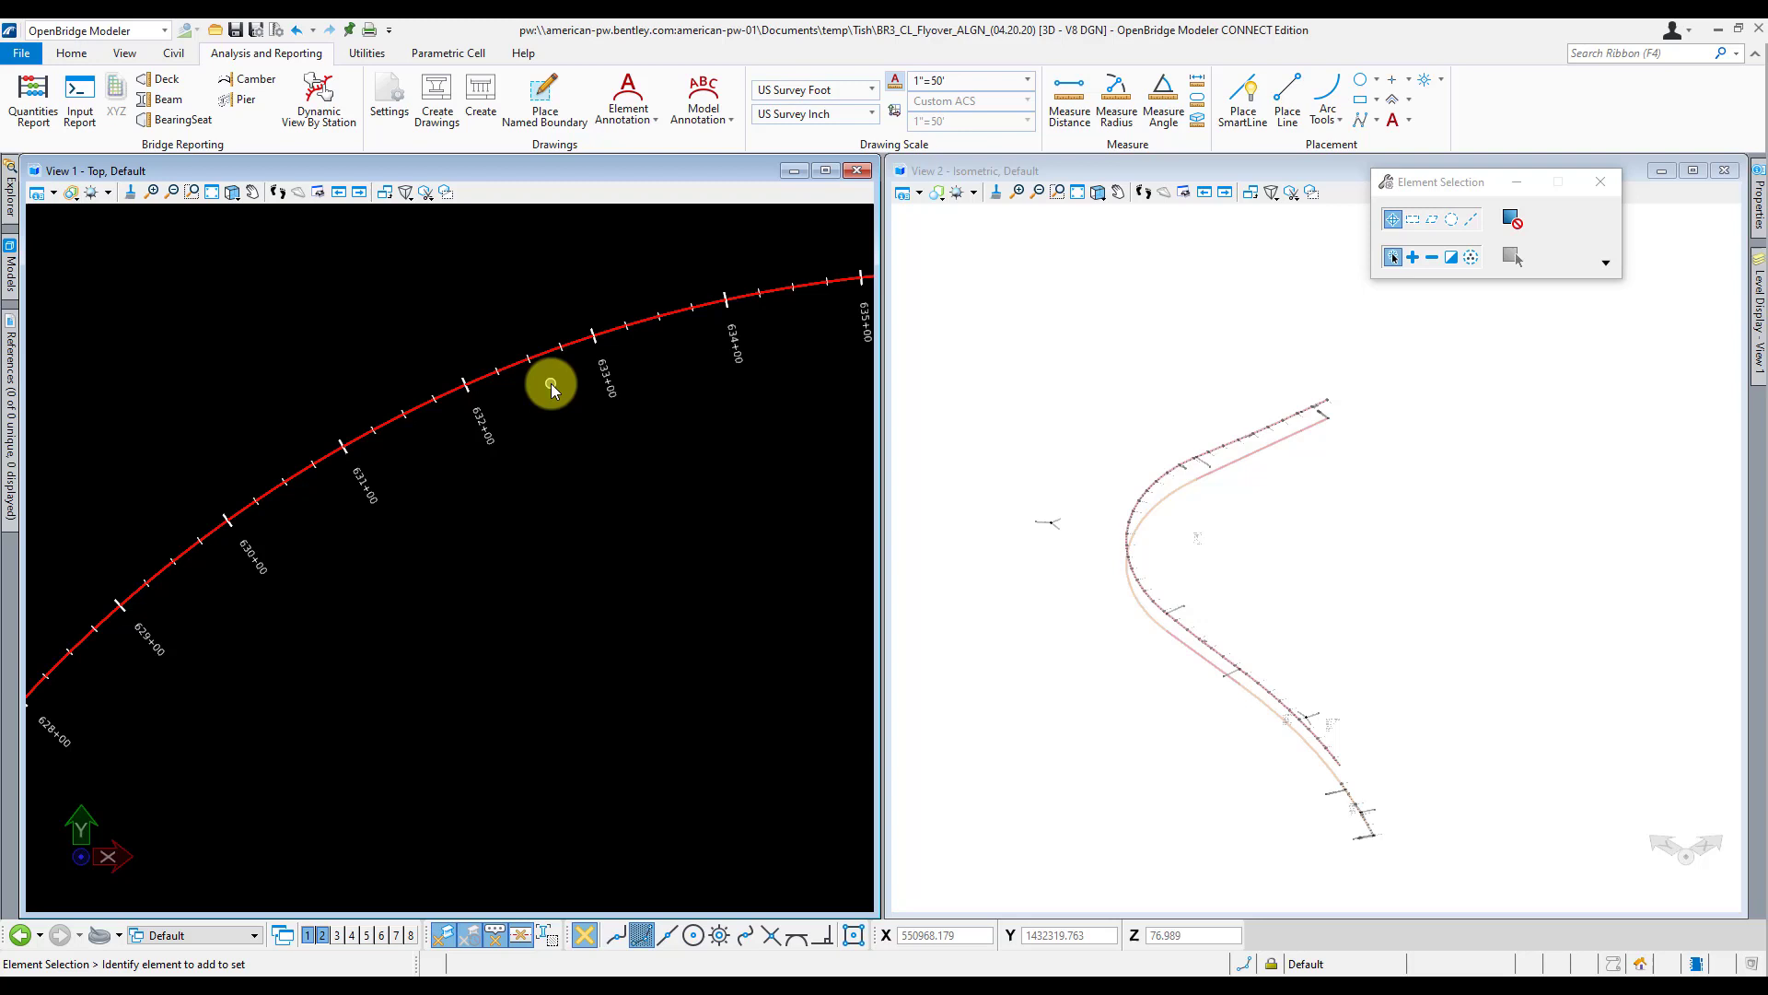
mouse_move(587, 400)
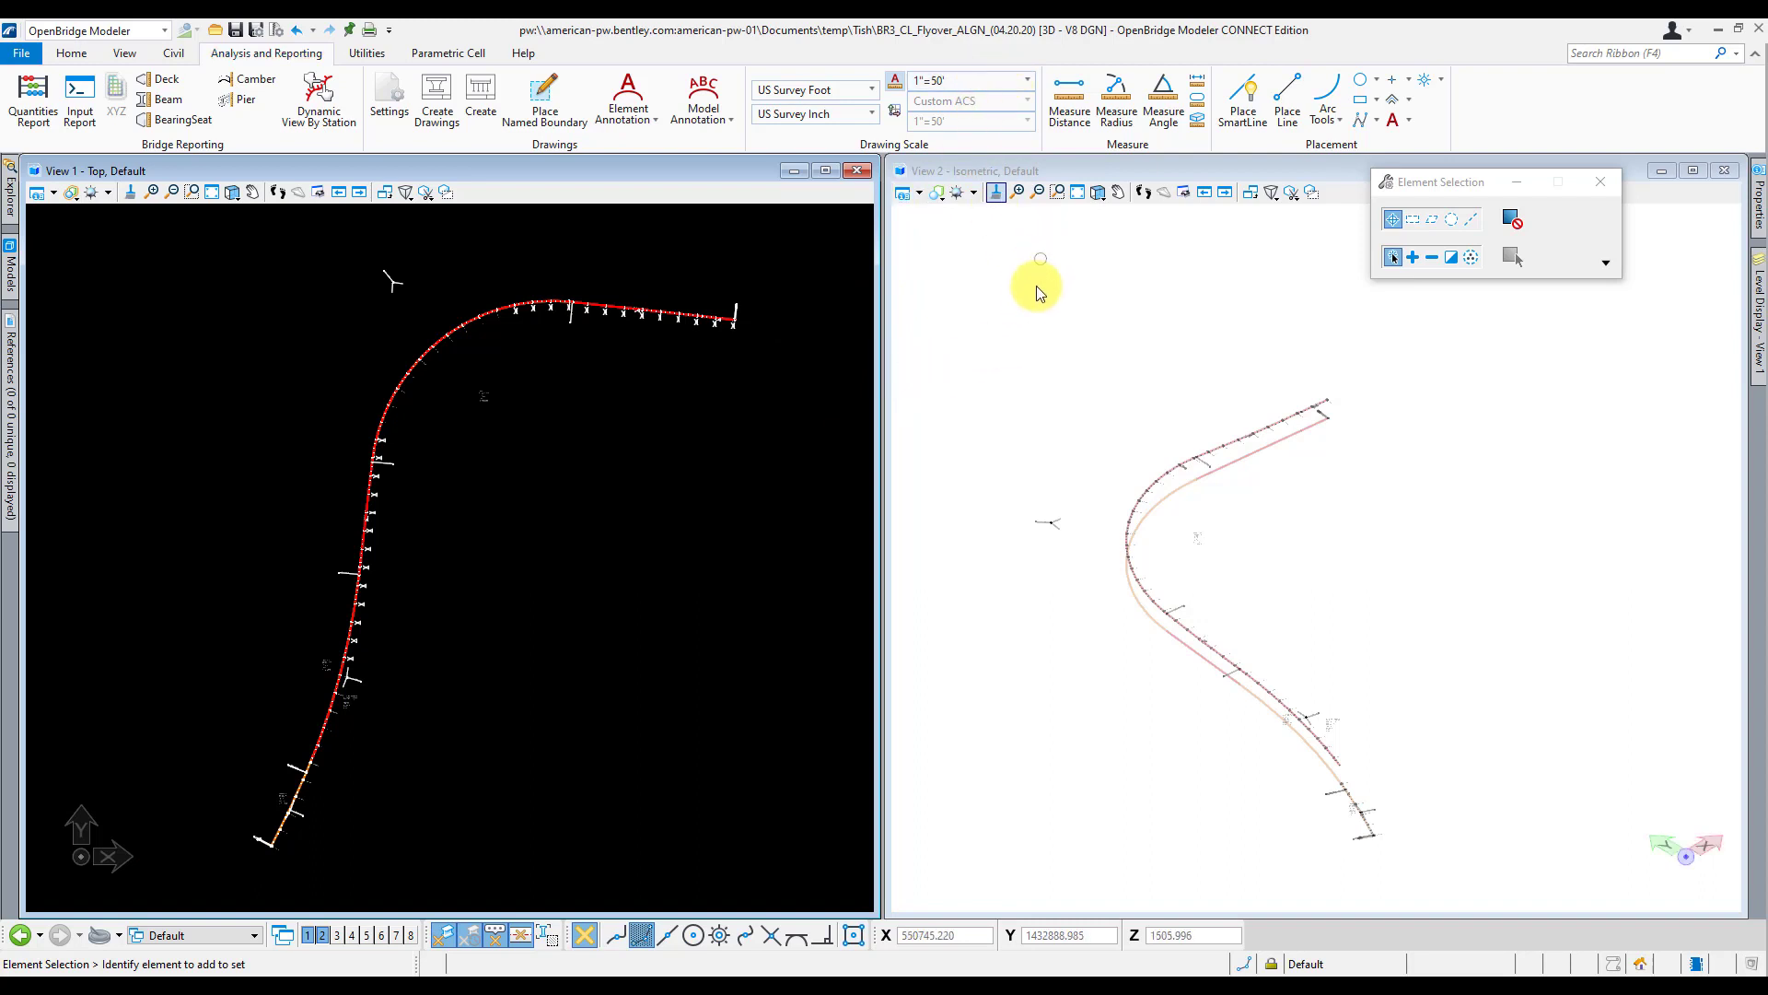
mouse_move(1024, 328)
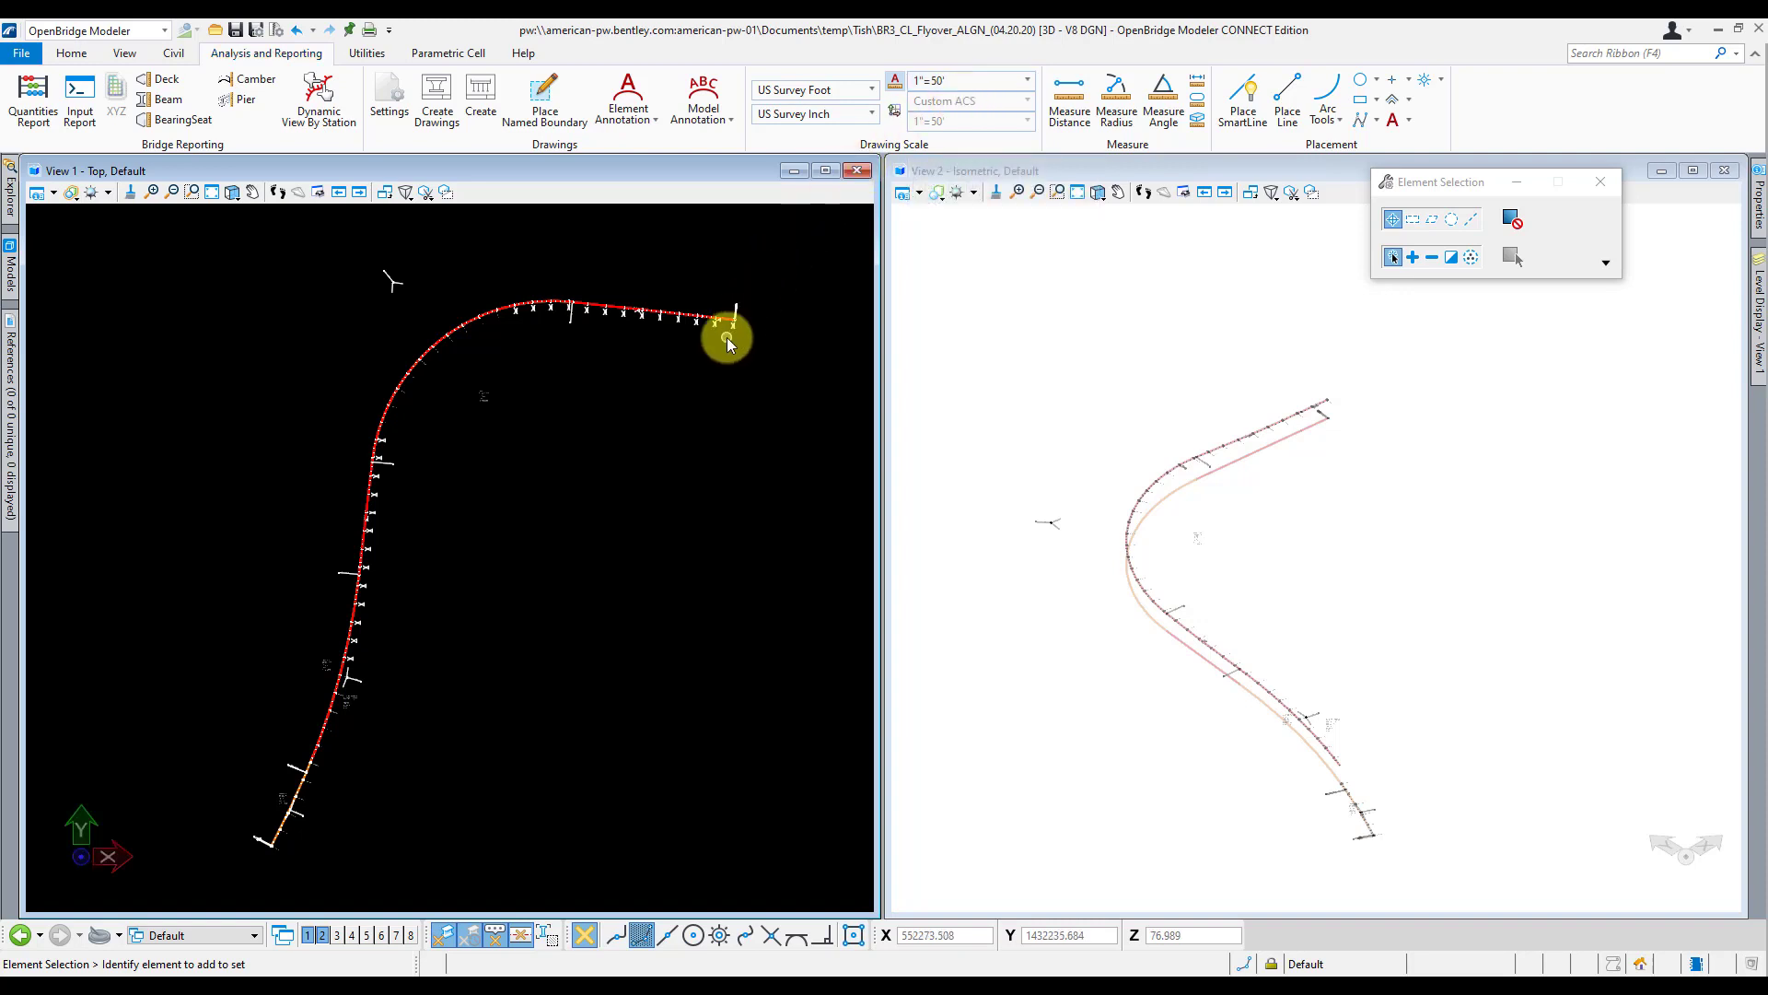
mouse_move(768, 401)
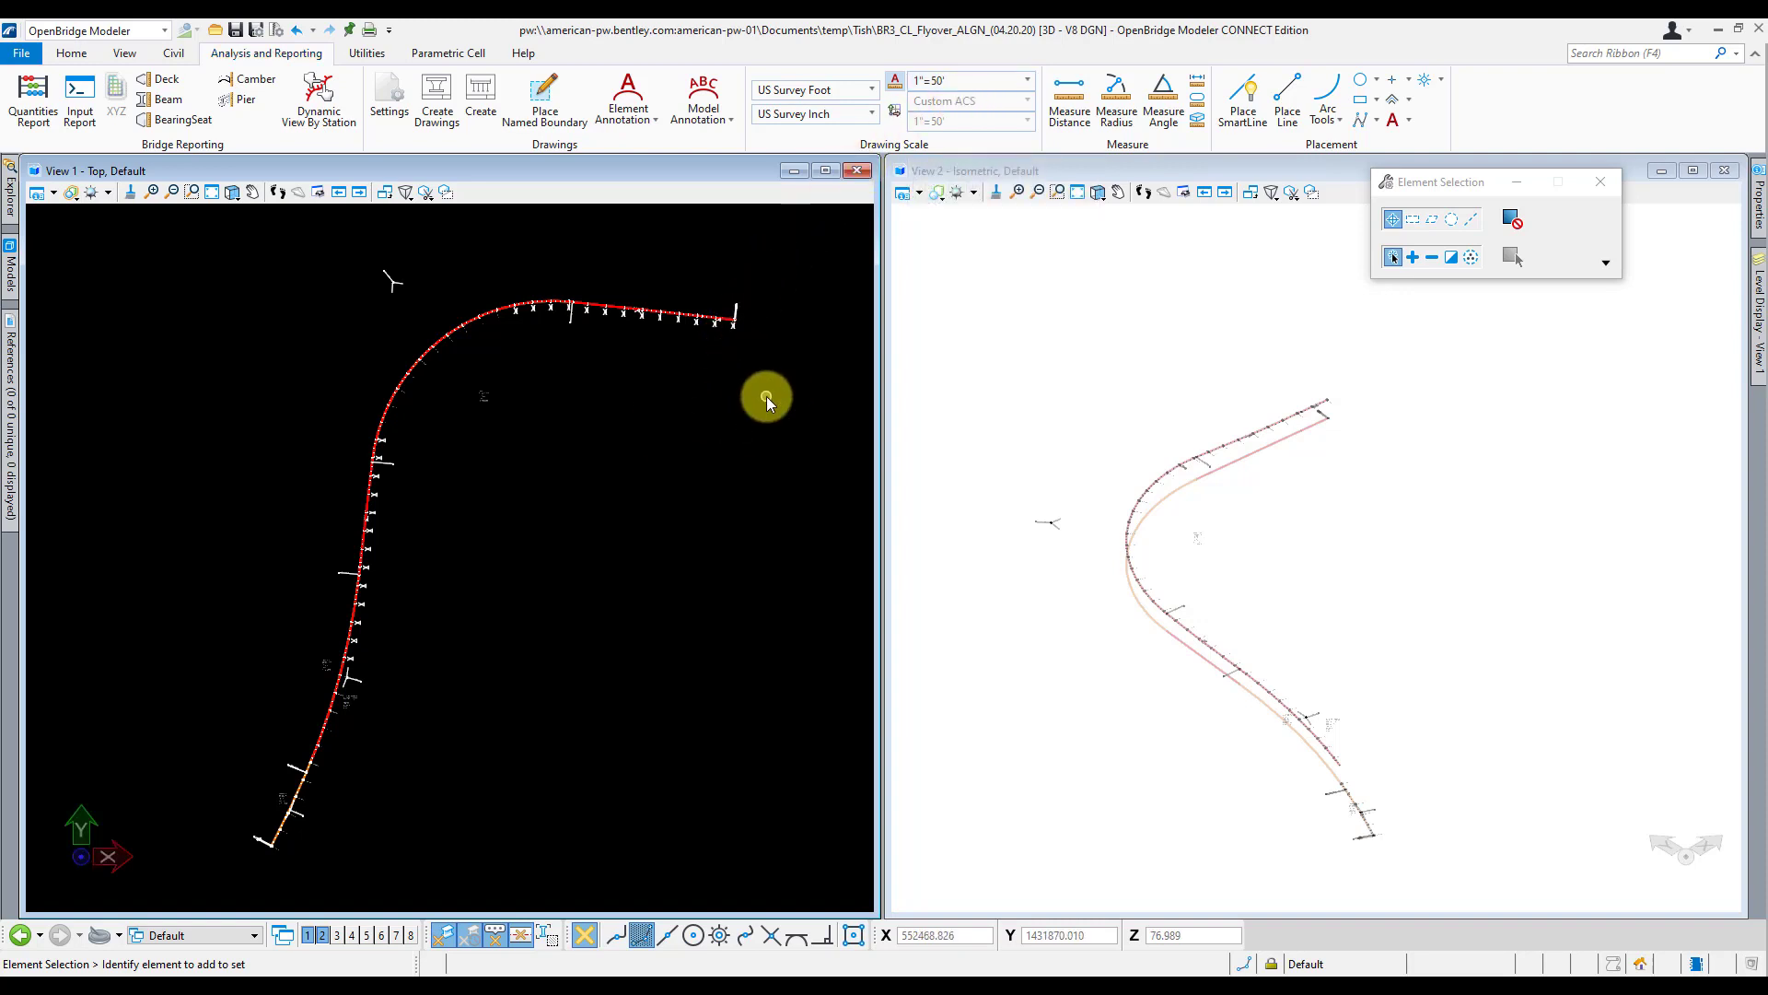